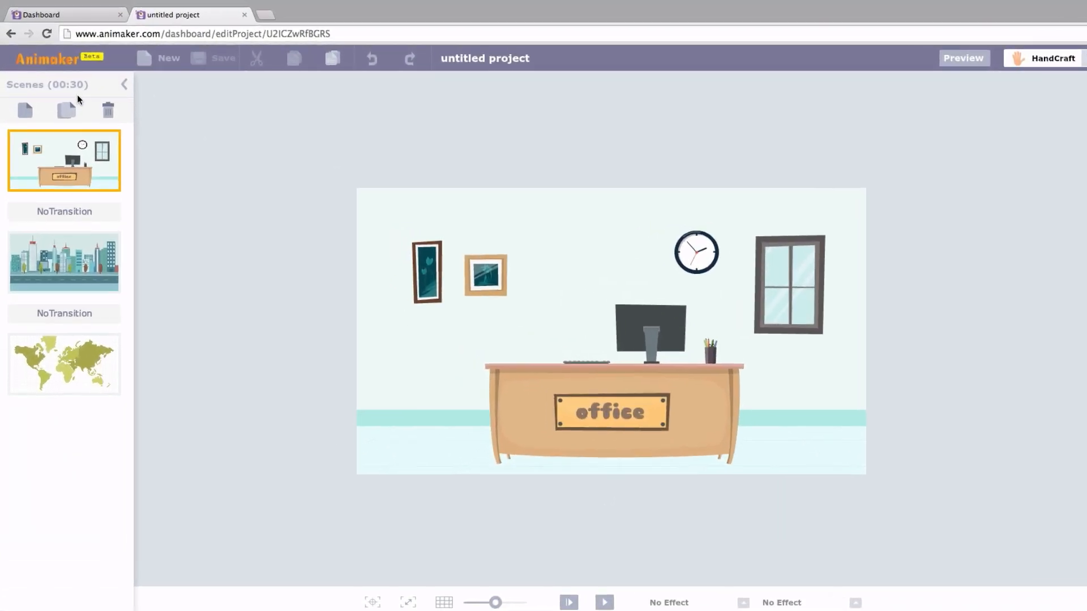
Step: Duplicate the world map scene twice and delete the third scene, leaving four scenes
click(64, 260)
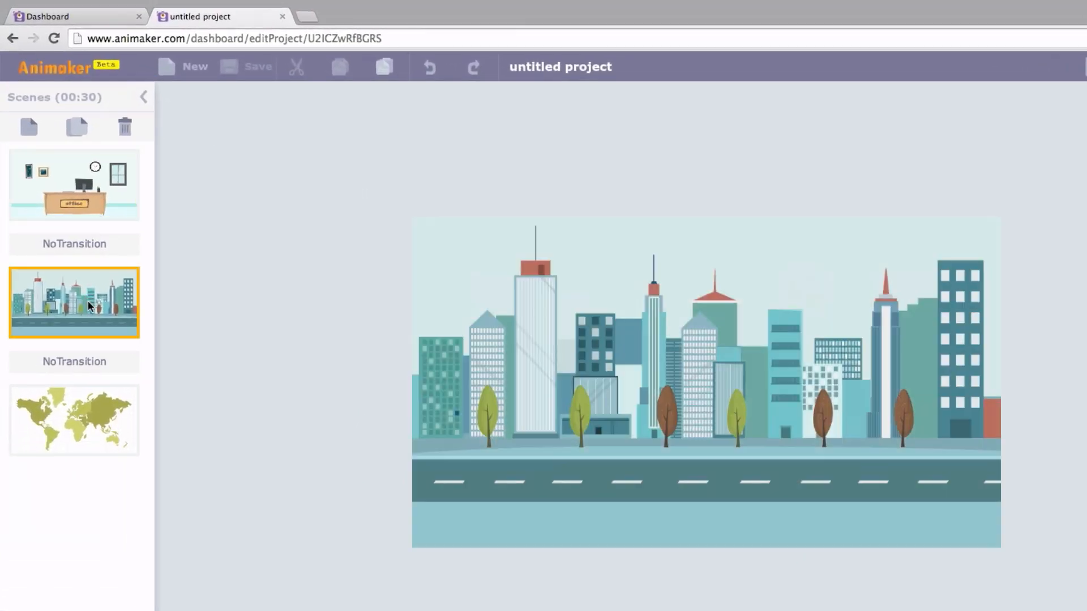
click(73, 435)
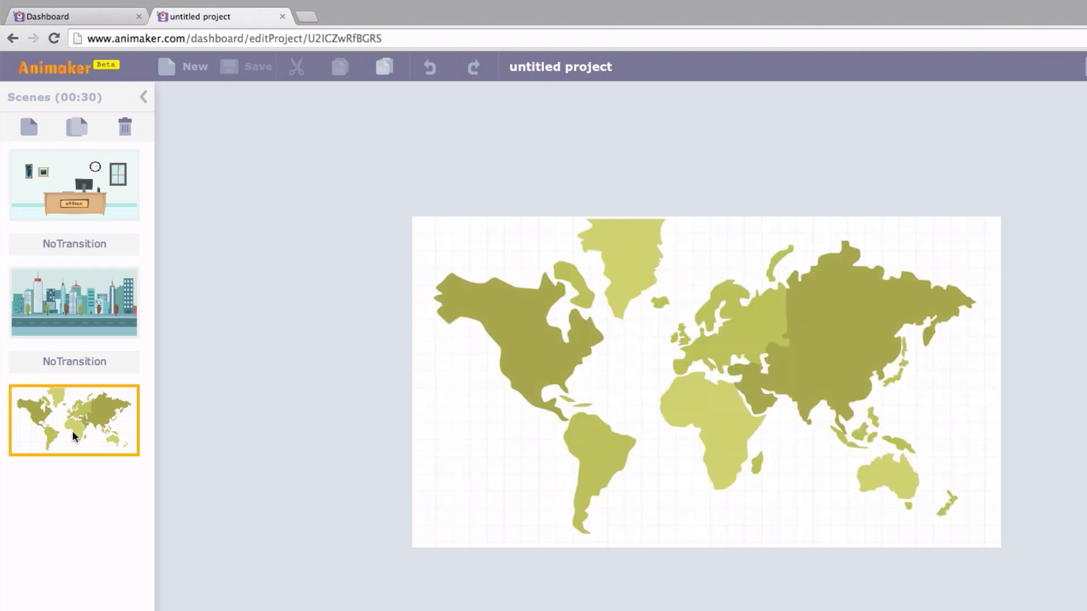
click(29, 127)
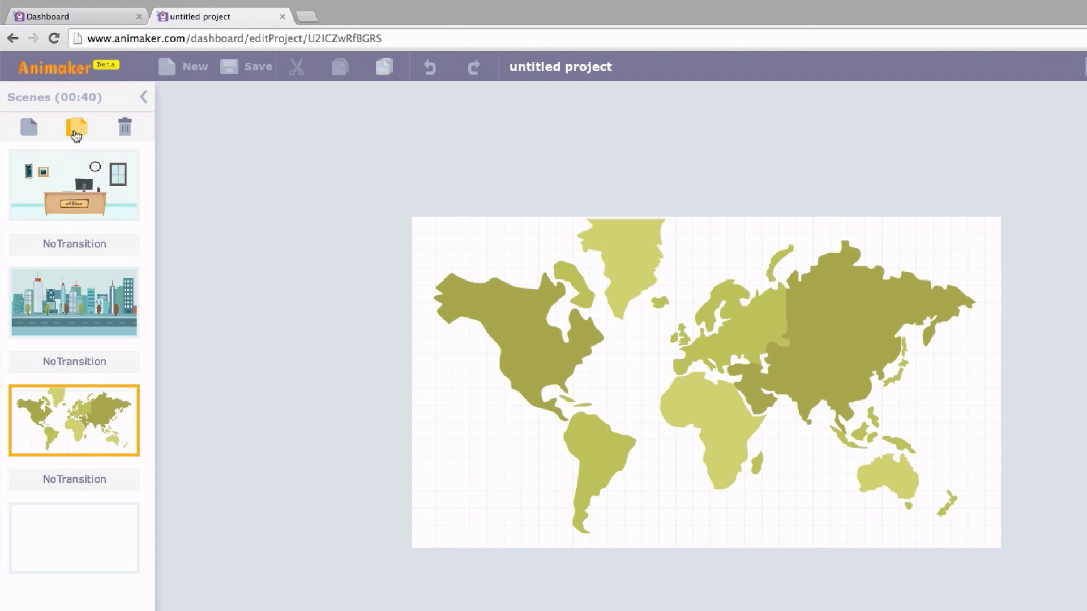
click(75, 127)
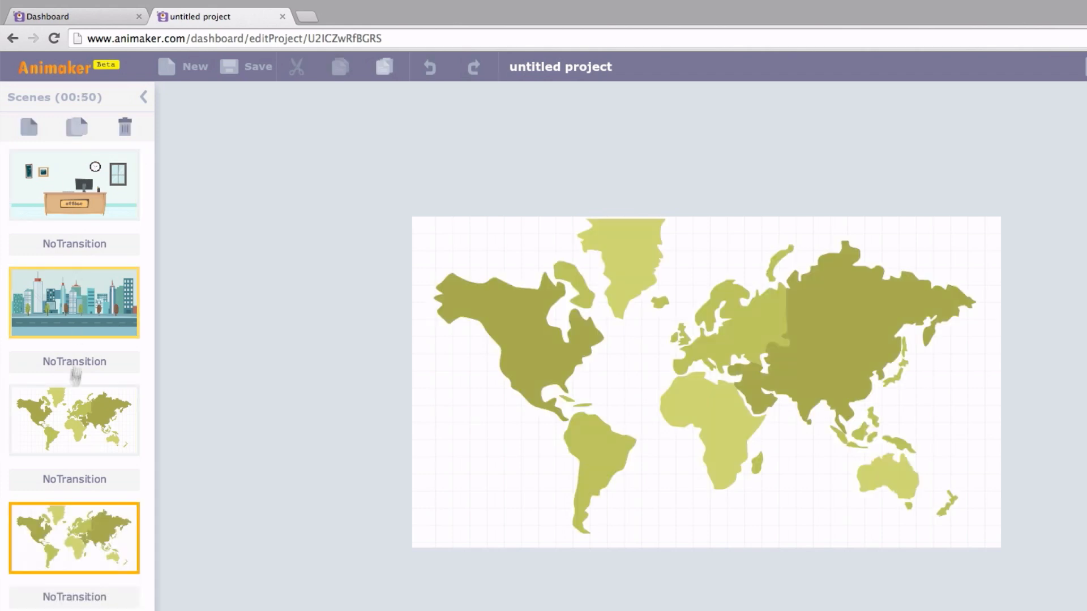
click(74, 420)
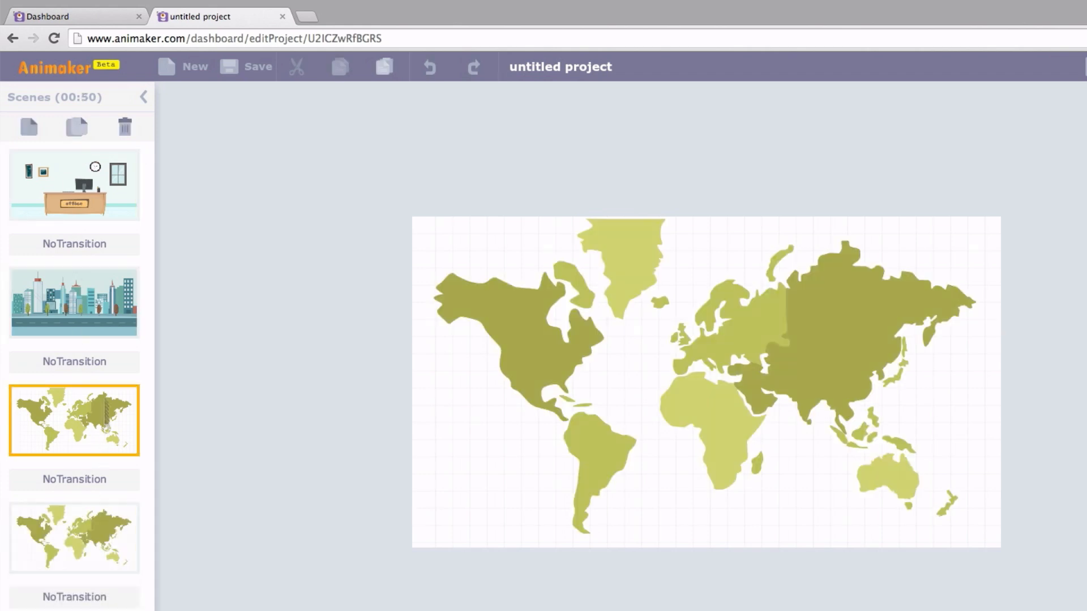
click(124, 127)
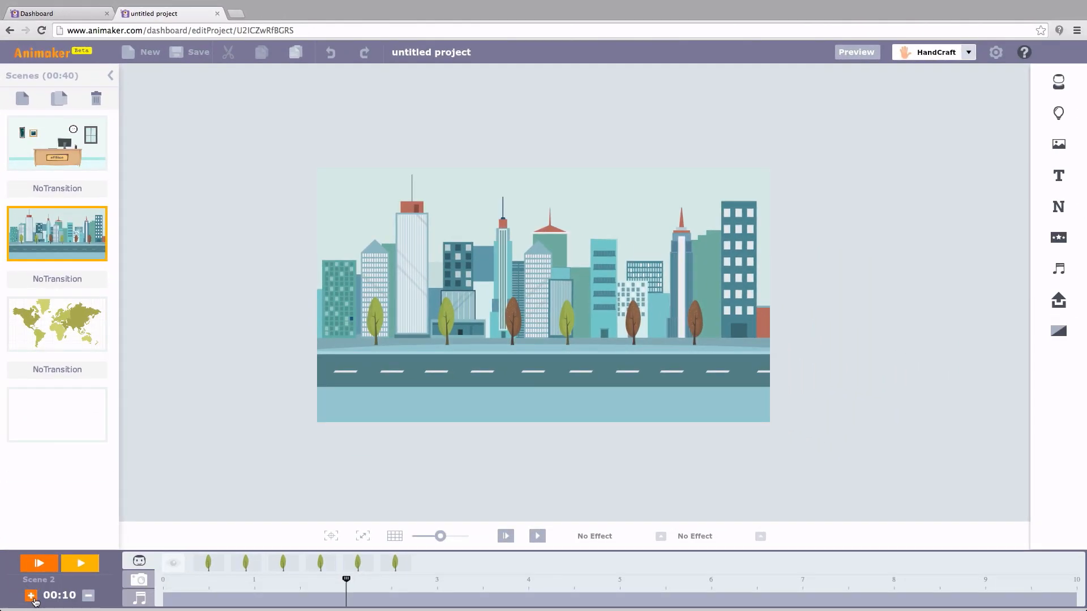
Step: Lengthen then shorten the city scene's duration back to 10 seconds and start a new project
click(31, 595)
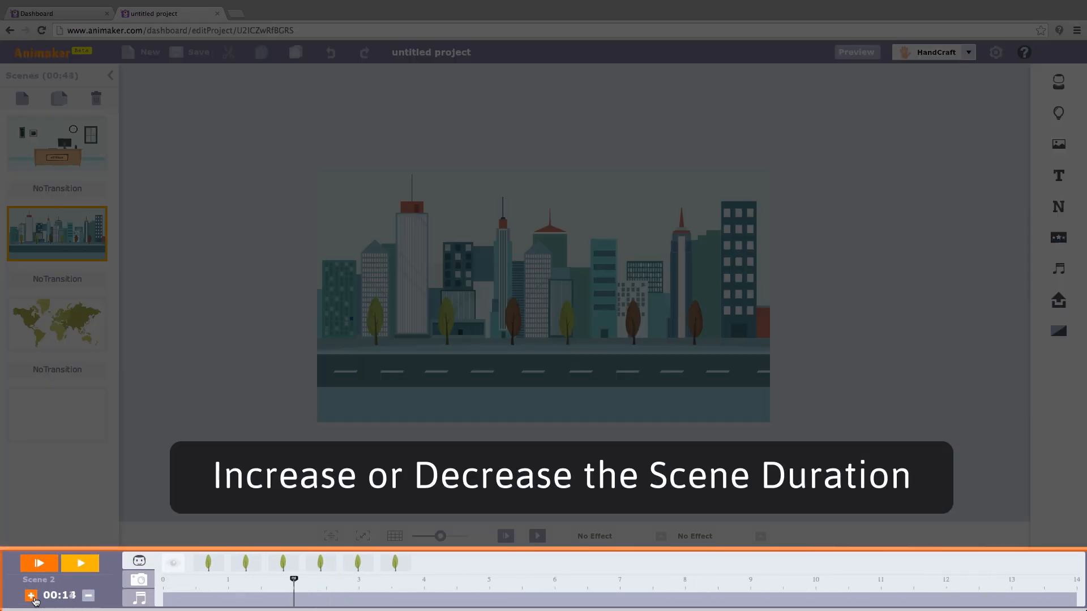
click(89, 596)
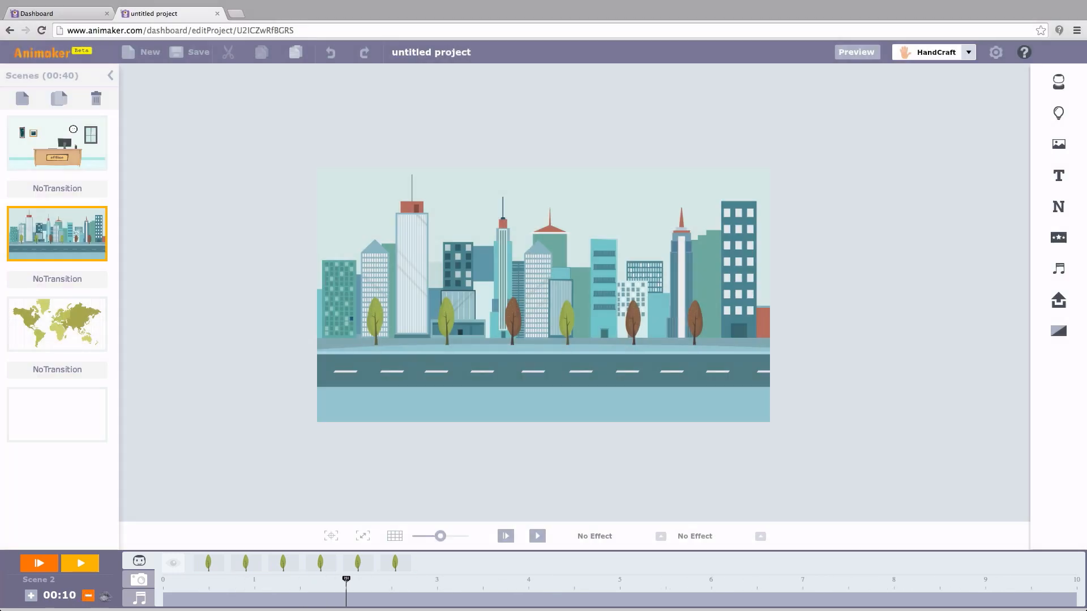
click(1057, 82)
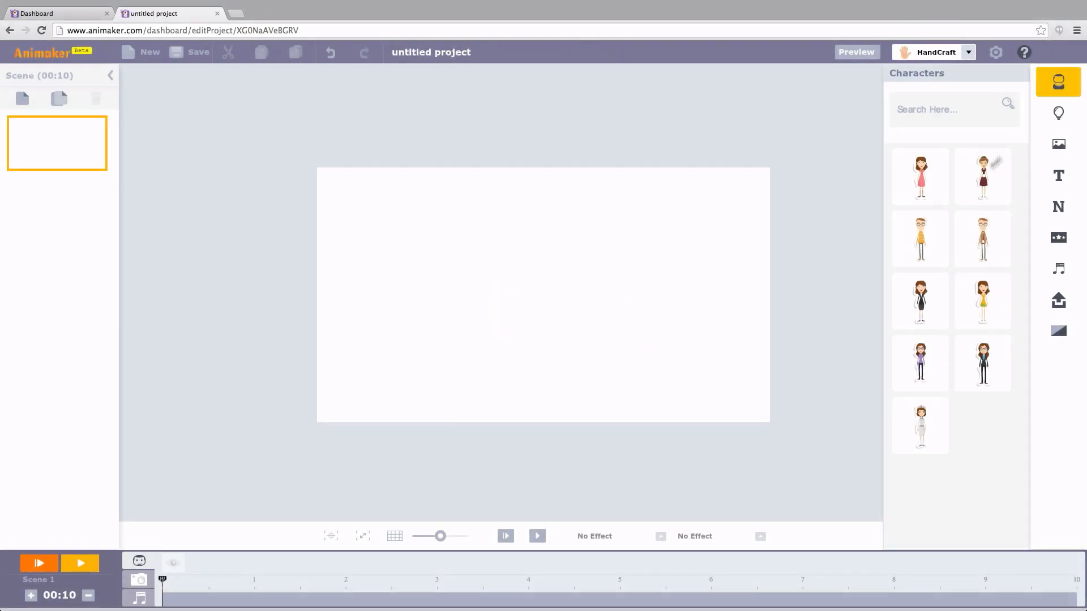
mouse_move(1057, 238)
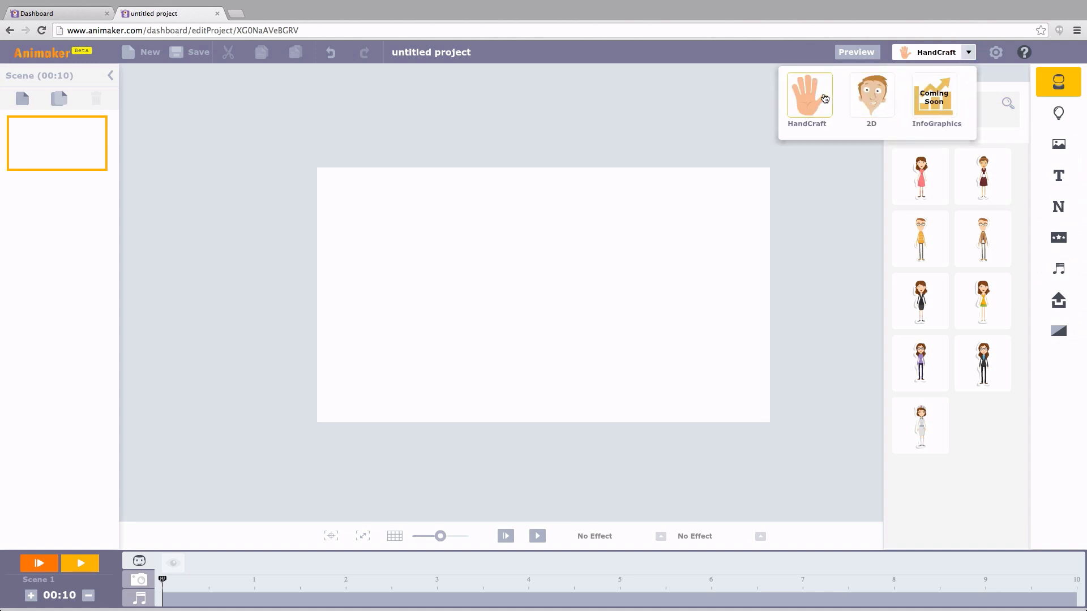
Step: Switch the project style to 2D and browse the characters, backgrounds, text and number libraries
click(872, 95)
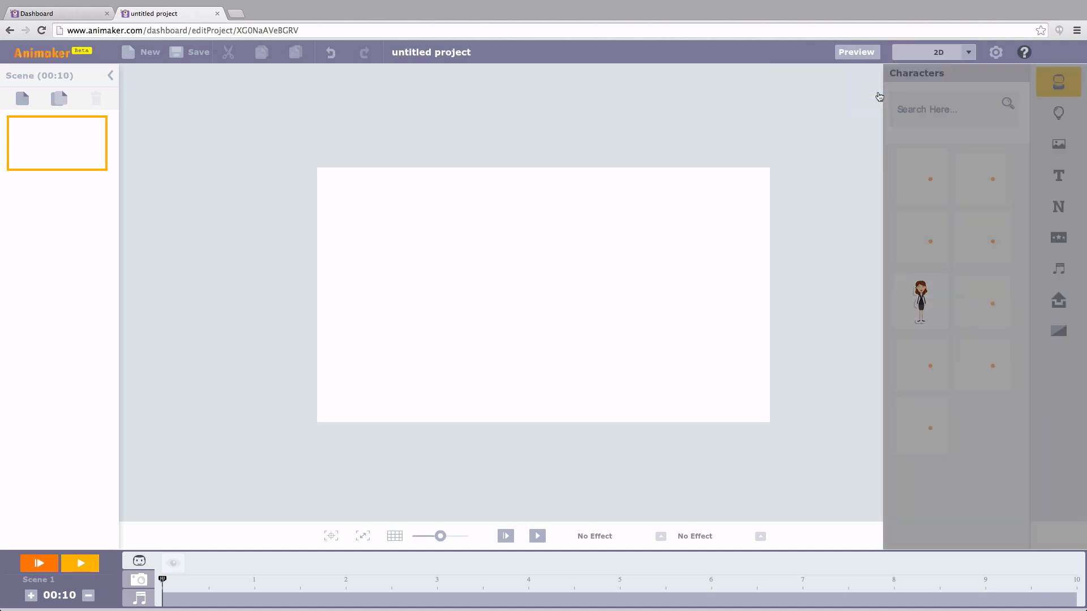
click(1057, 114)
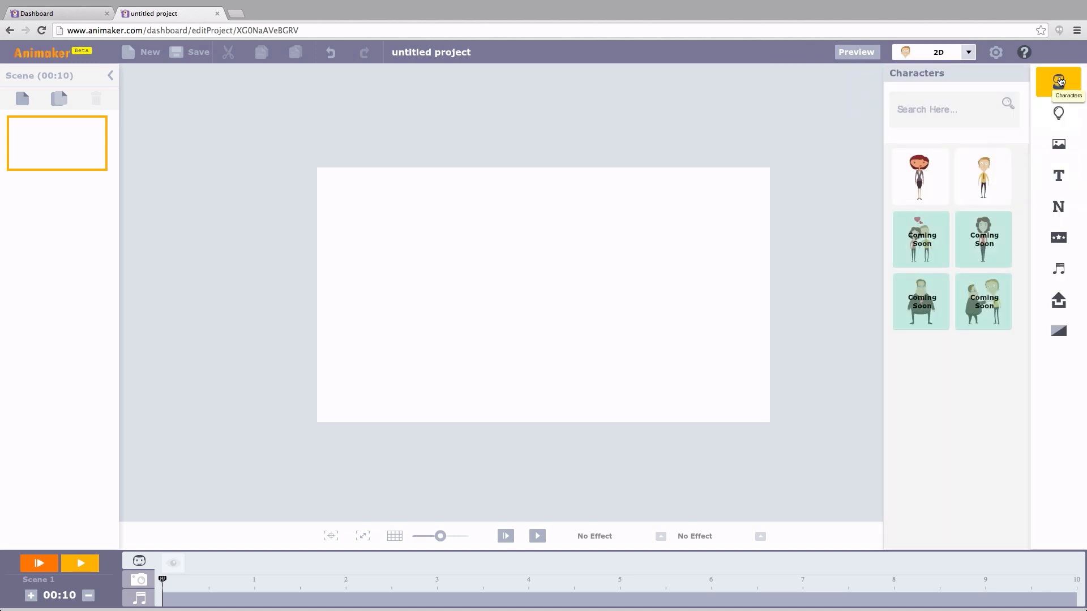
click(1057, 113)
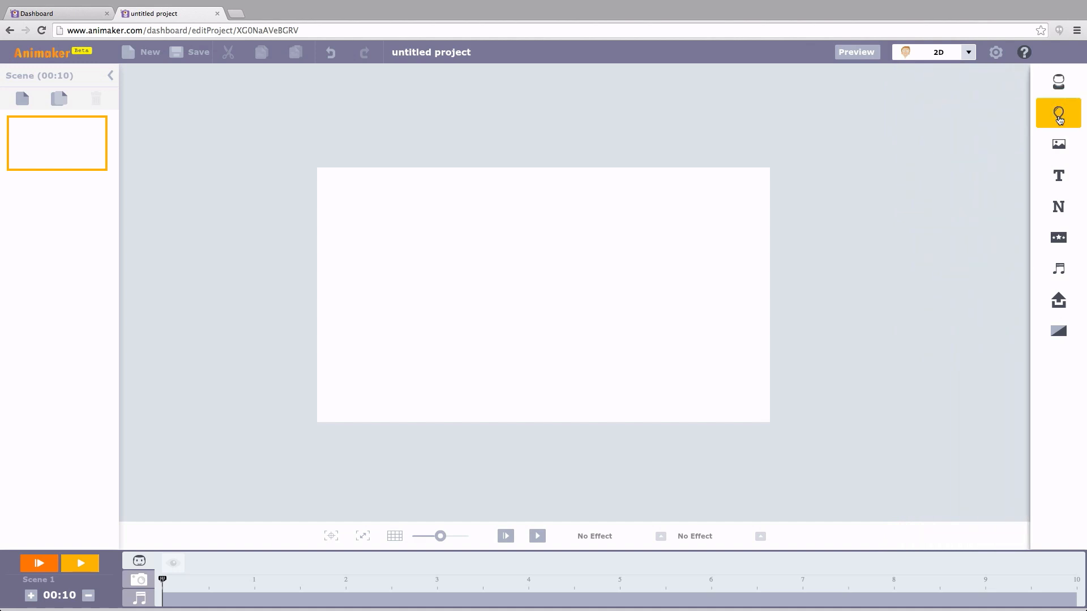
click(1058, 144)
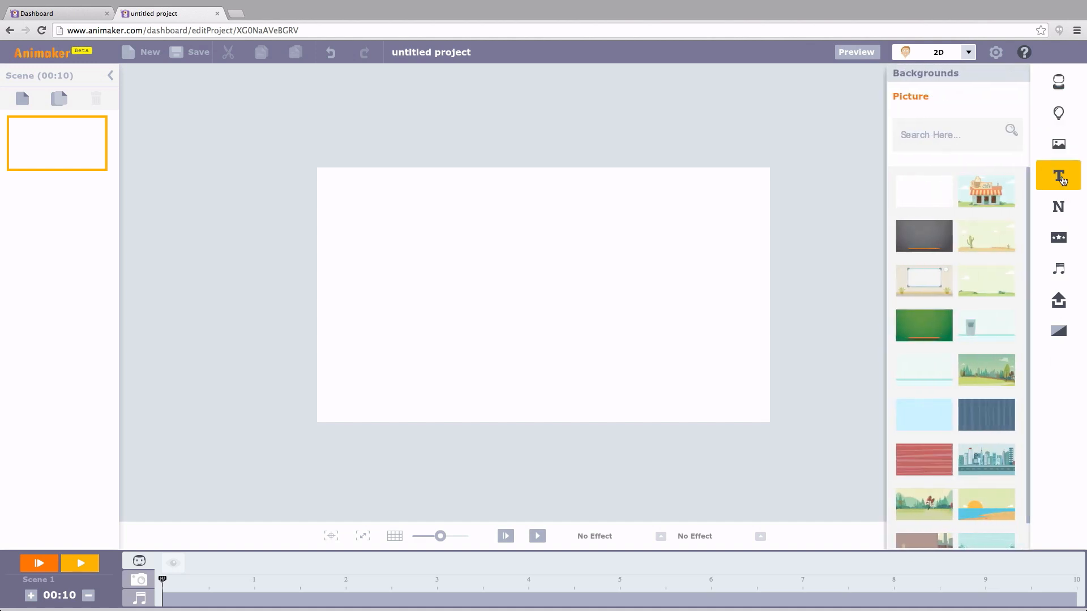
click(1057, 175)
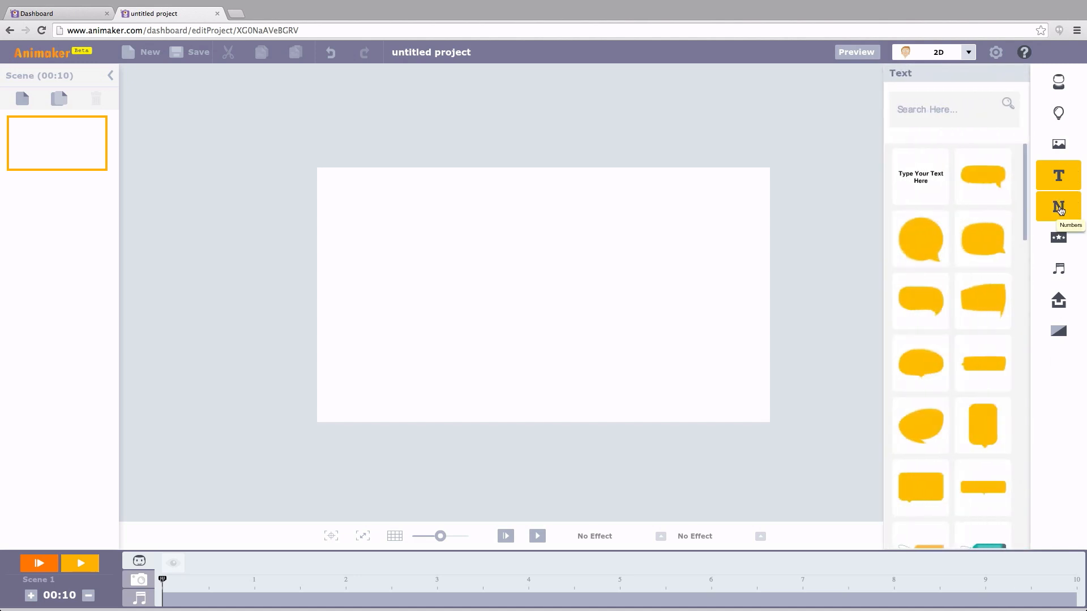
click(1057, 206)
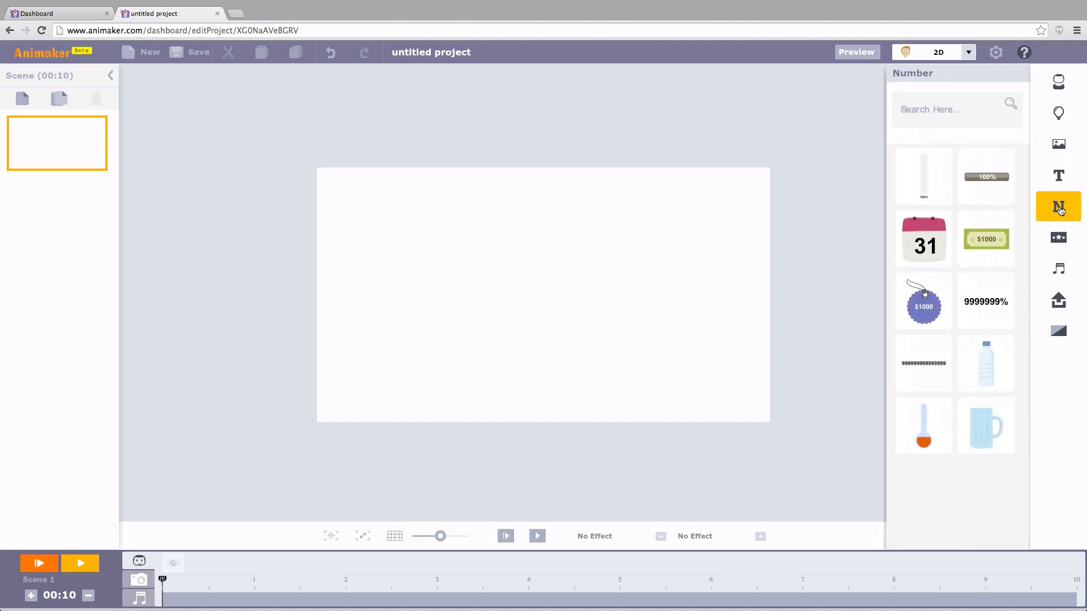
Step: Browse the scene effects, music and transition libraries, then show the property objects
click(1057, 238)
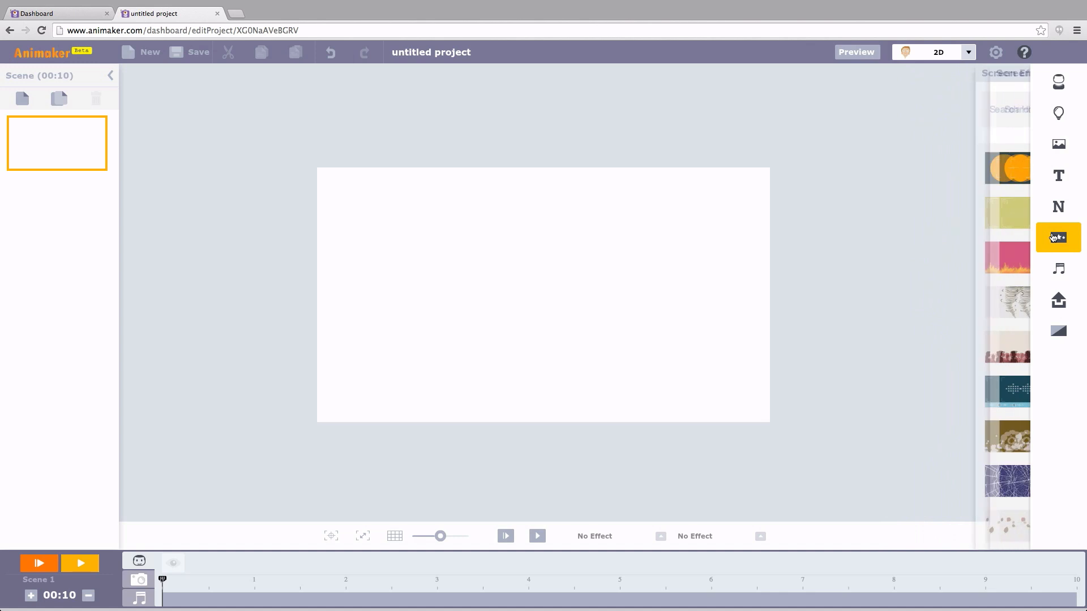
click(1057, 268)
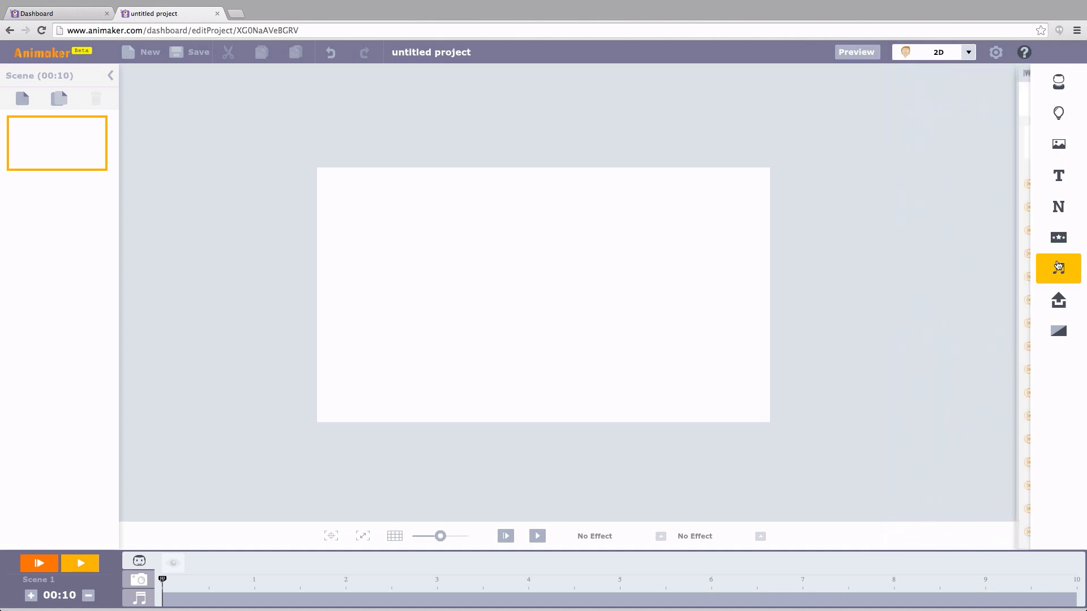
click(1057, 268)
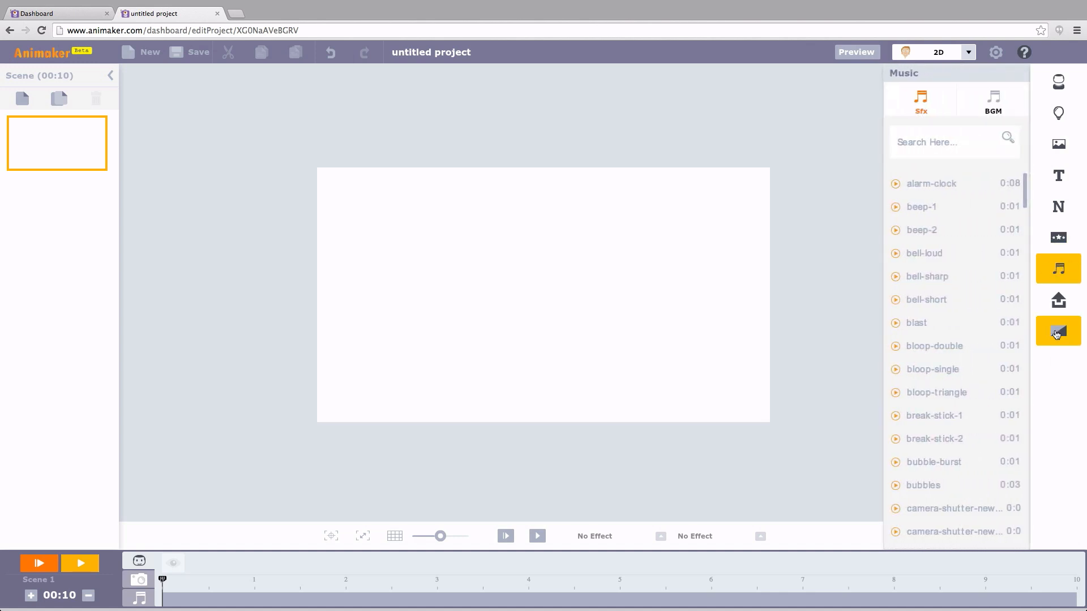
click(1057, 331)
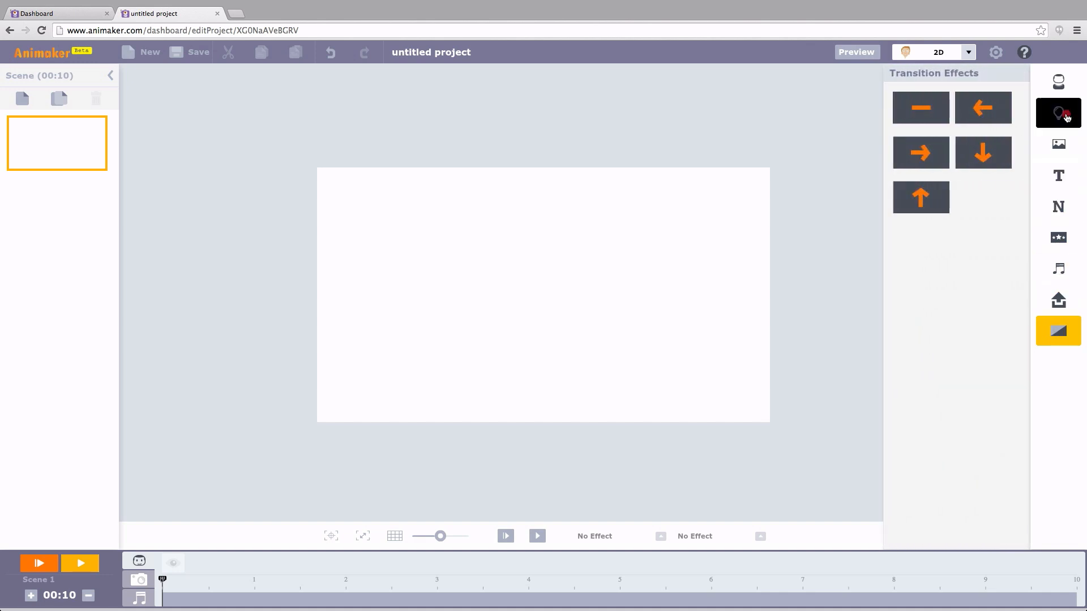
click(1059, 112)
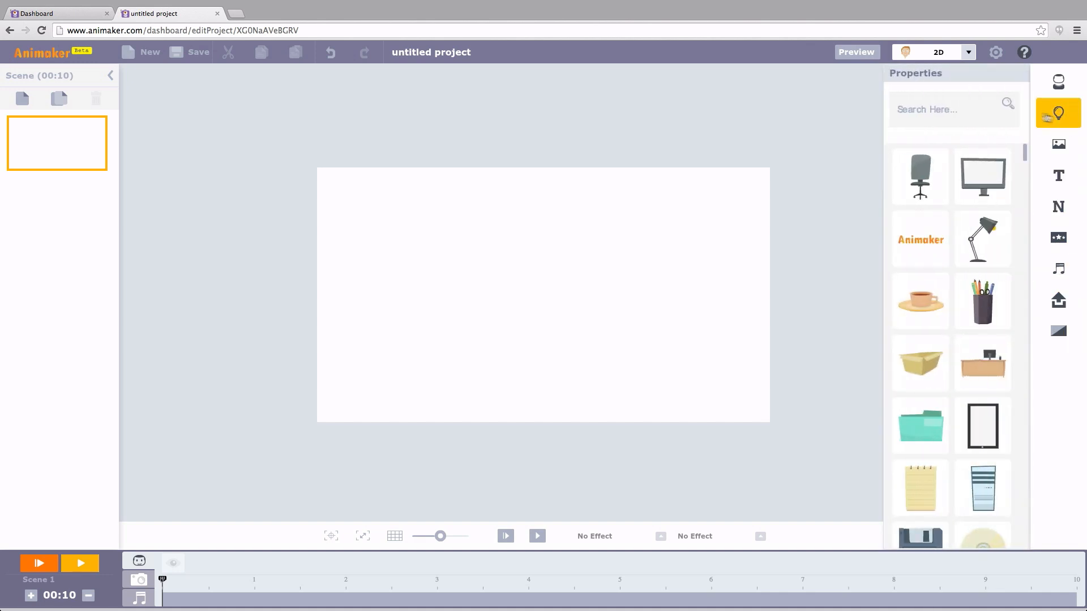
Step: Search the property objects for 'frame', then clear the search
click(942, 109)
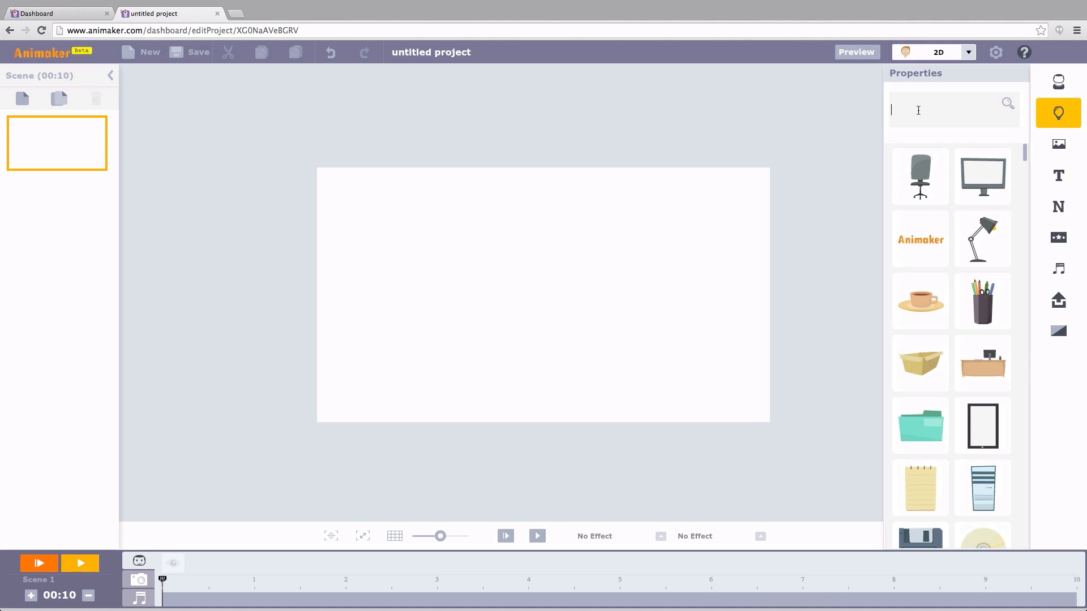
text(frame)
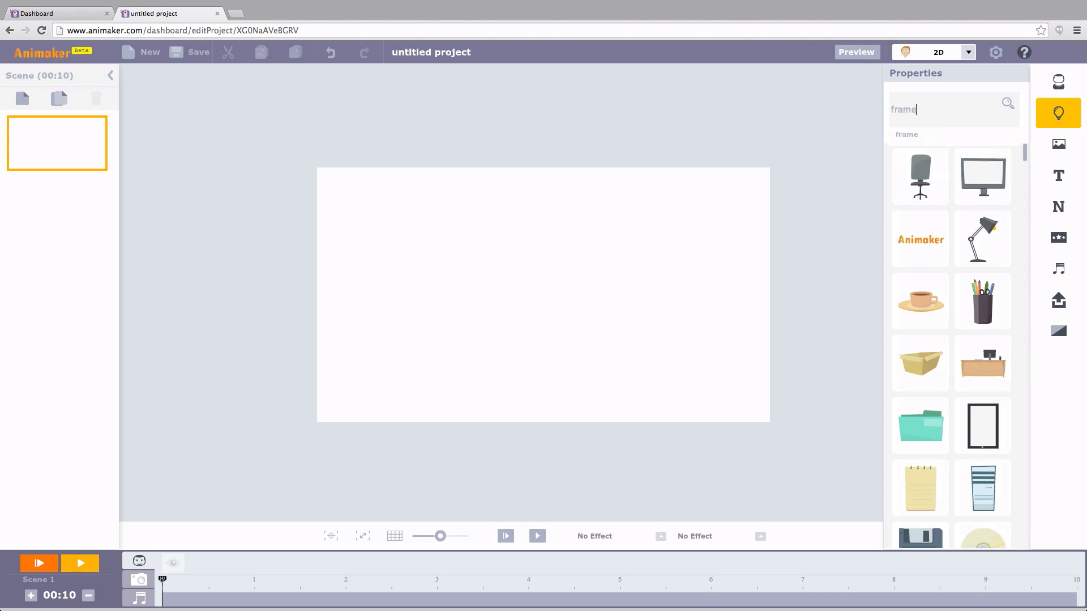
click(1007, 103)
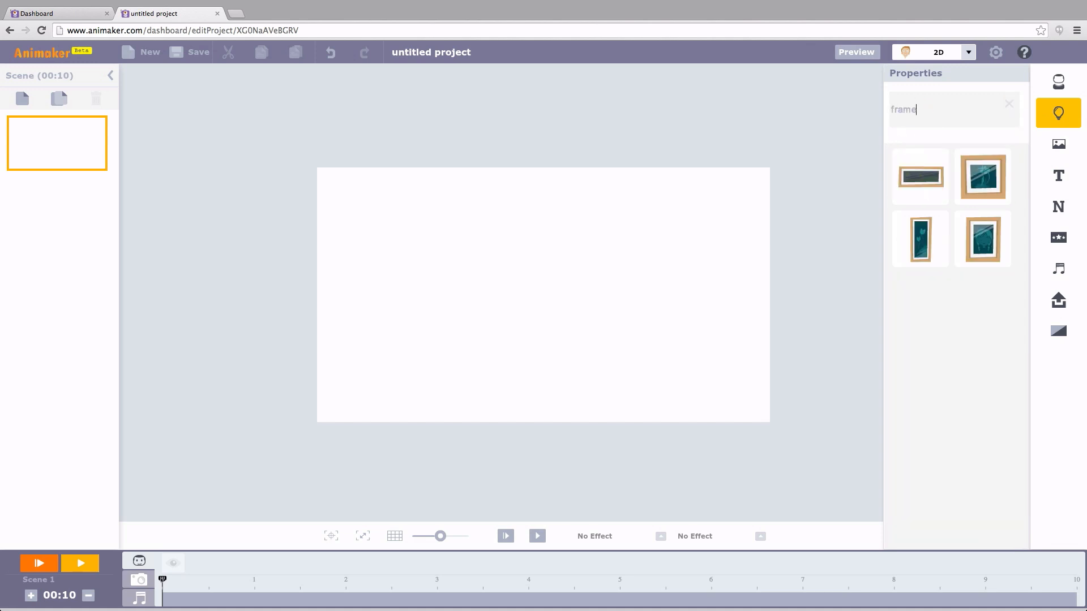
mouse_move(919, 239)
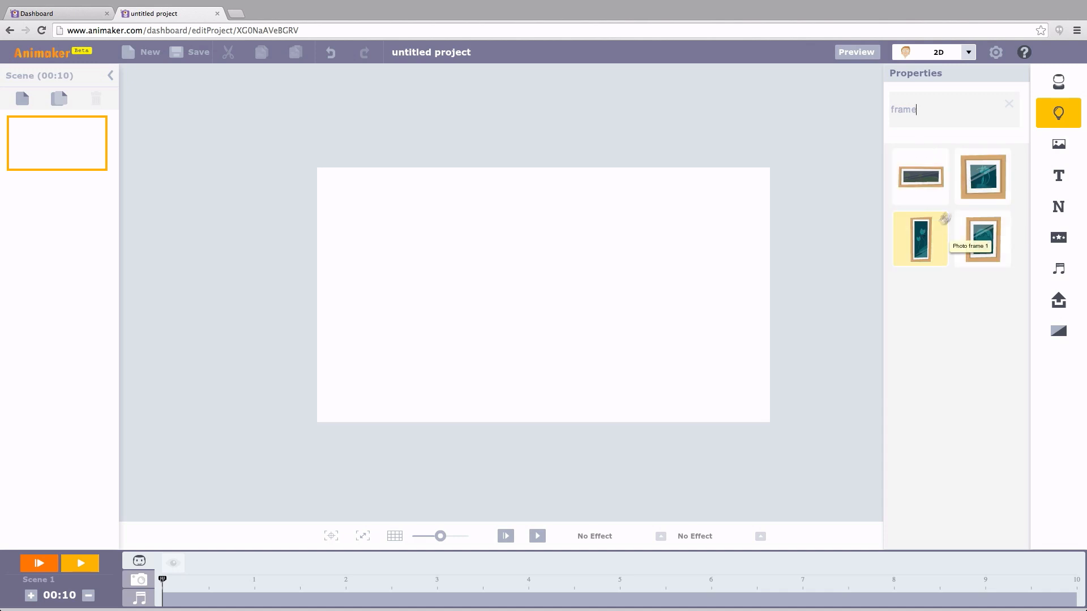
click(1058, 82)
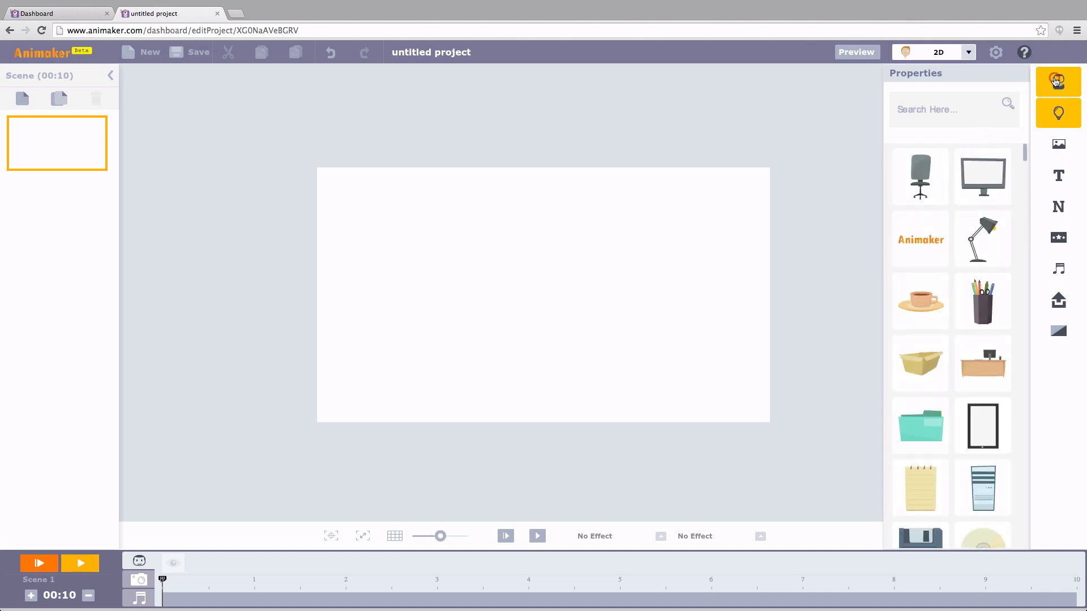
click(1058, 81)
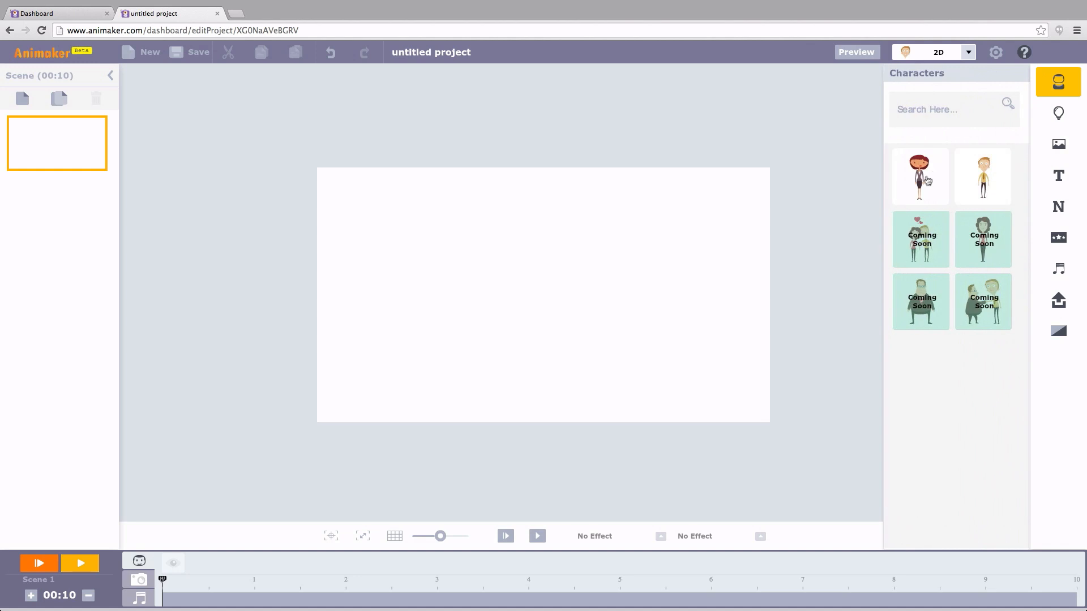
click(921, 175)
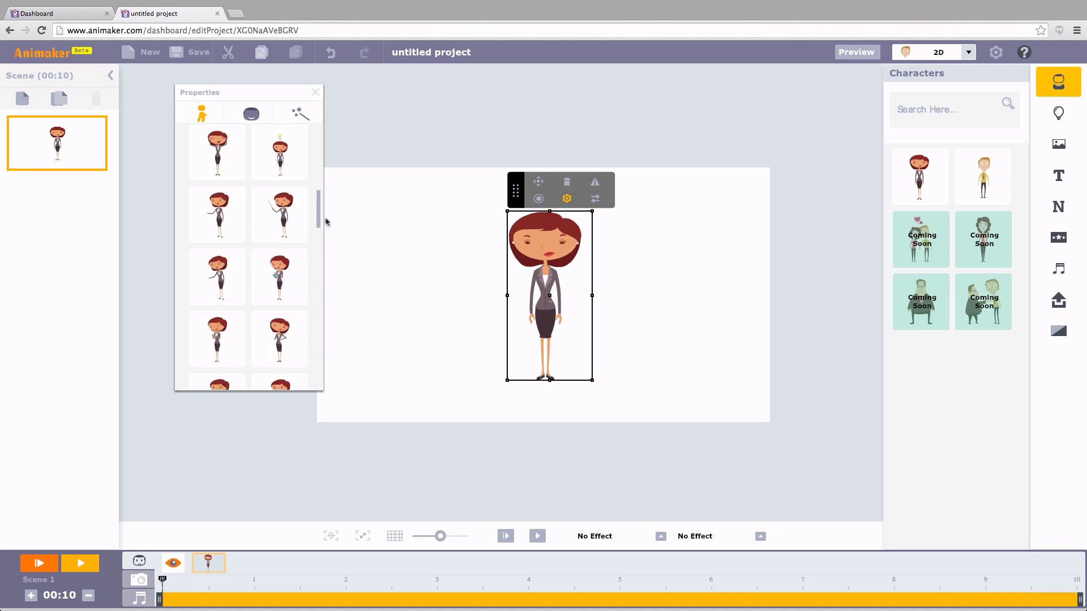
click(249, 112)
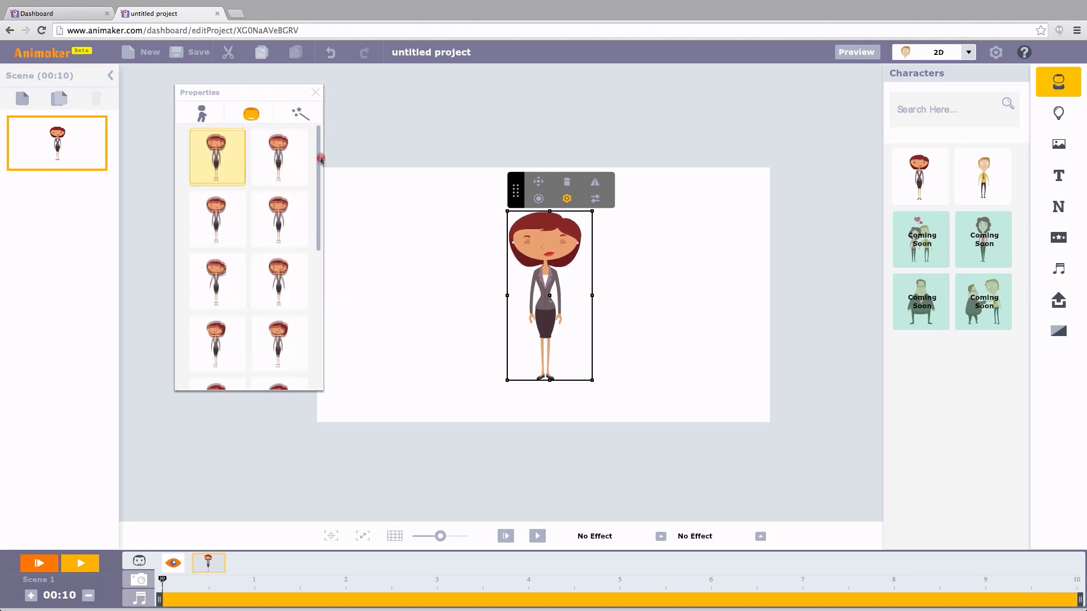
click(197, 112)
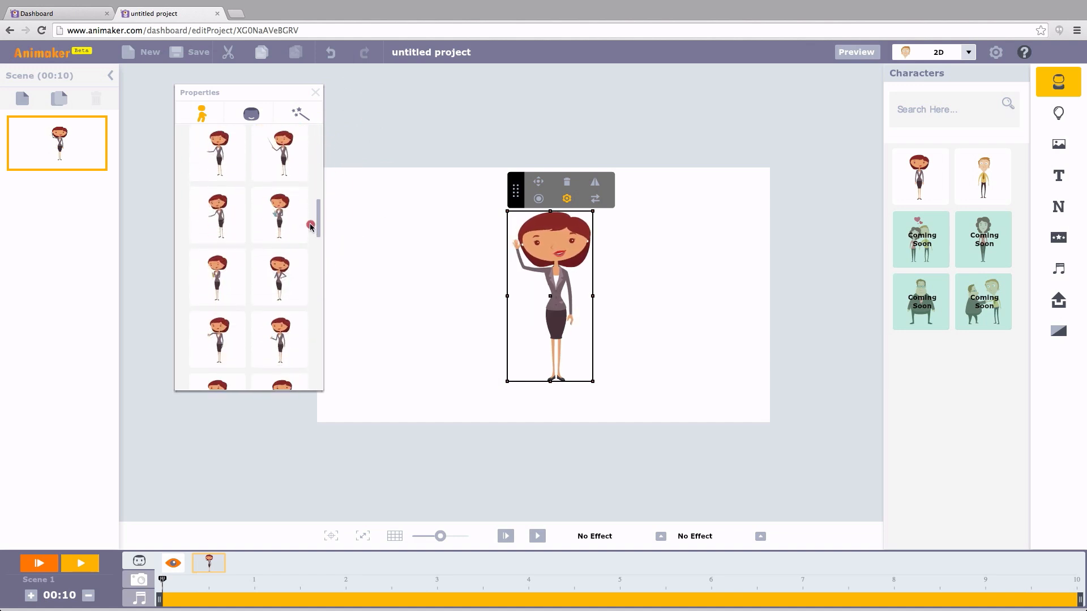
scroll(down, 3)
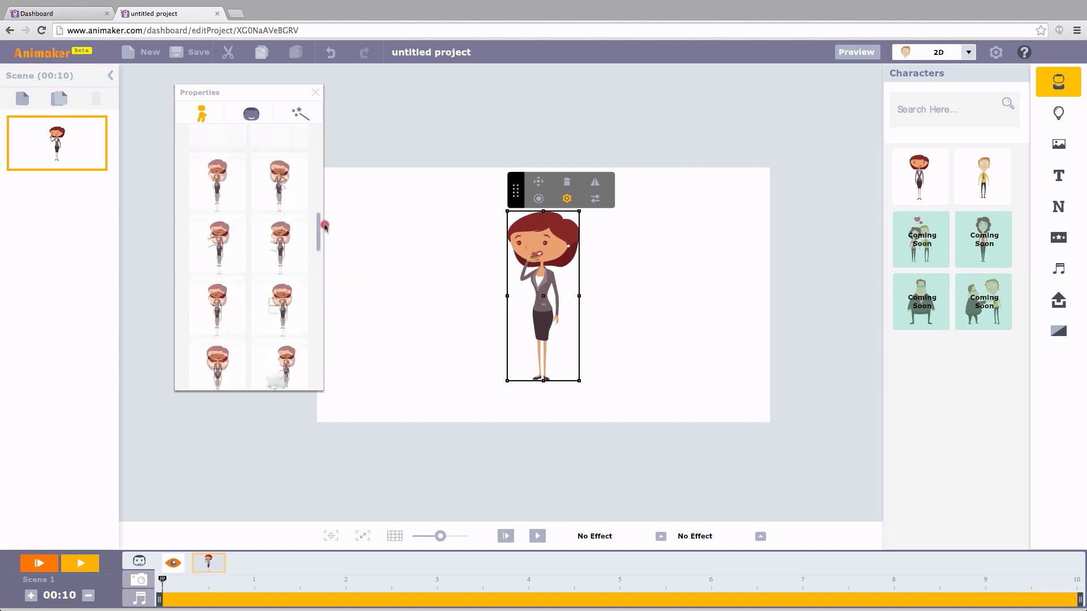
click(280, 305)
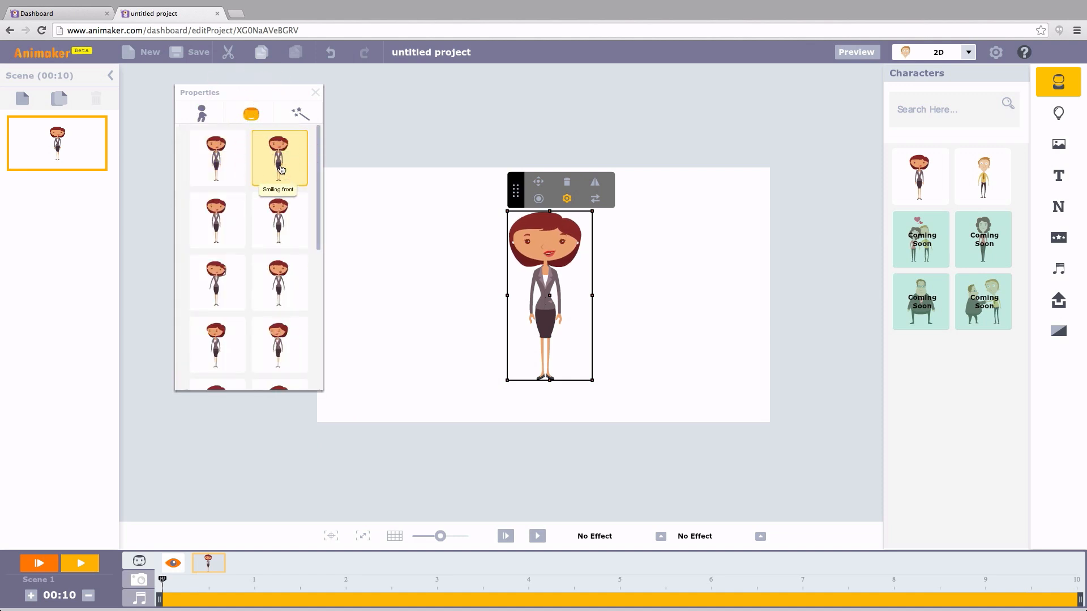
click(217, 283)
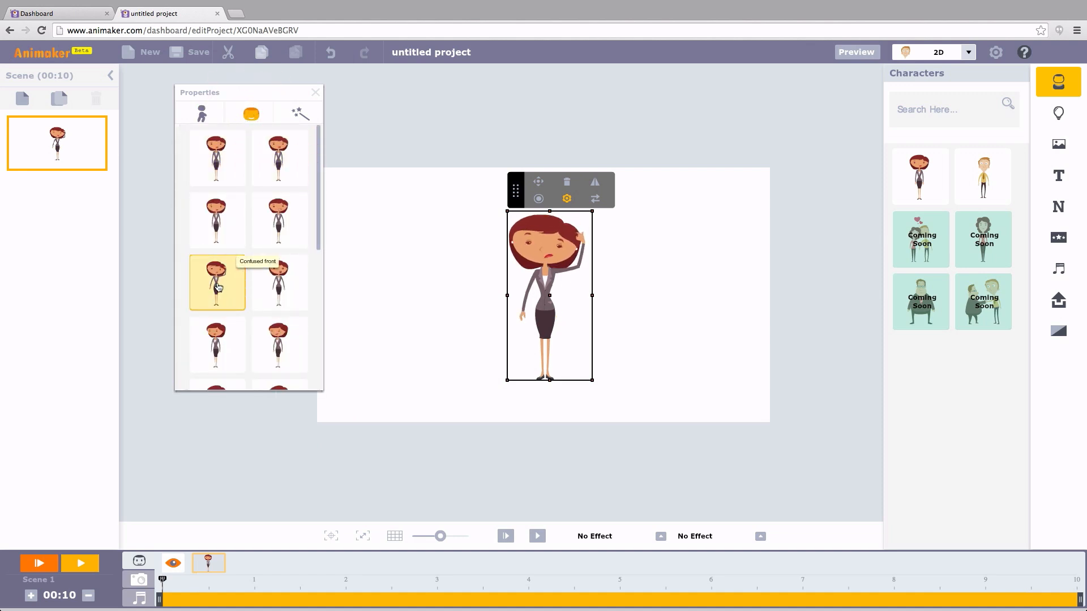
click(279, 283)
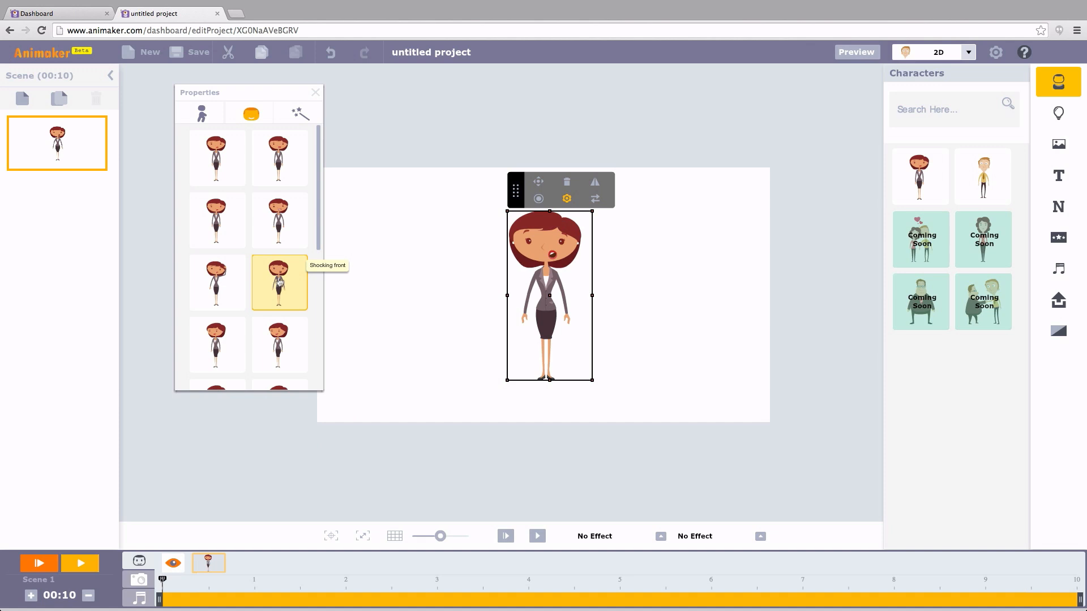
click(280, 220)
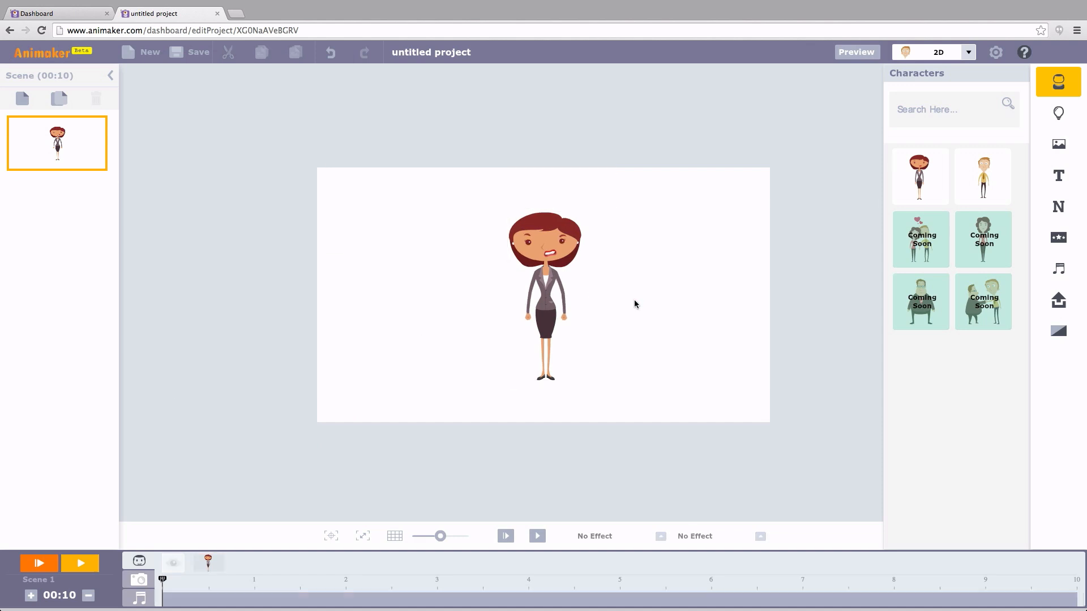
click(548, 300)
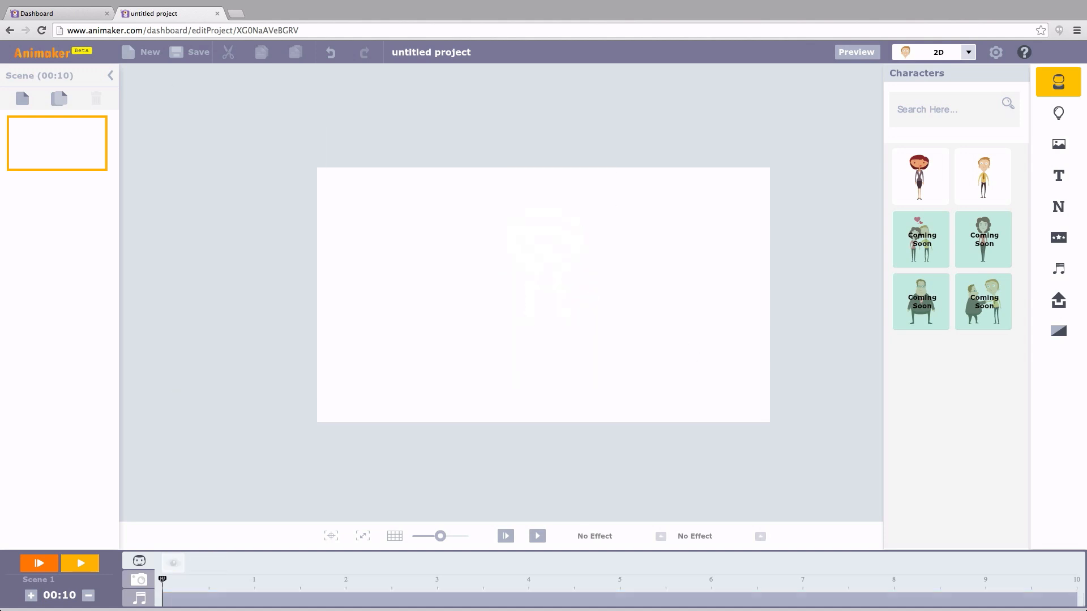
Step: Add the coffee cup prop, switch it to its top-down view, then delete it from the stage
click(1058, 114)
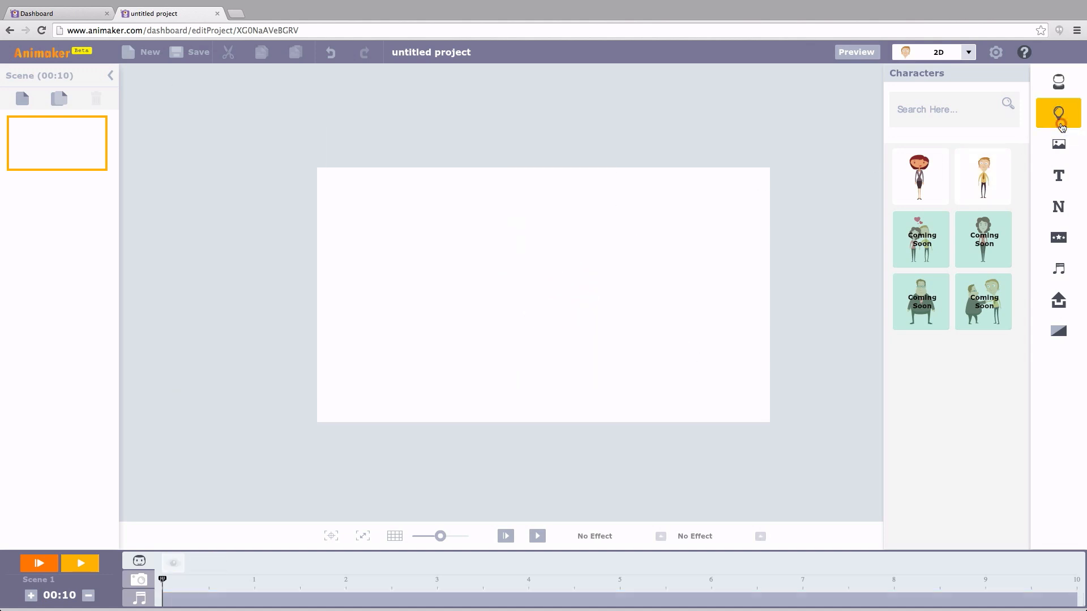
click(1058, 112)
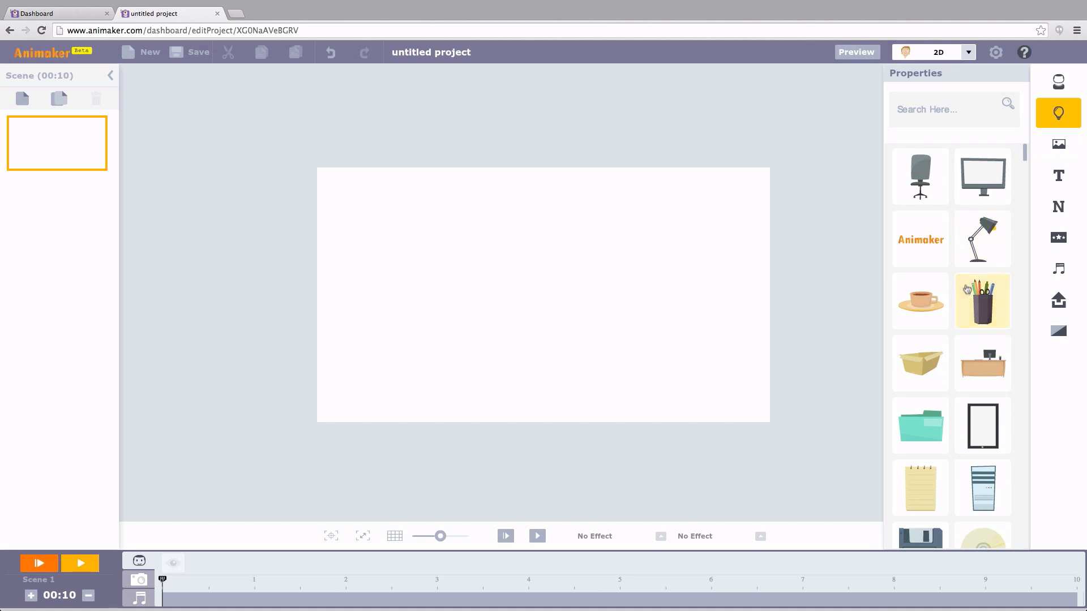
click(919, 301)
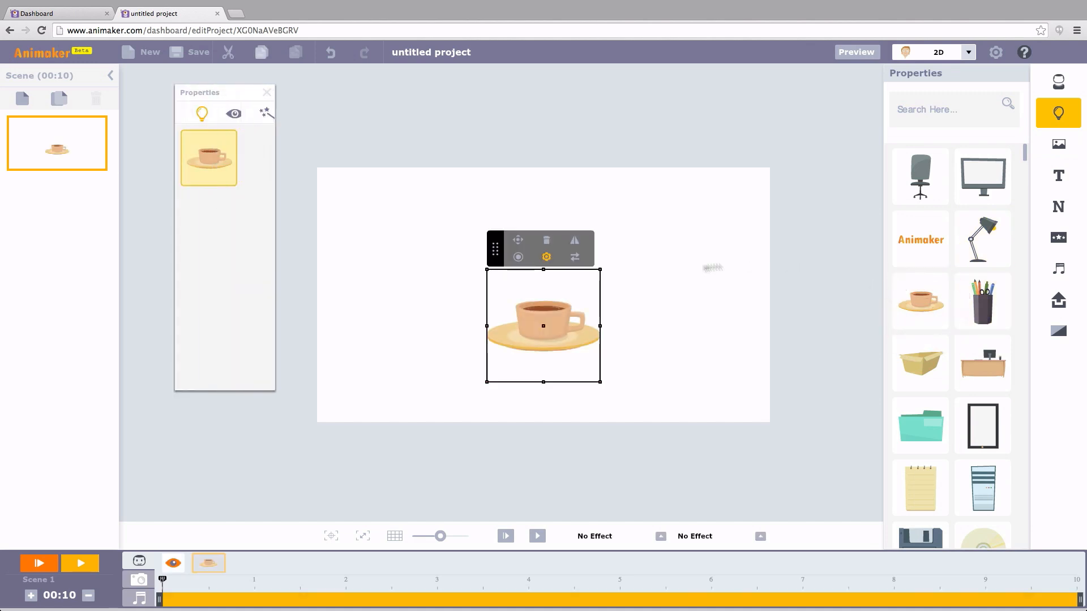
click(233, 113)
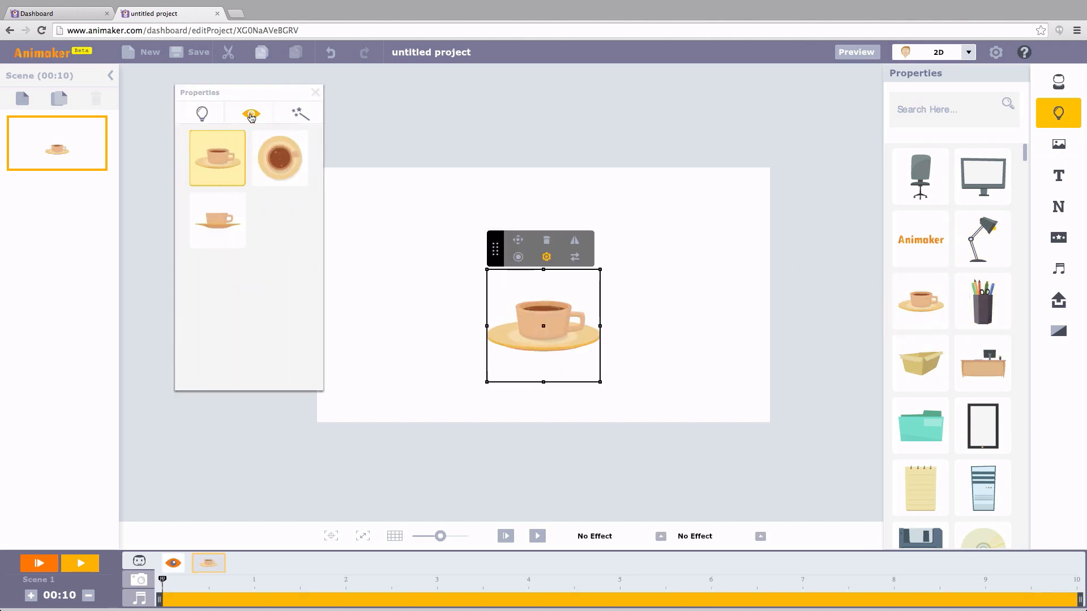
click(280, 157)
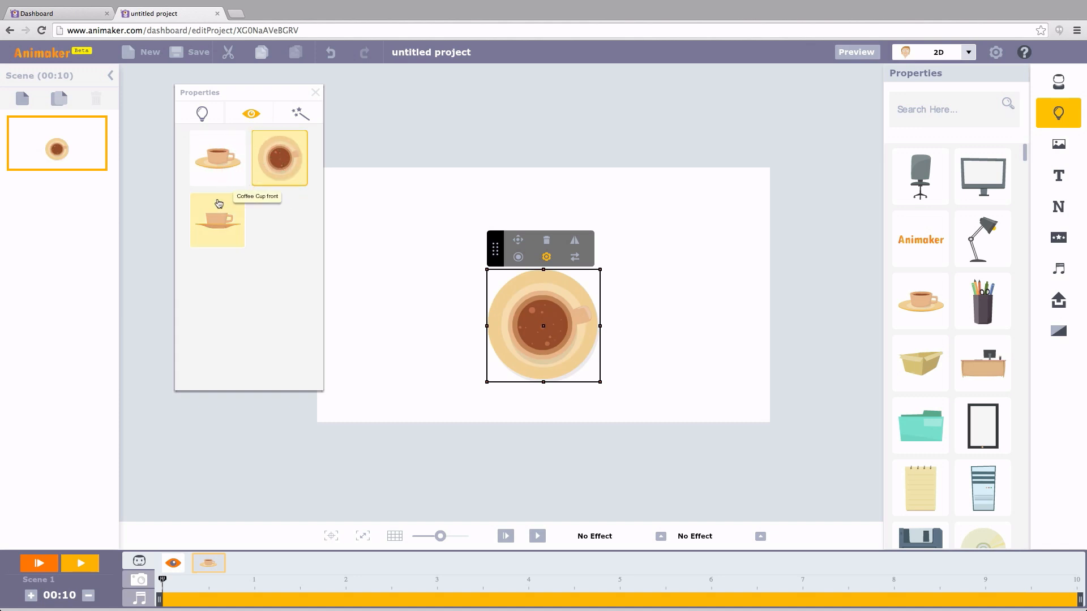
click(217, 220)
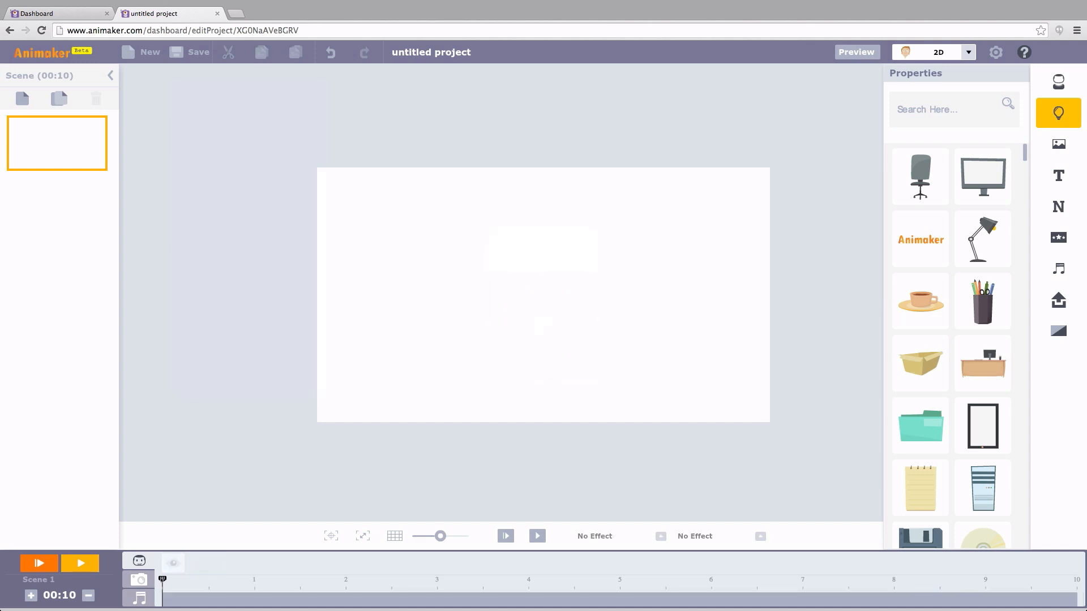
mouse_move(1057, 300)
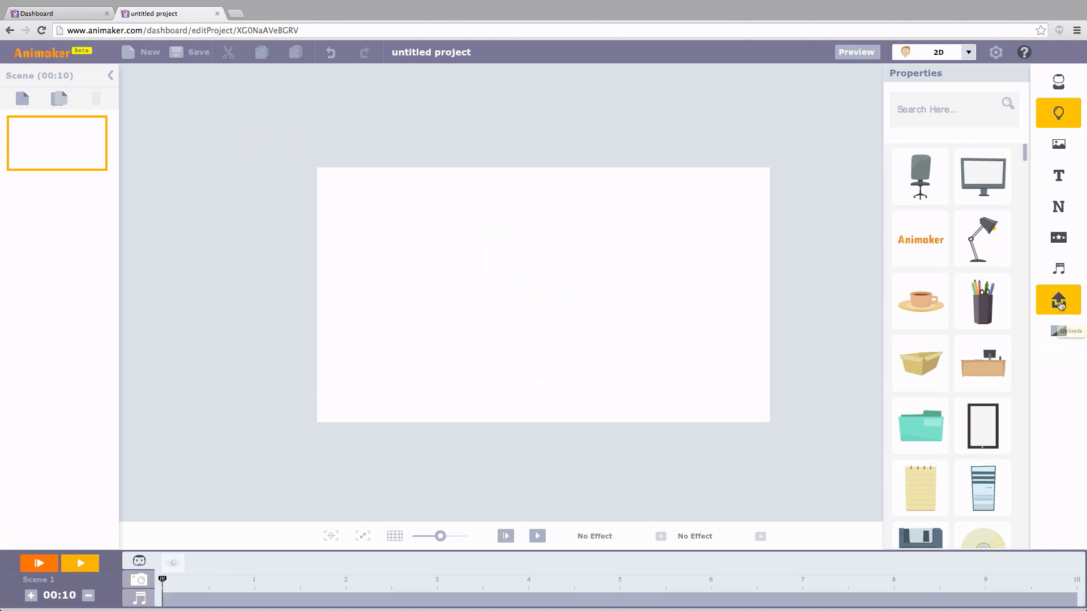
Step: Upload Mascot.png into My Uploads and save it as a Character
click(1057, 300)
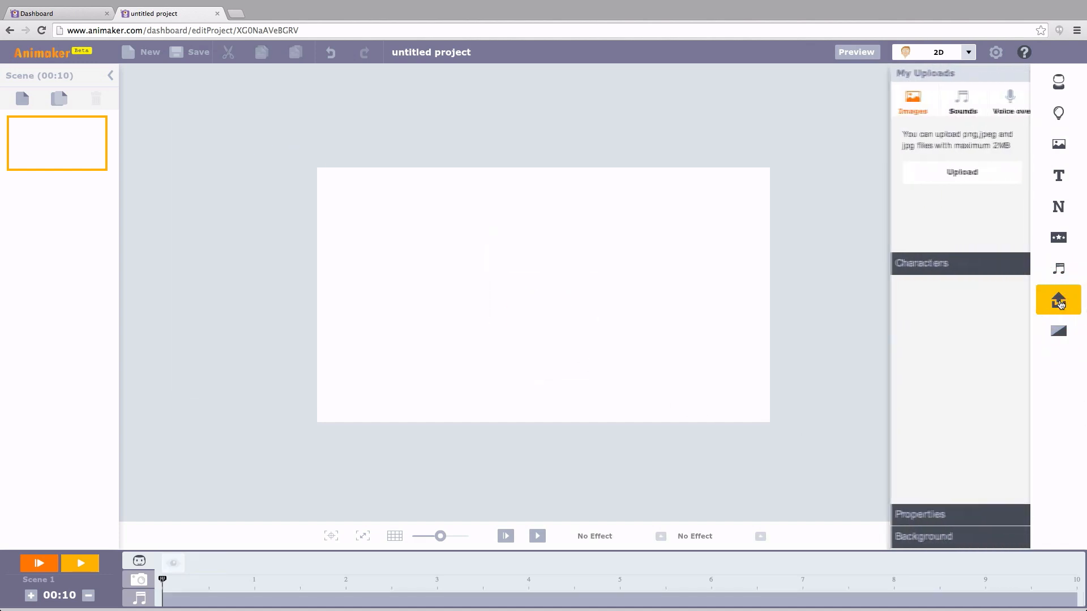
click(955, 172)
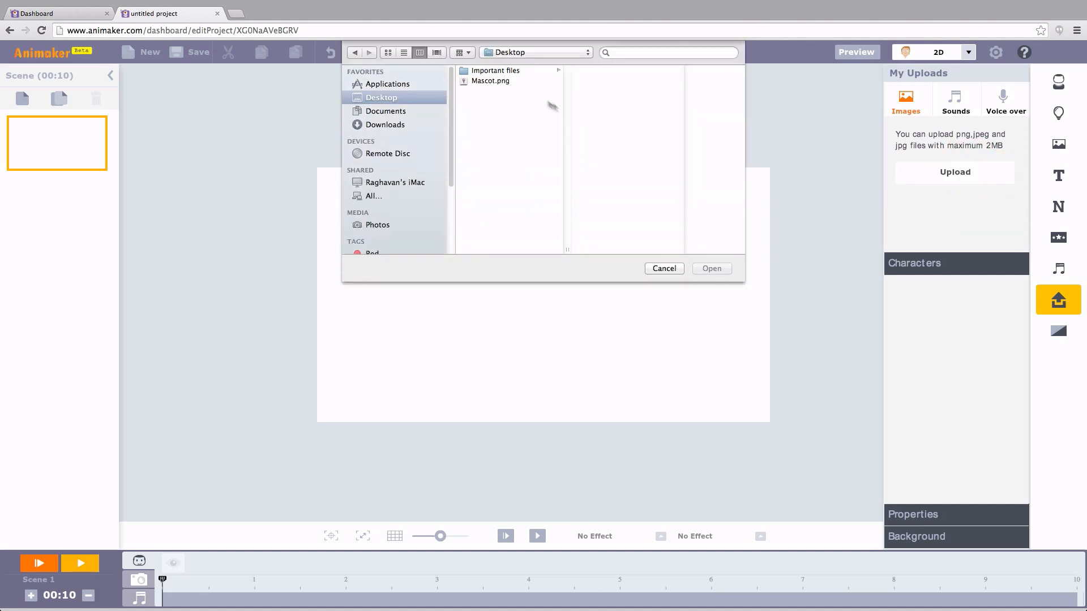
click(489, 81)
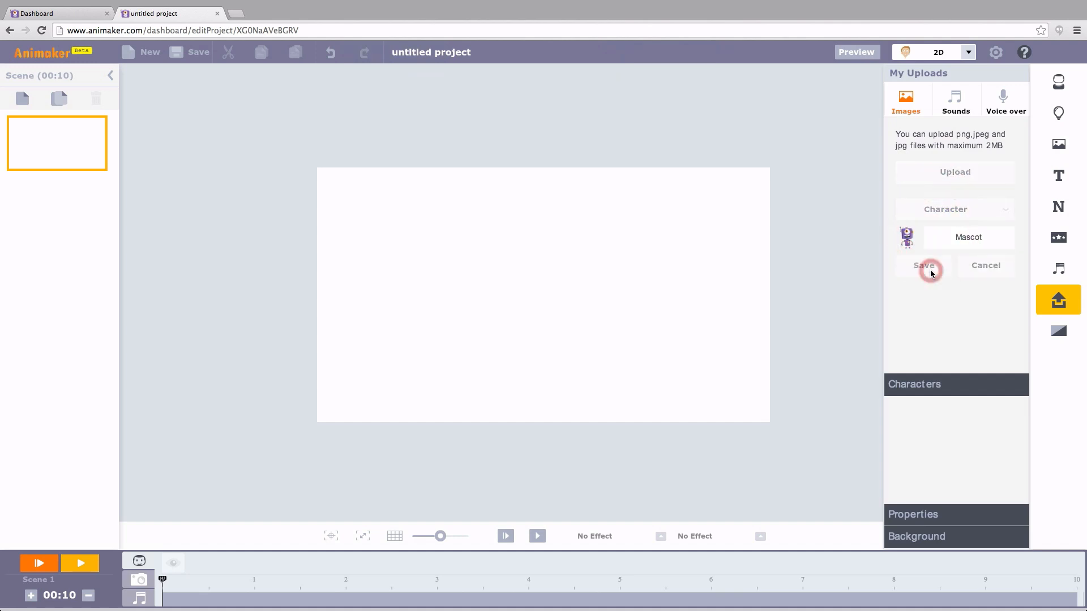
click(928, 264)
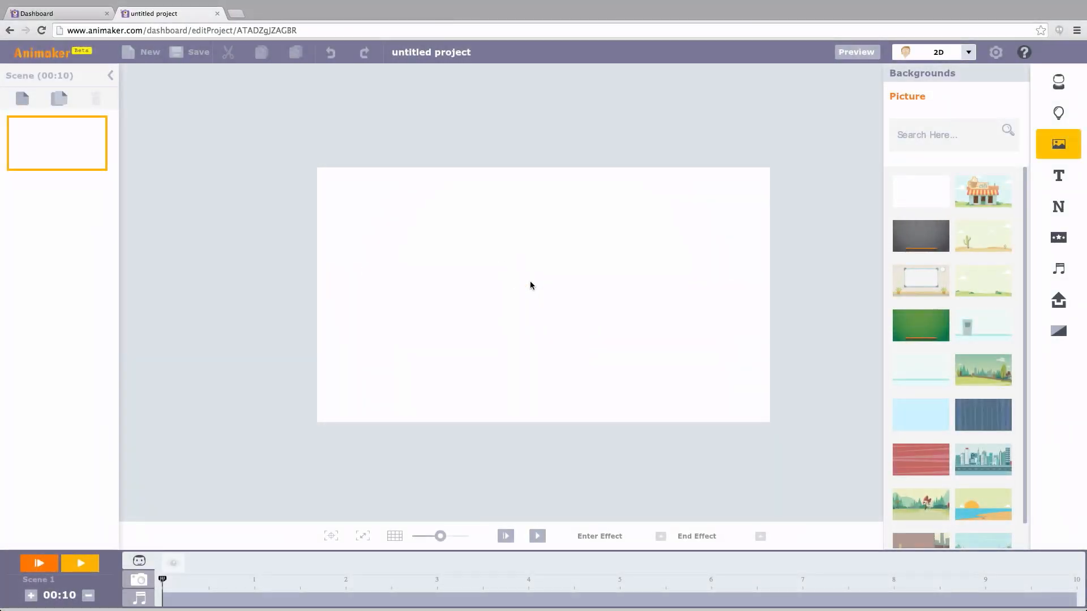
mouse_move(537, 292)
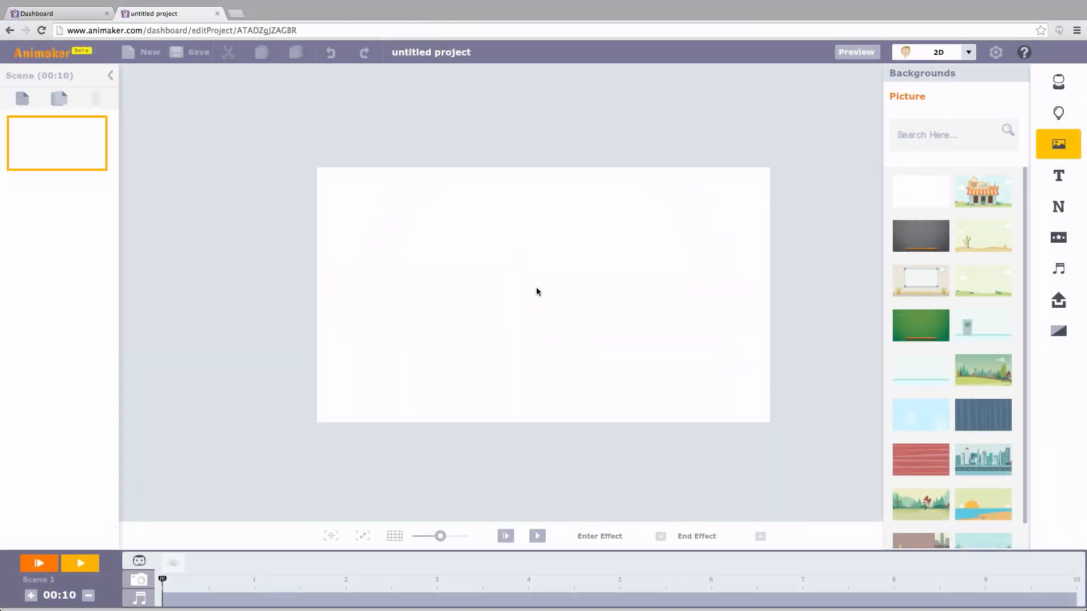
mouse_move(519, 304)
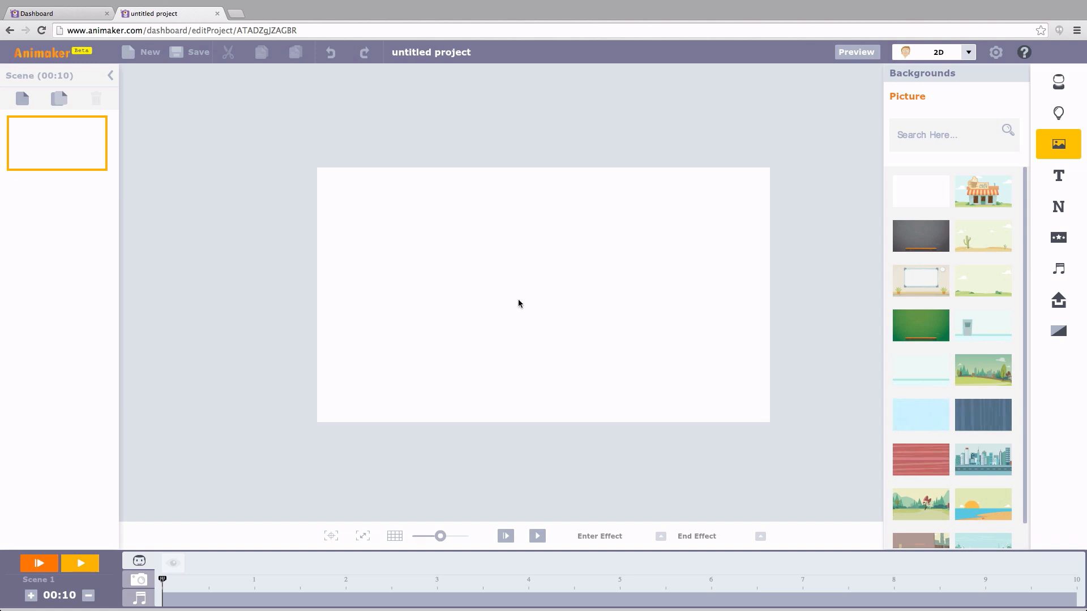
mouse_move(951, 310)
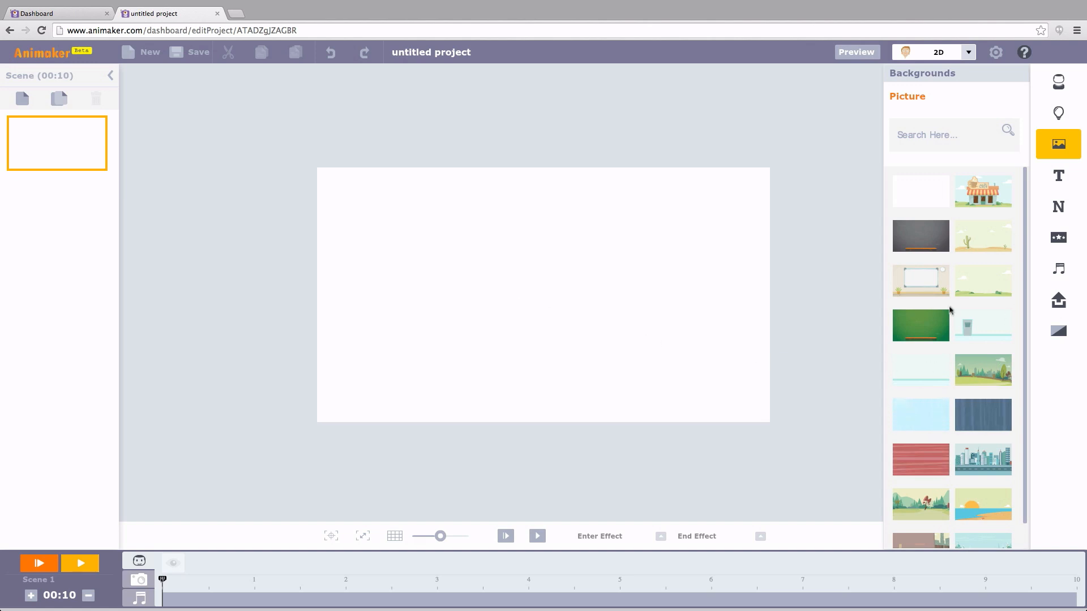
Step: Set the Office Room background and furnish it with props from the library
click(920, 369)
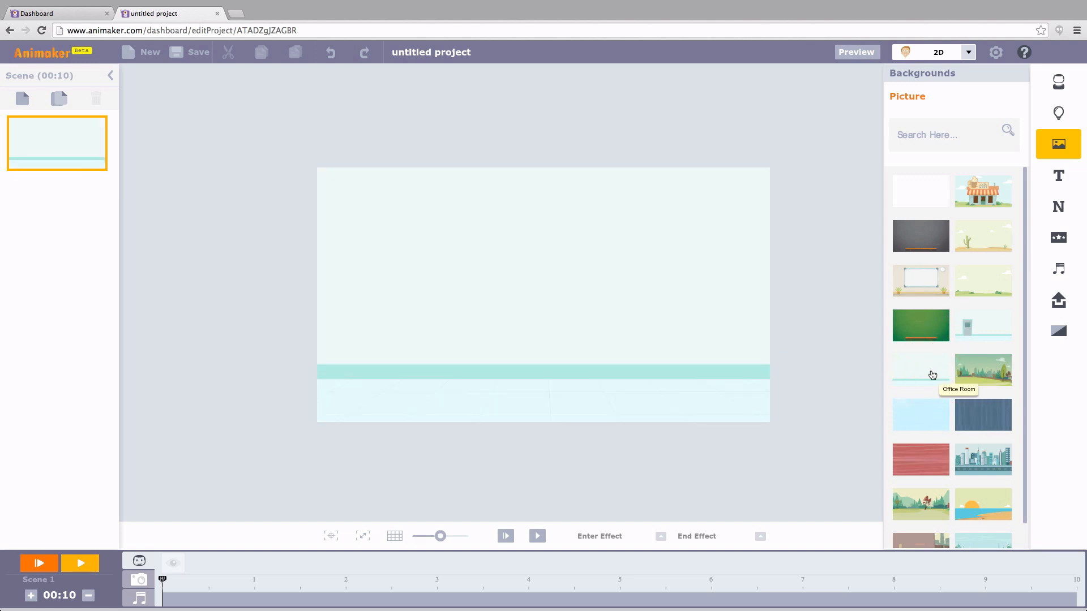
click(1058, 112)
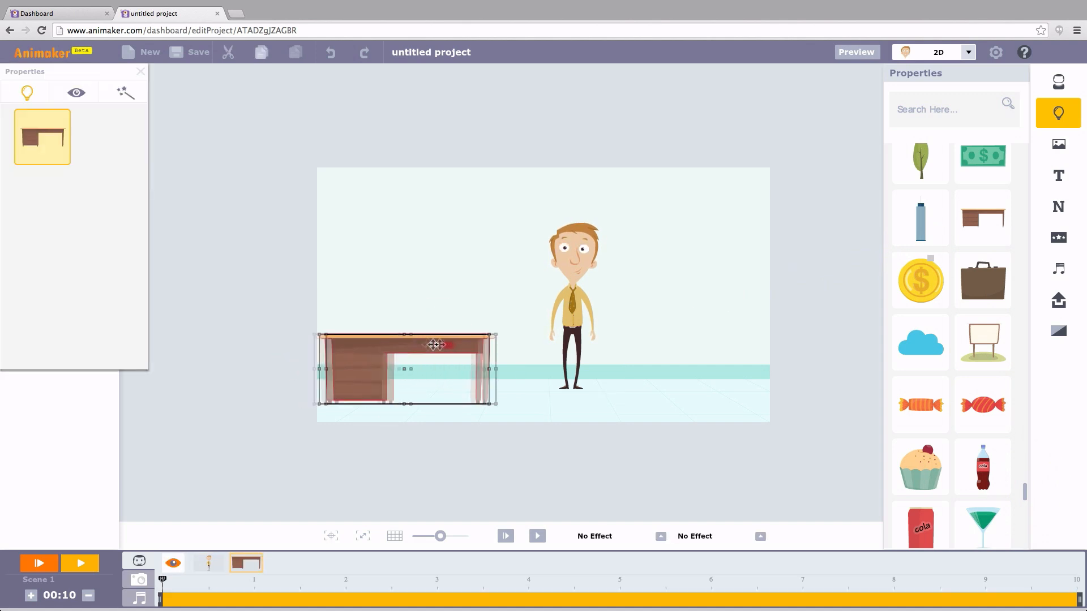
click(577, 290)
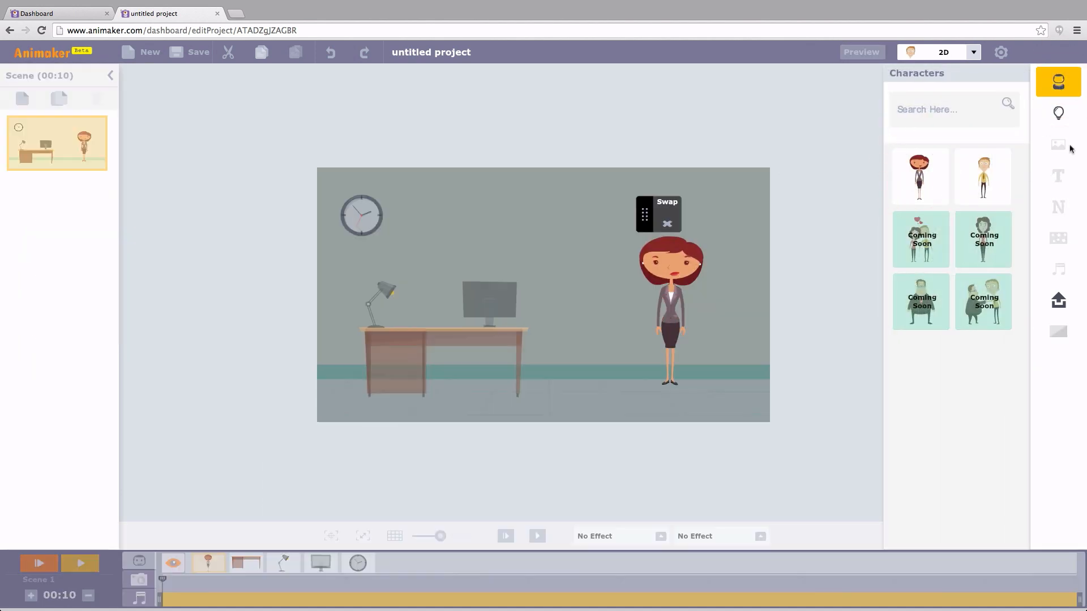
click(1058, 113)
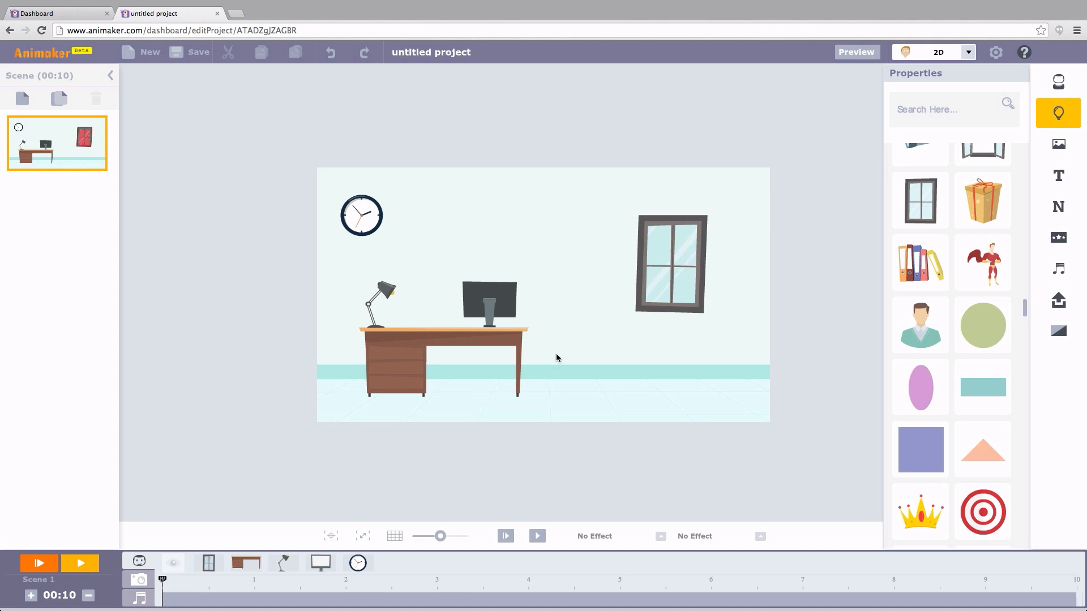
mouse_move(427, 545)
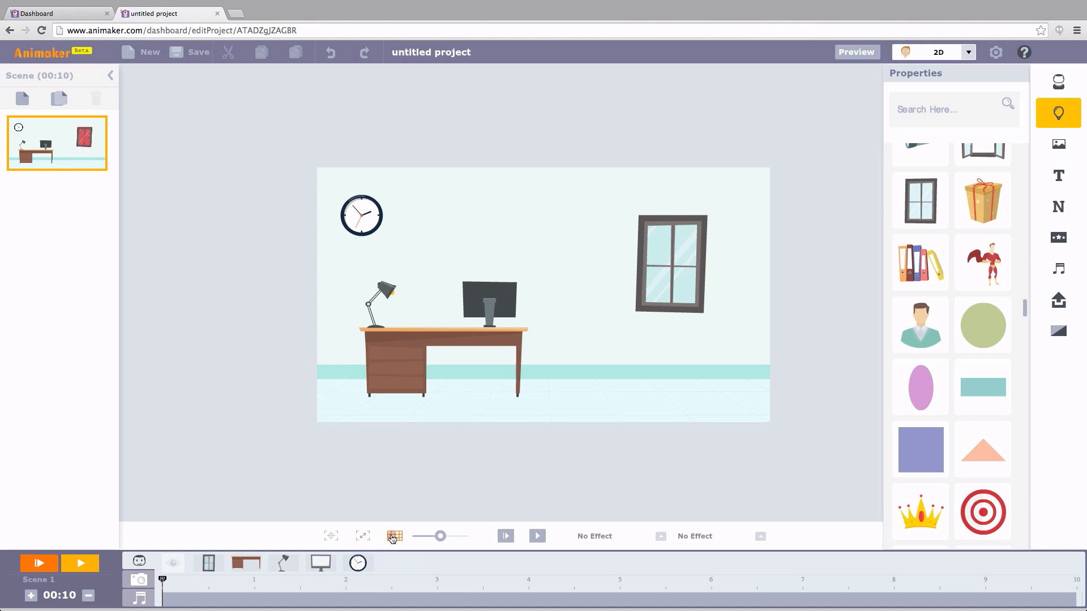
Step: Place the standing man in a yellow shirt between the desk and the window
click(394, 537)
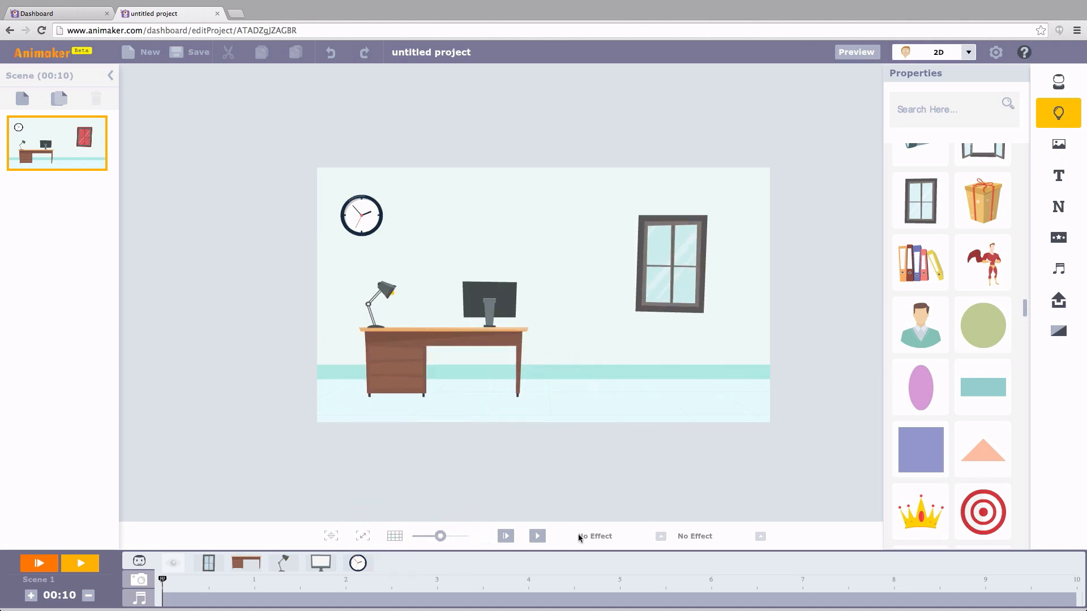
click(604, 537)
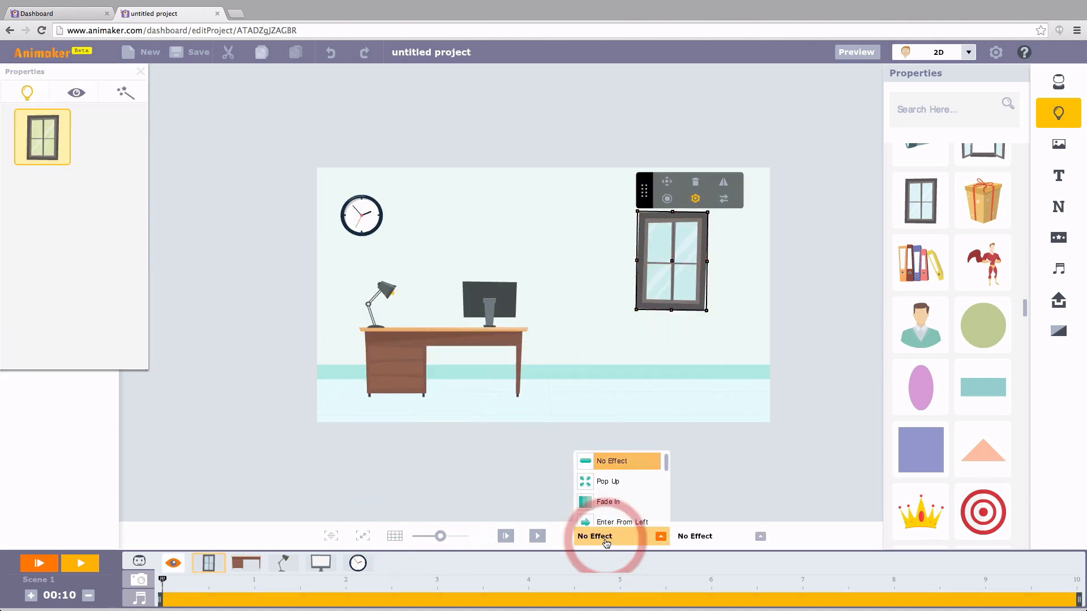
click(612, 461)
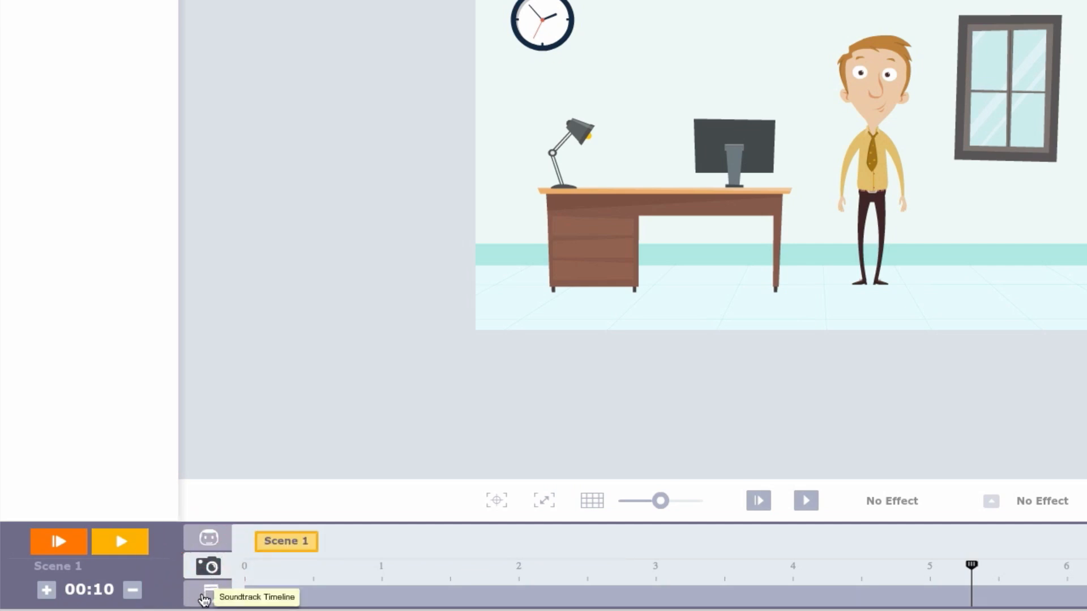
Step: Drag the man's timeline handles so he appears from about 3 to 8 seconds, then preview
click(209, 605)
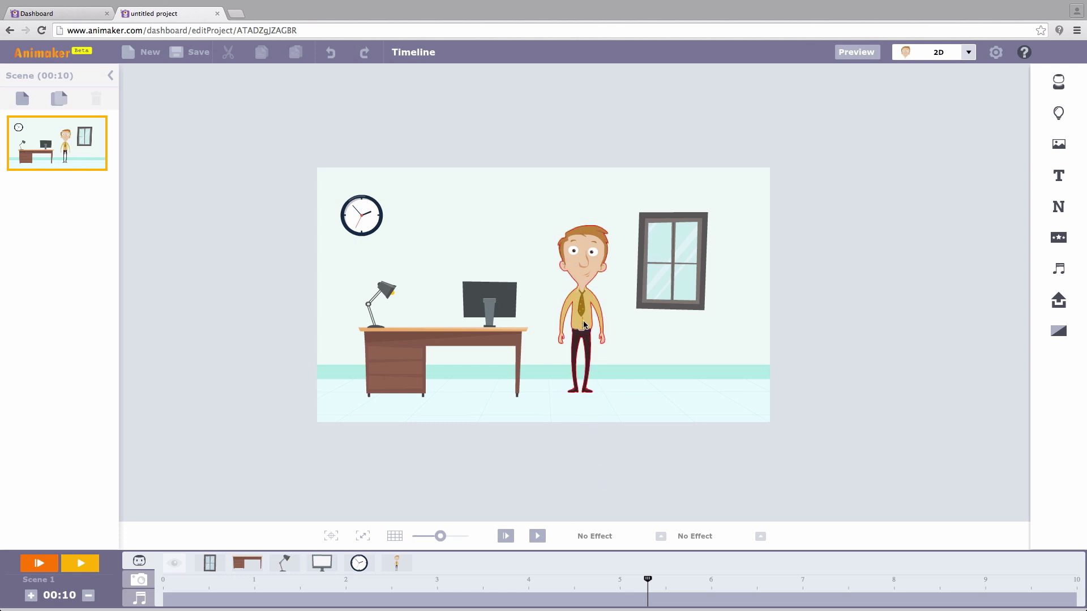
click(584, 323)
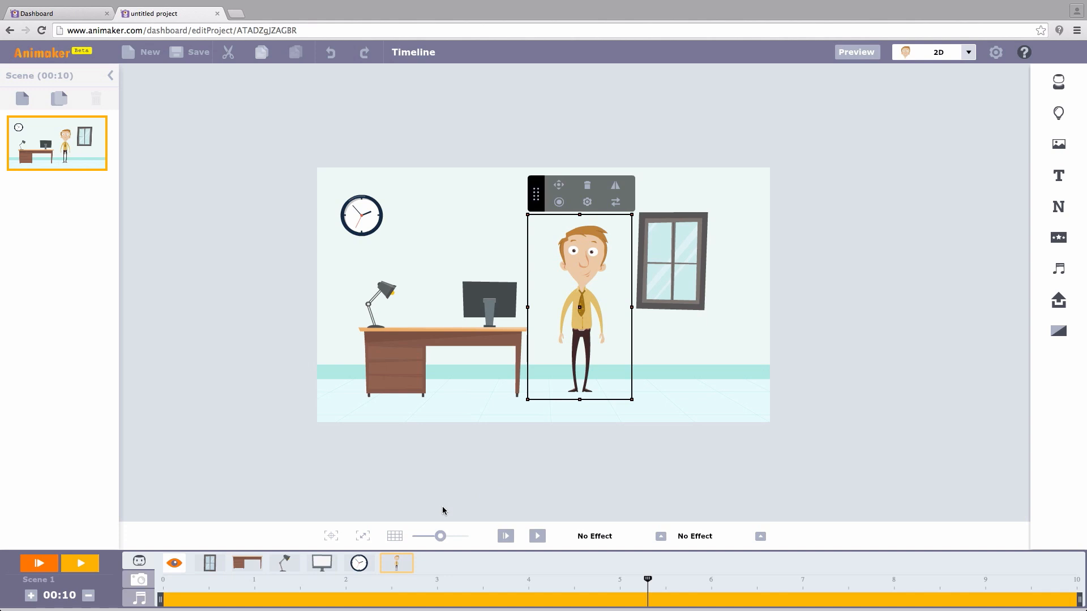
mouse_move(430, 511)
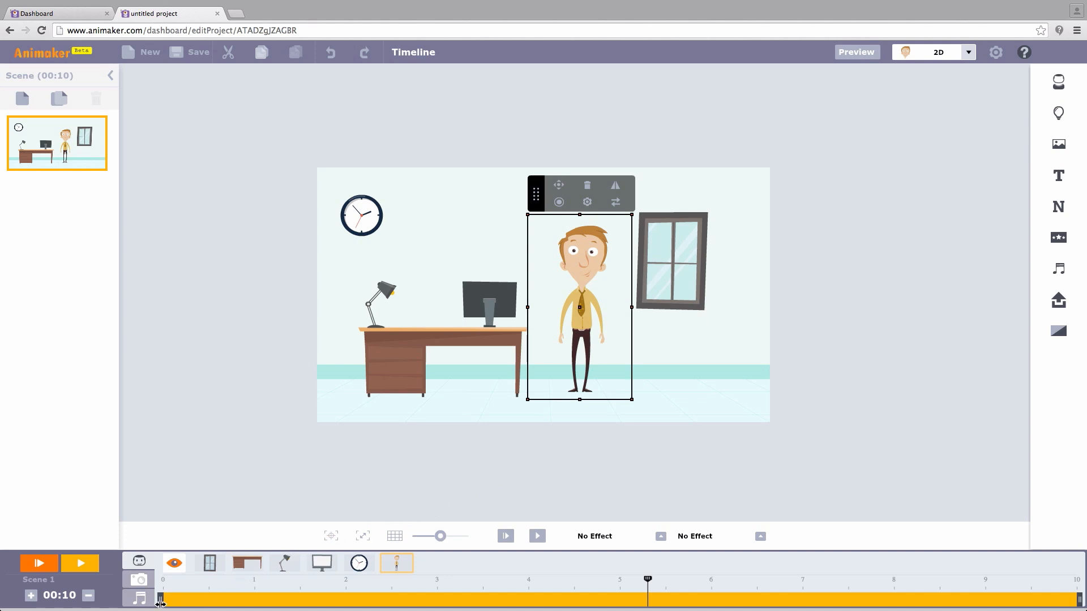
mouse_move(158, 606)
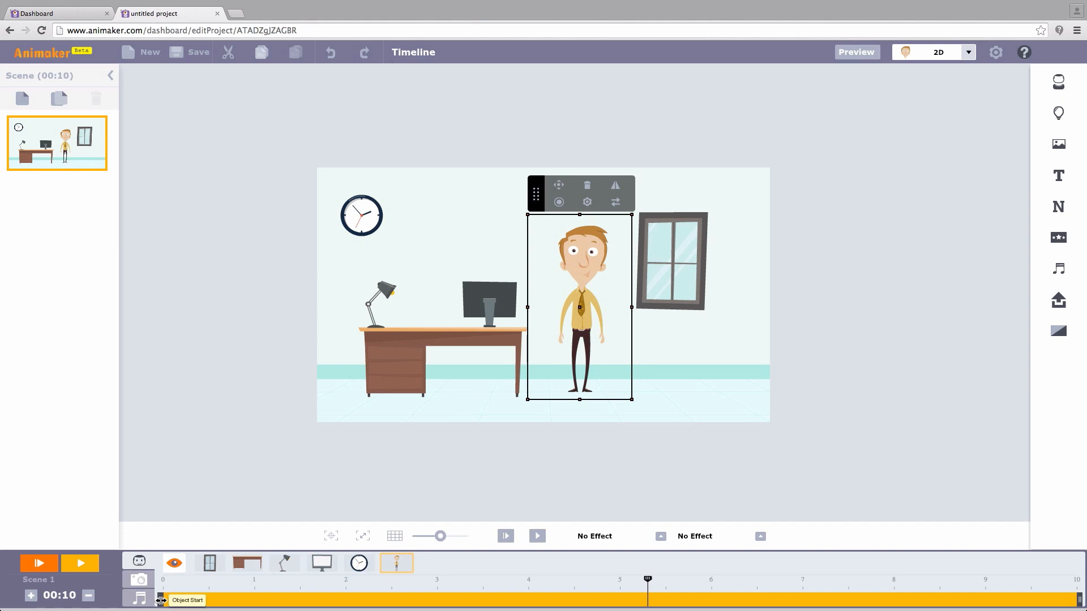
drag(161, 600, 286, 600)
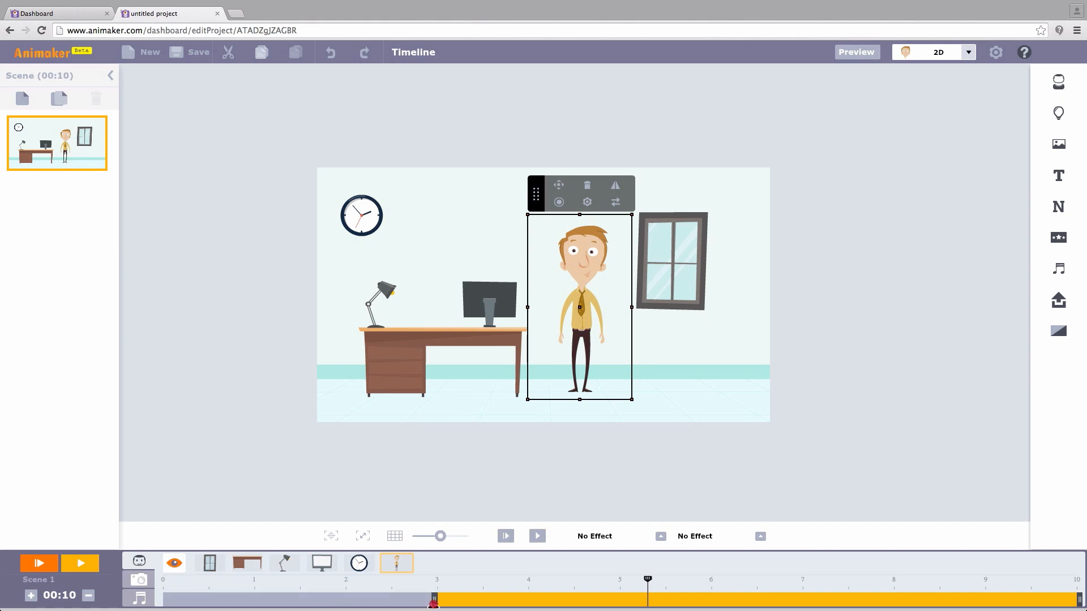
mouse_move(987, 595)
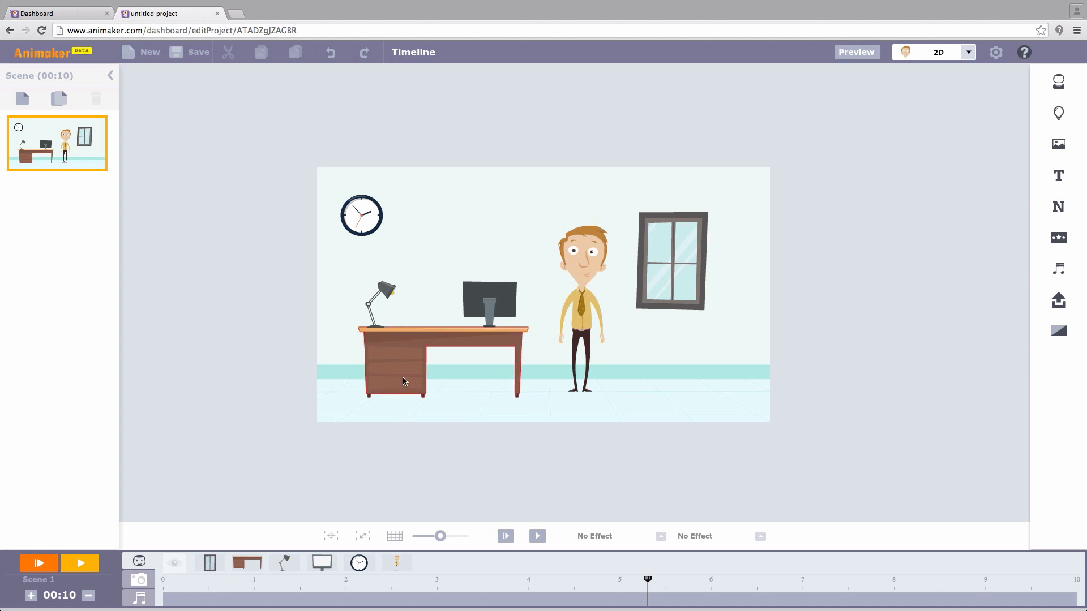
click(404, 381)
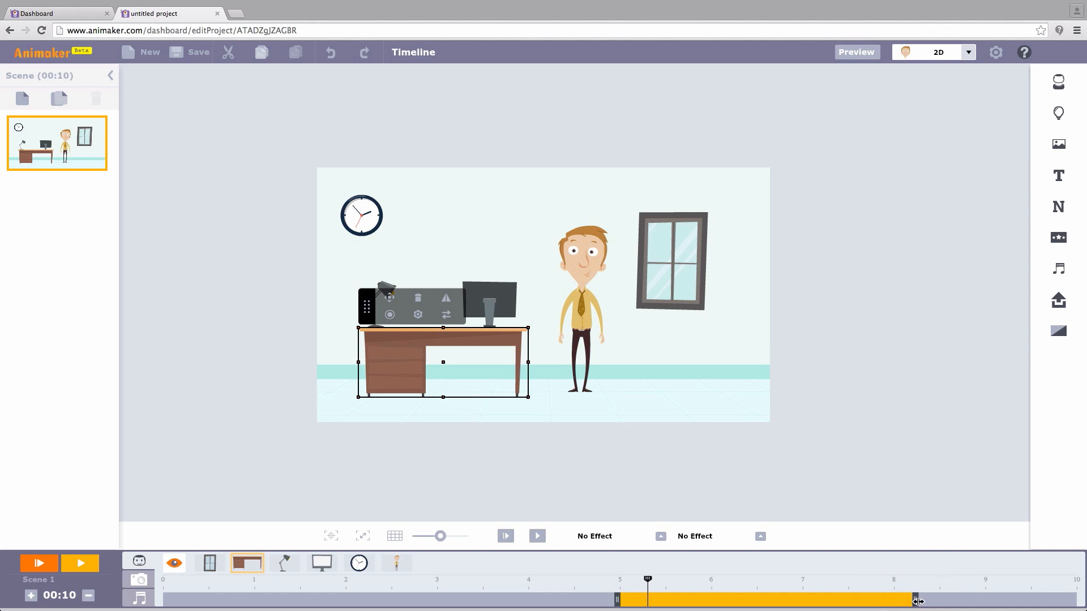
drag(918, 600, 897, 600)
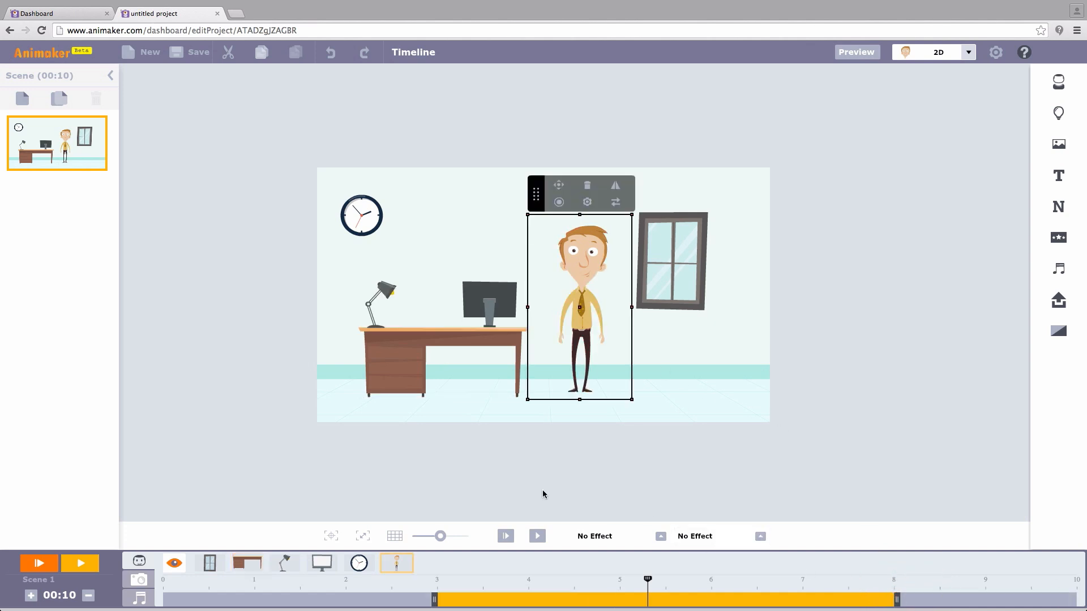
click(504, 536)
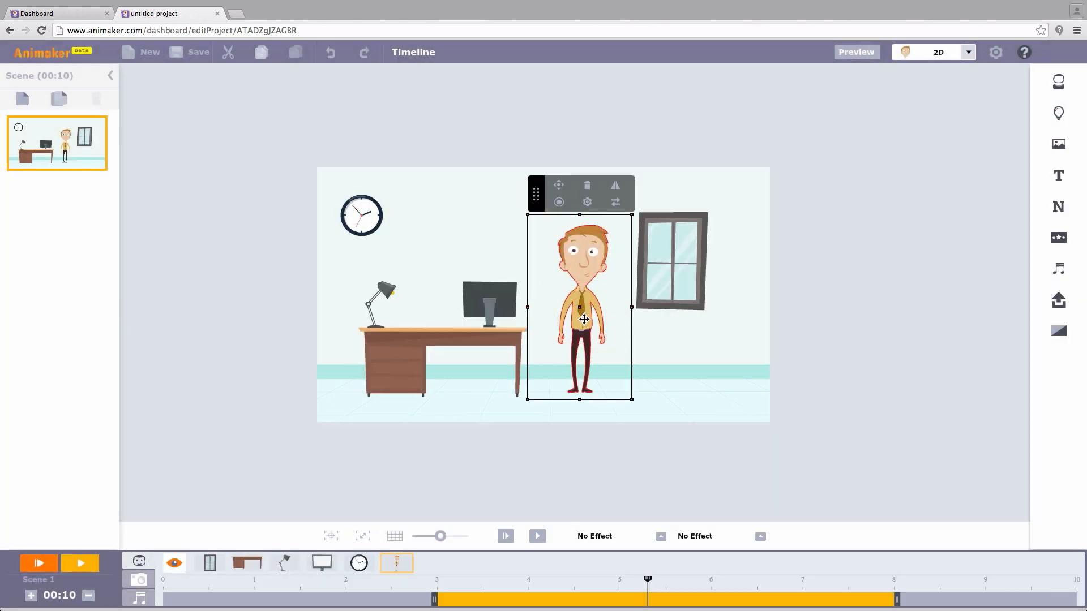
Step: Give the man the Enter From Left entry and Exit To Left exit effects and preview them
click(594, 537)
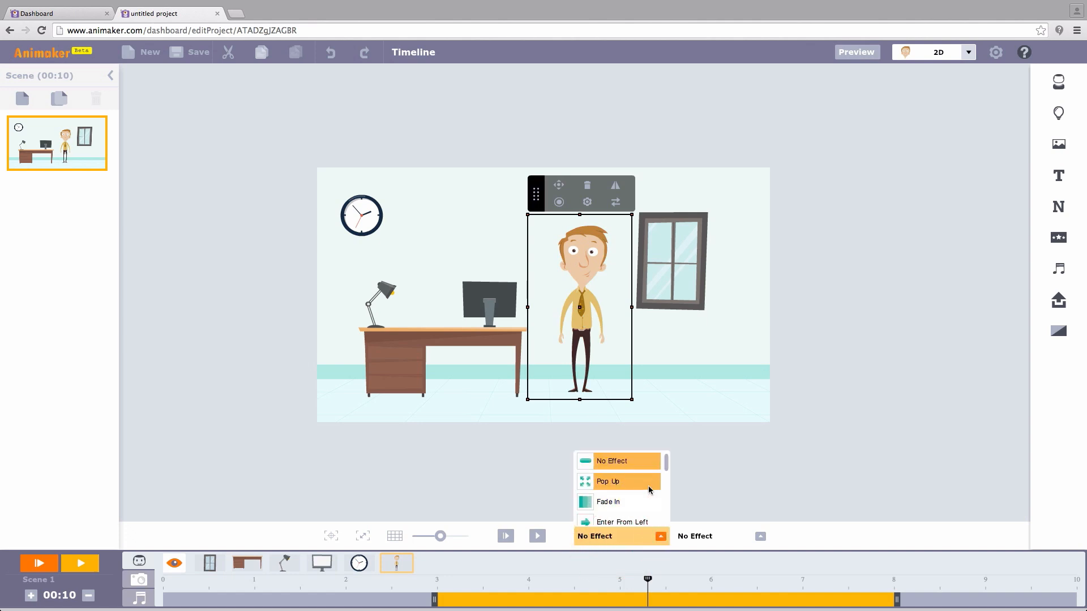
click(611, 461)
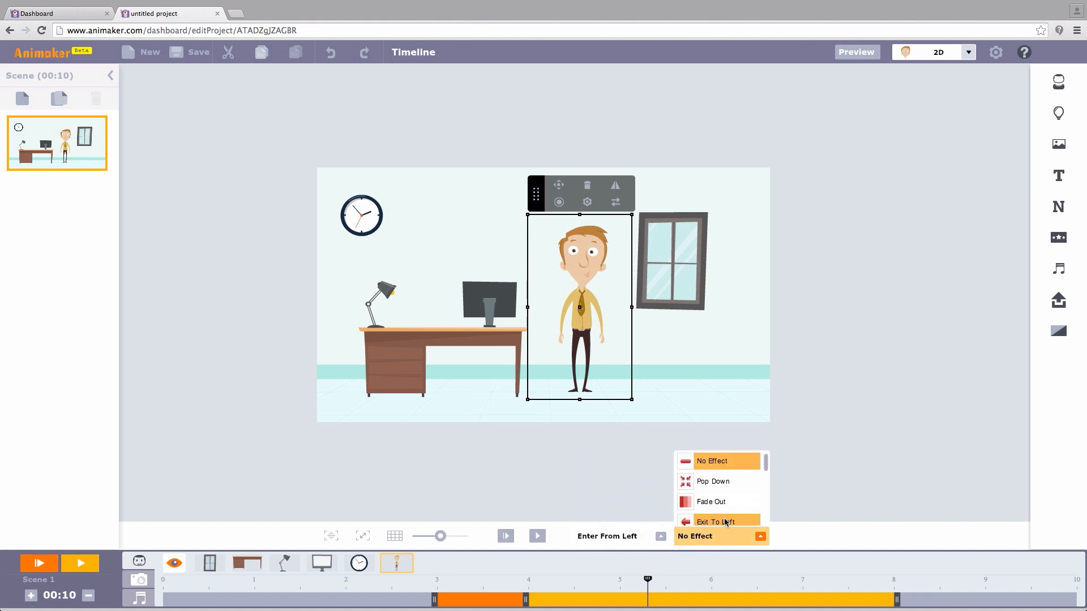
click(724, 522)
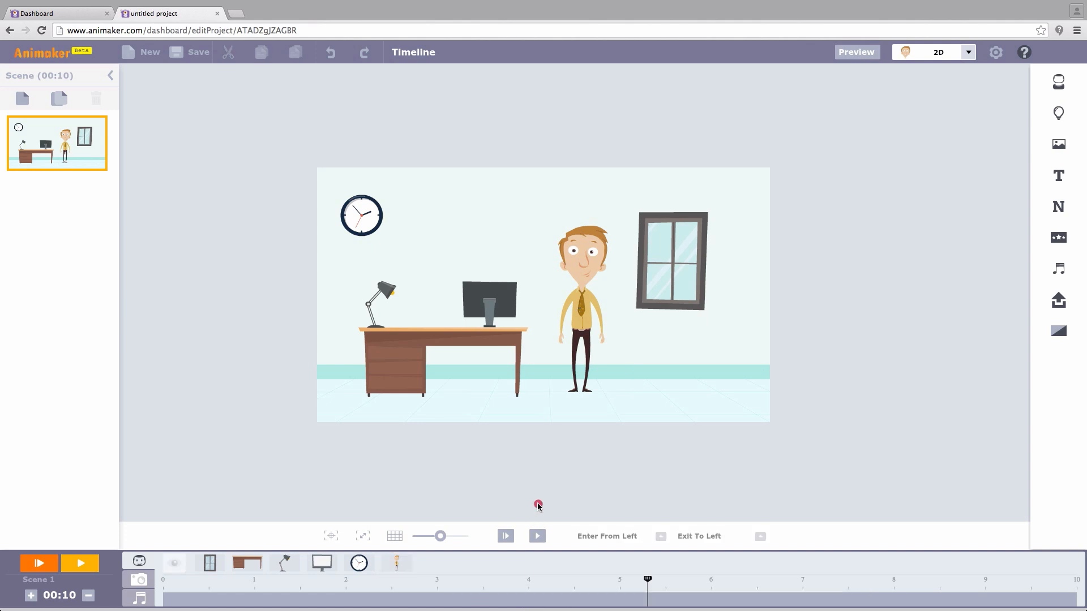
click(504, 537)
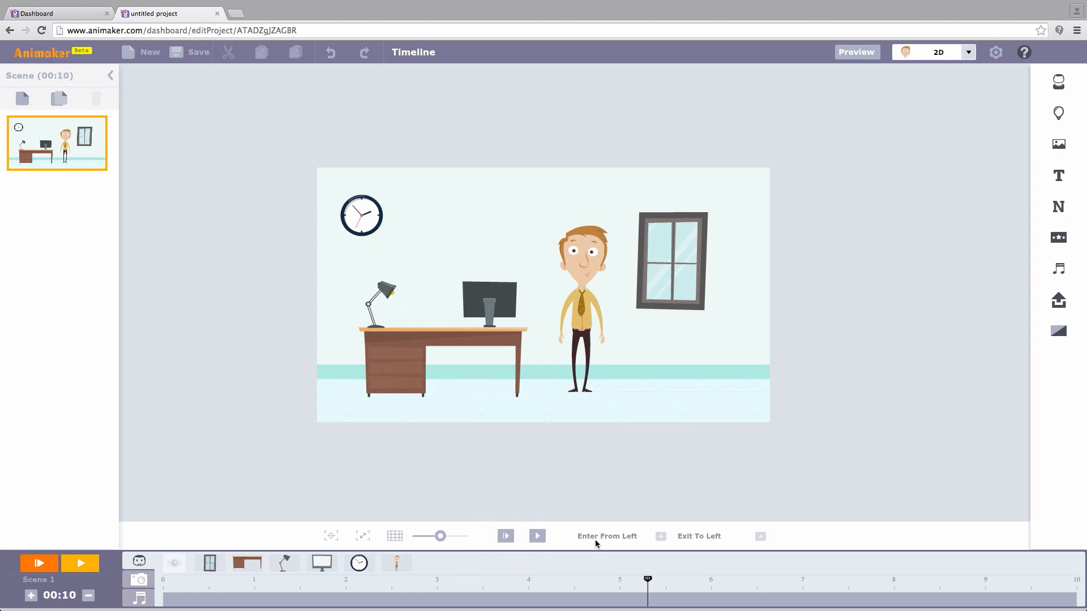
click(579, 310)
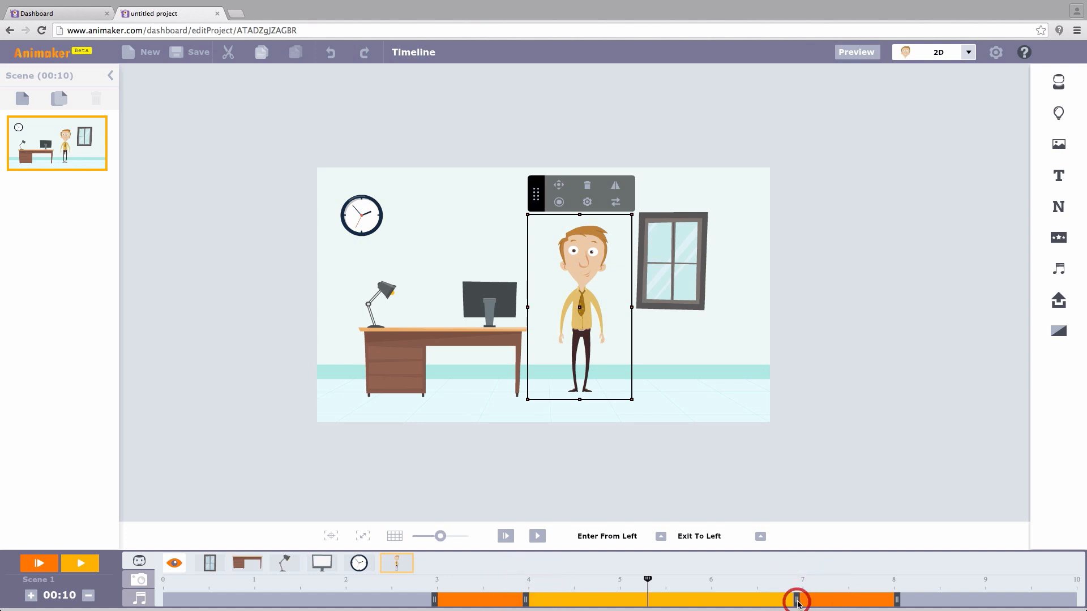
click(505, 537)
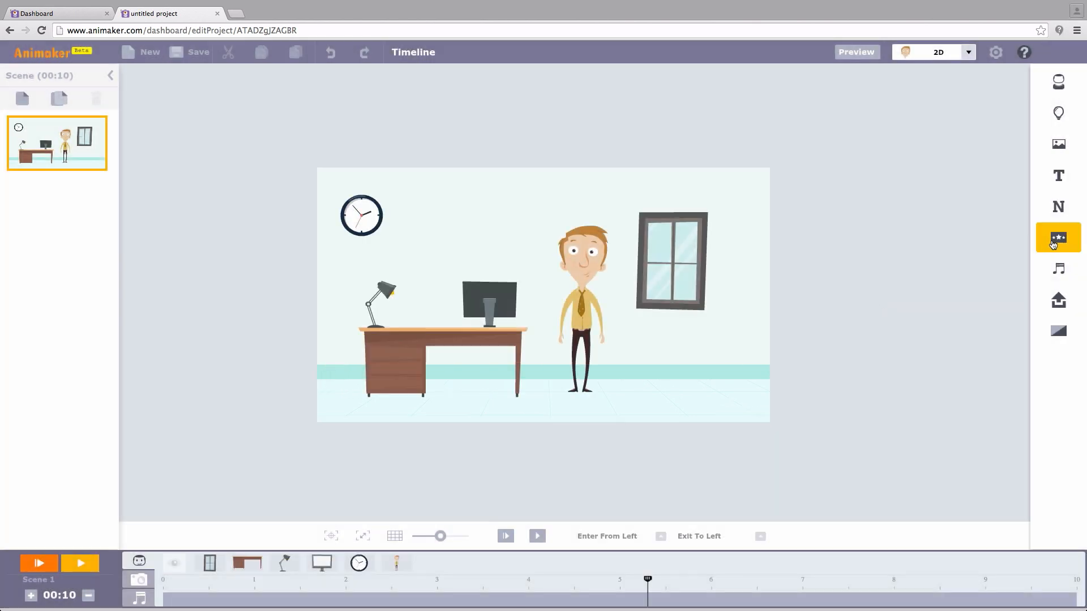
Step: Add the Speed Lines screen effect to the office scene and play it back
click(1057, 238)
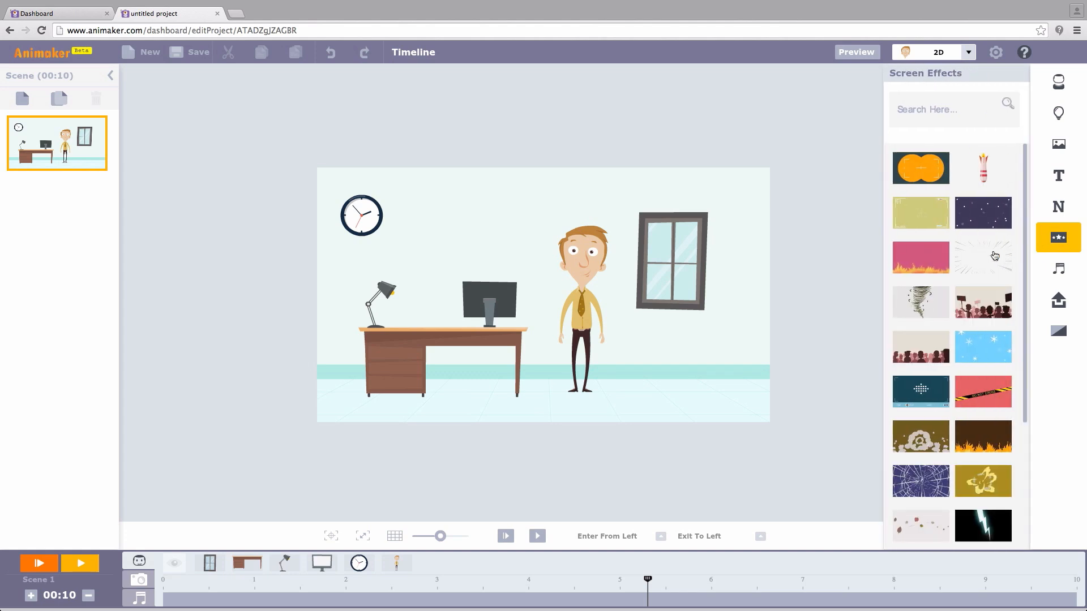
mouse_move(983, 262)
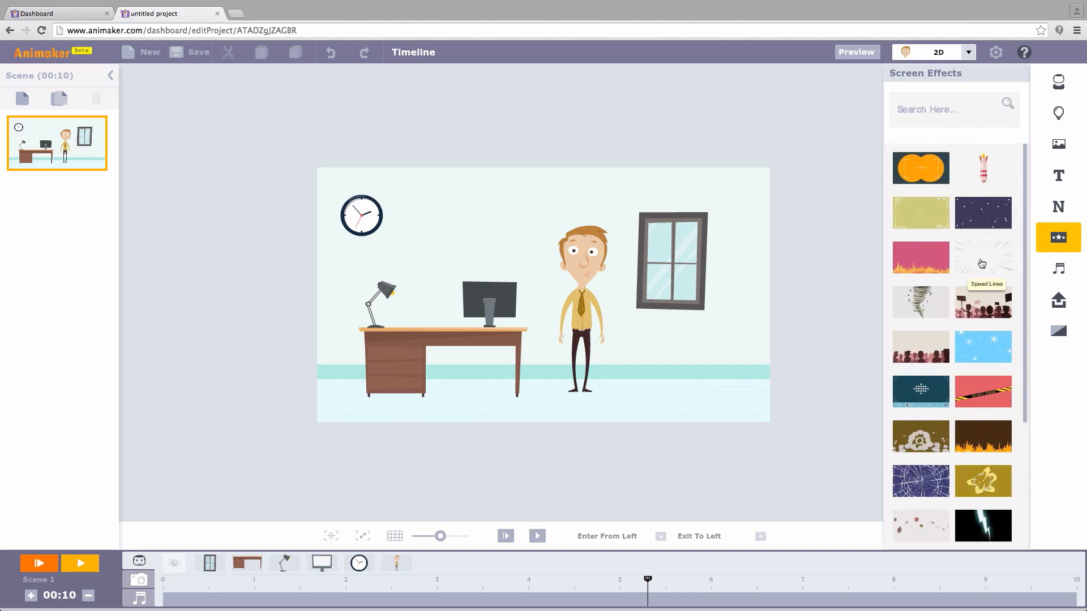
click(983, 258)
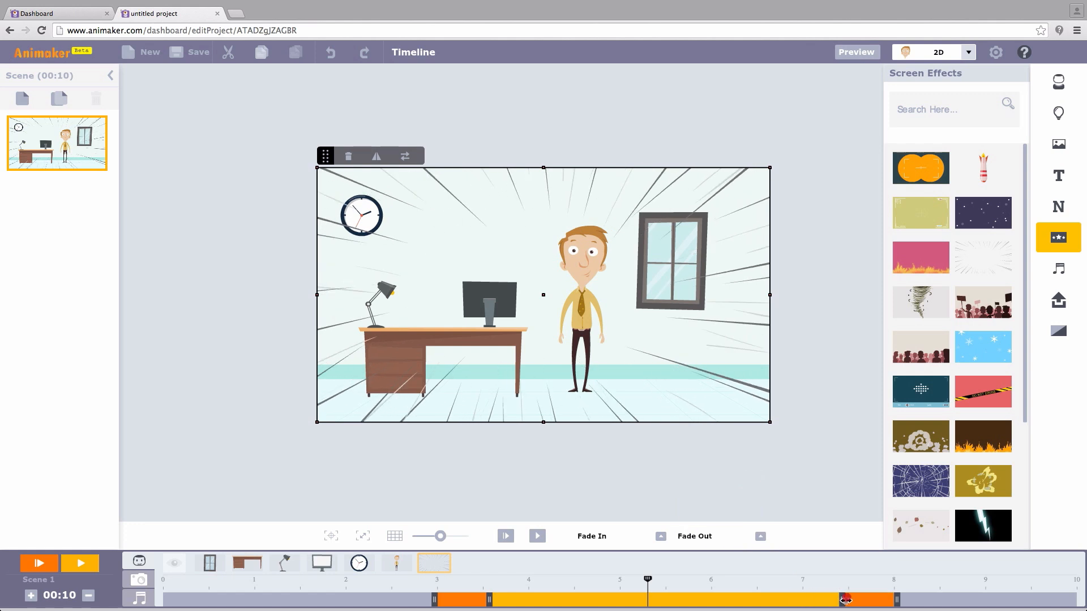
click(505, 536)
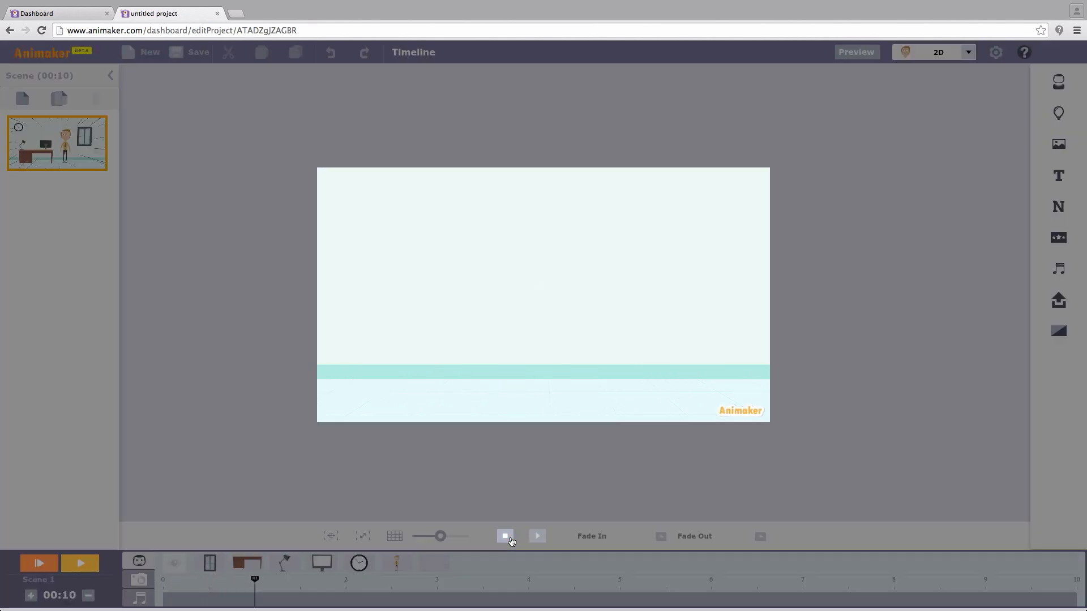
click(505, 536)
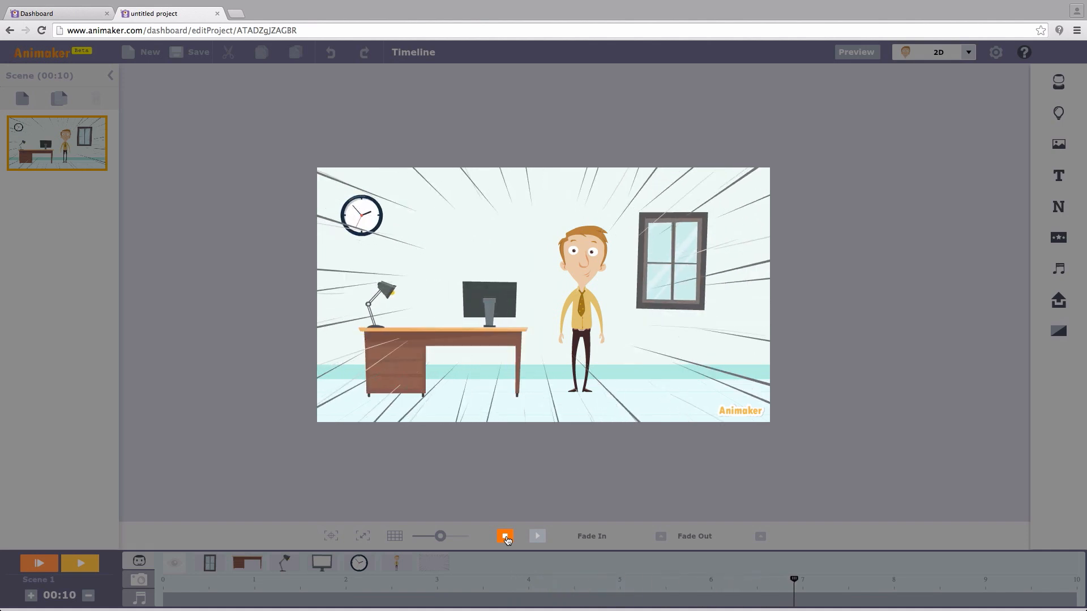
click(505, 537)
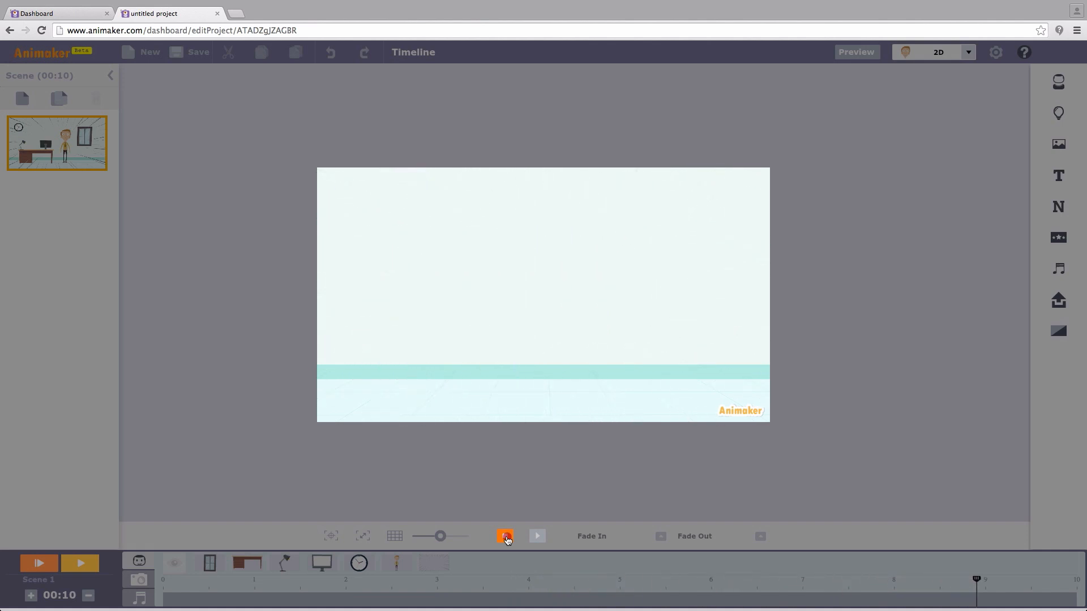
click(504, 536)
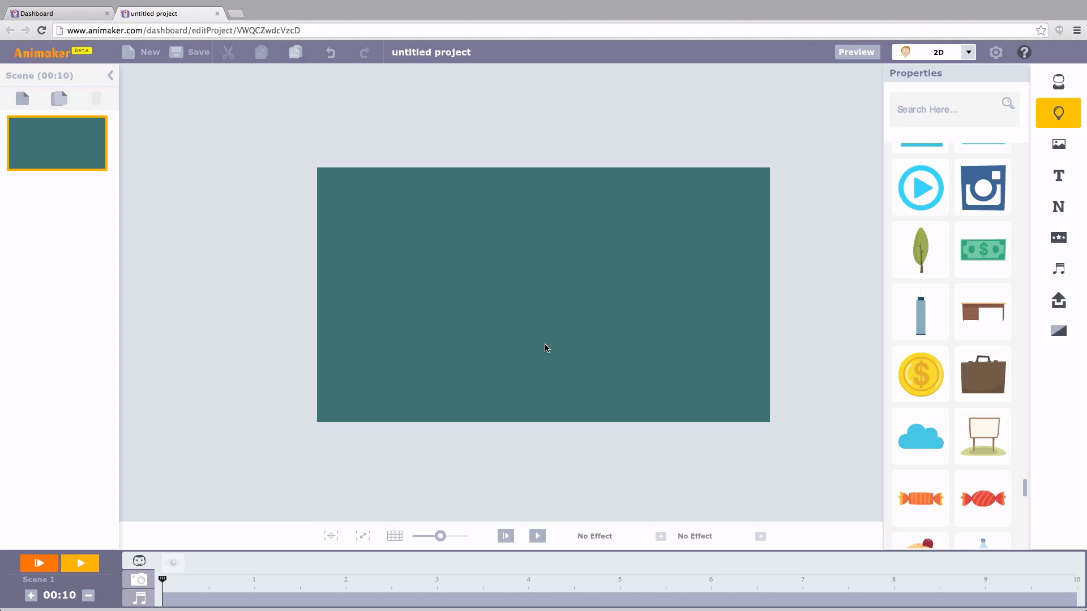
Step: Add the coin, move it around the stage and start a MultiMove motion for it
click(920, 373)
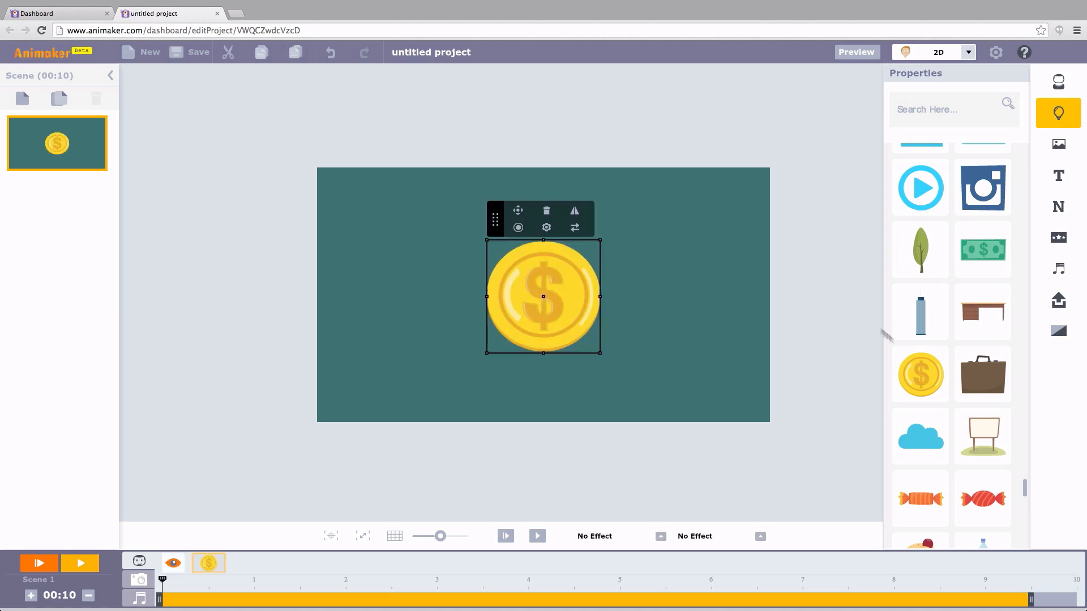
mouse_move(600, 240)
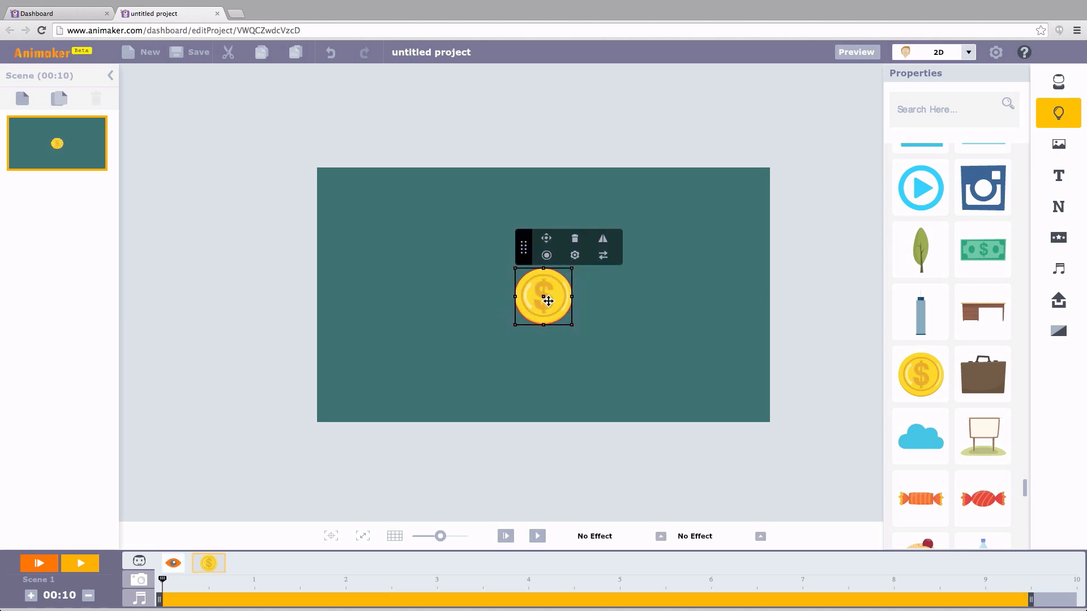
drag(542, 298, 428, 299)
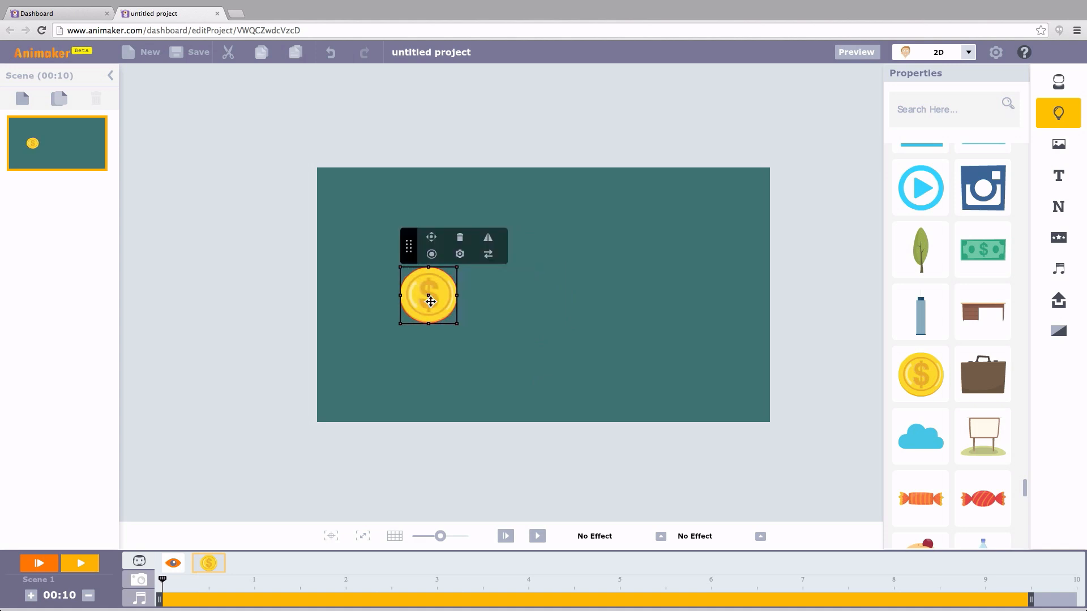
drag(428, 298, 668, 293)
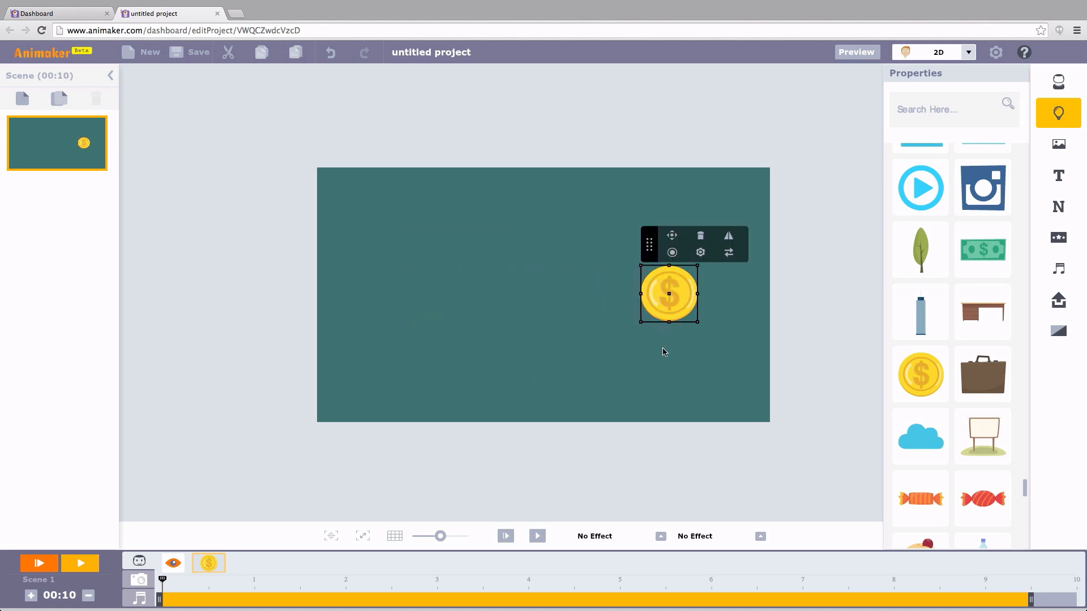
drag(667, 294, 536, 301)
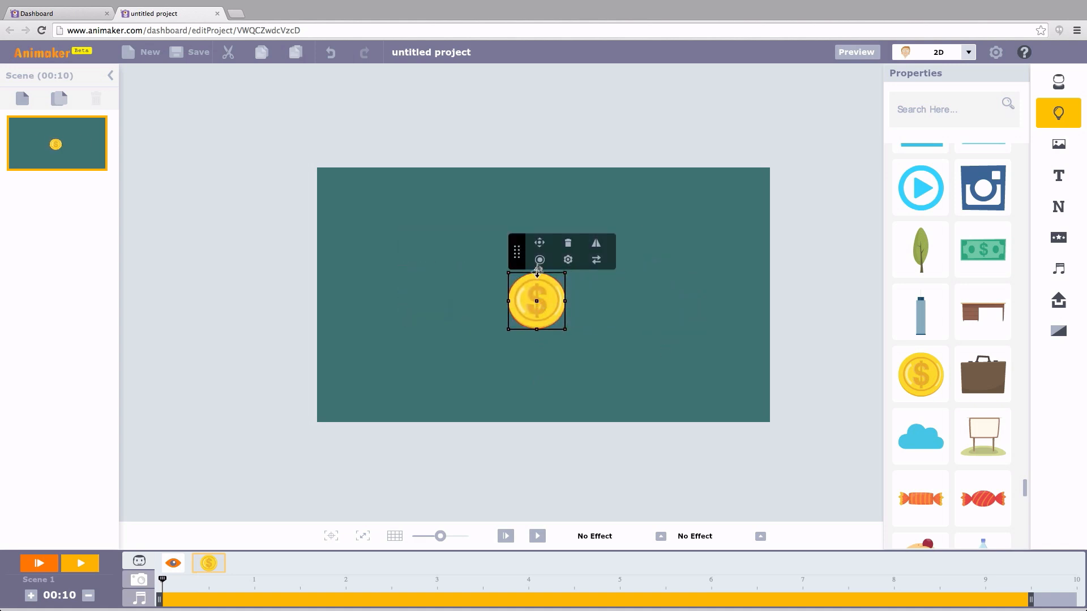
click(539, 260)
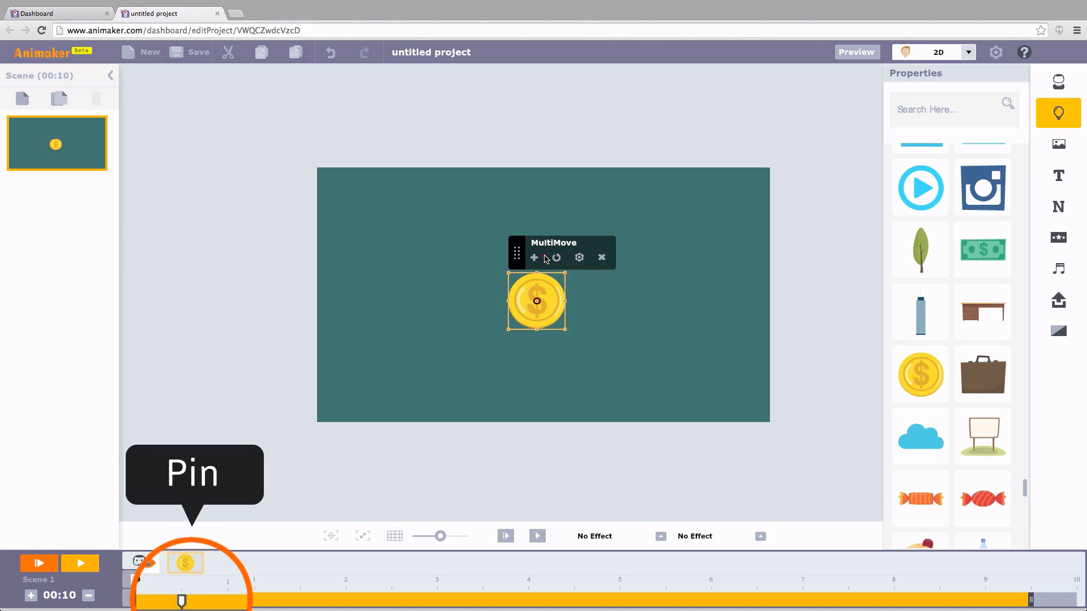
Step: Set MultiMove pins from left to right across the stage, preview, and adjust a pin's timing
drag(535, 301, 395, 289)
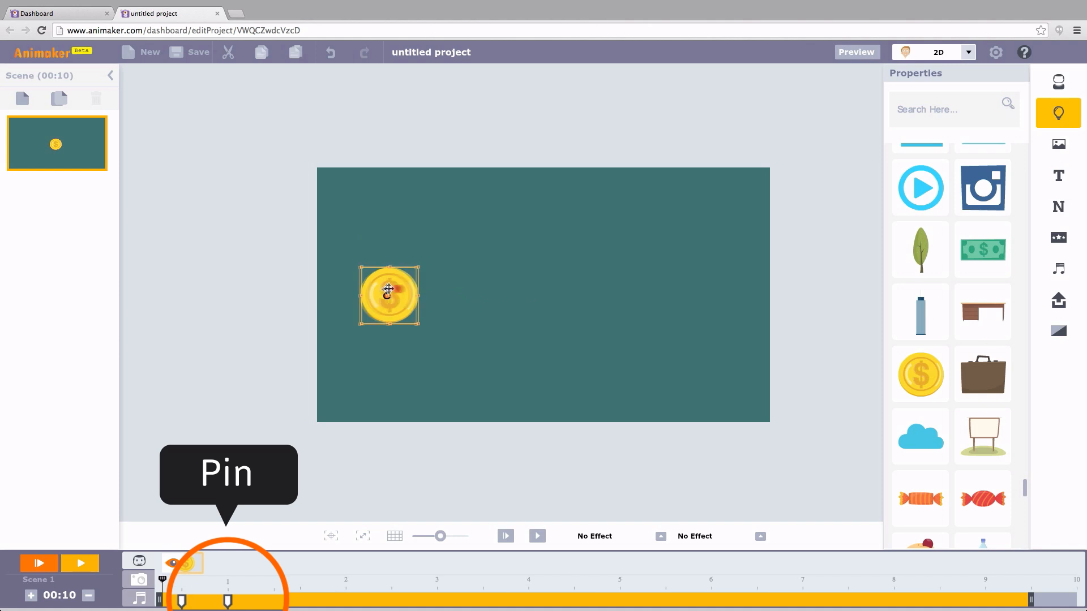
drag(388, 291, 702, 293)
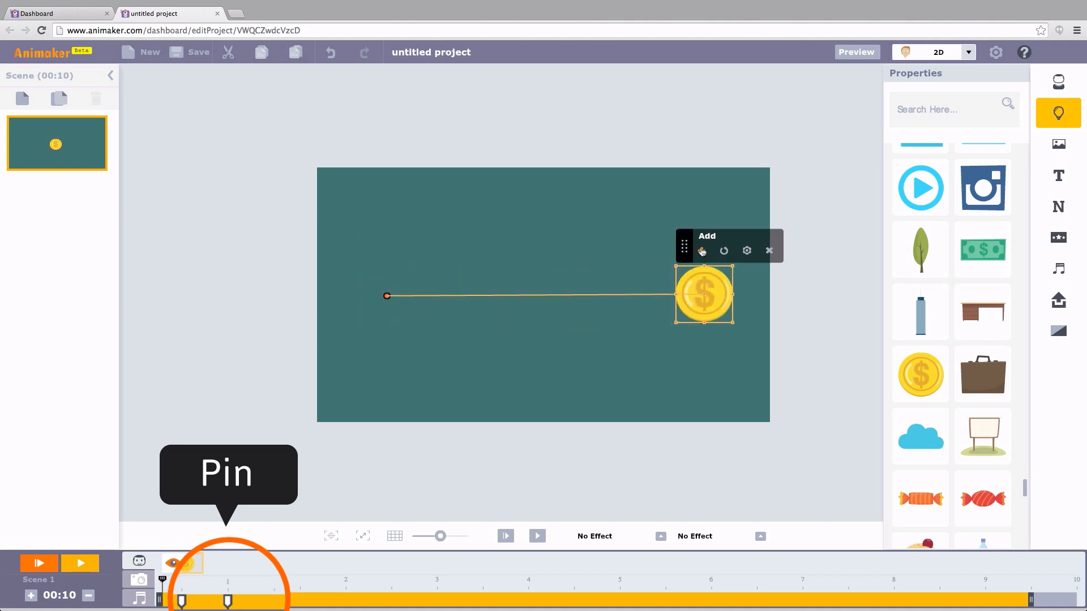
click(702, 250)
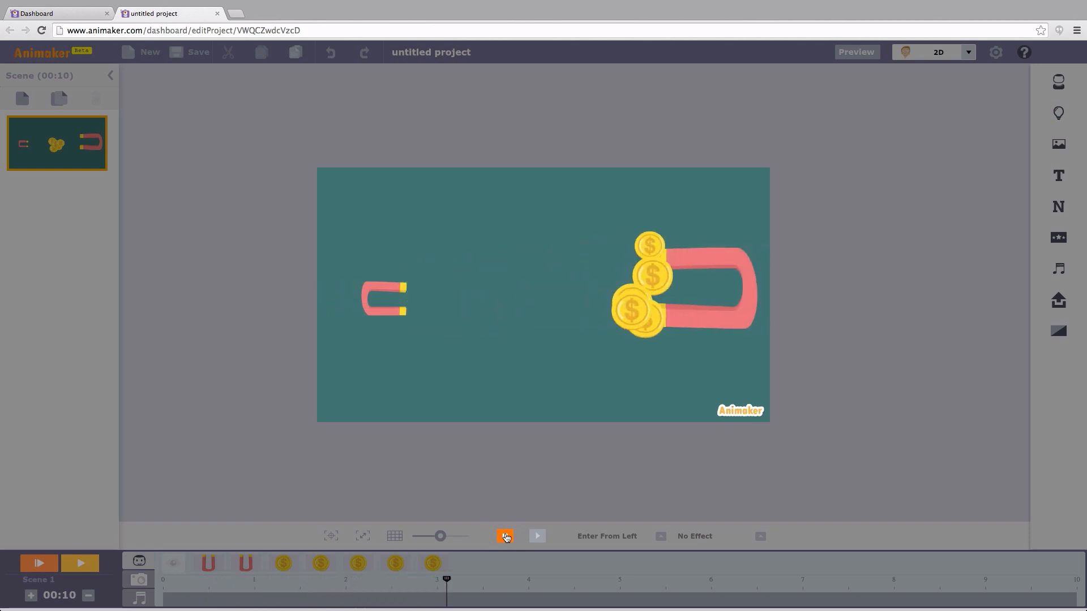
click(505, 537)
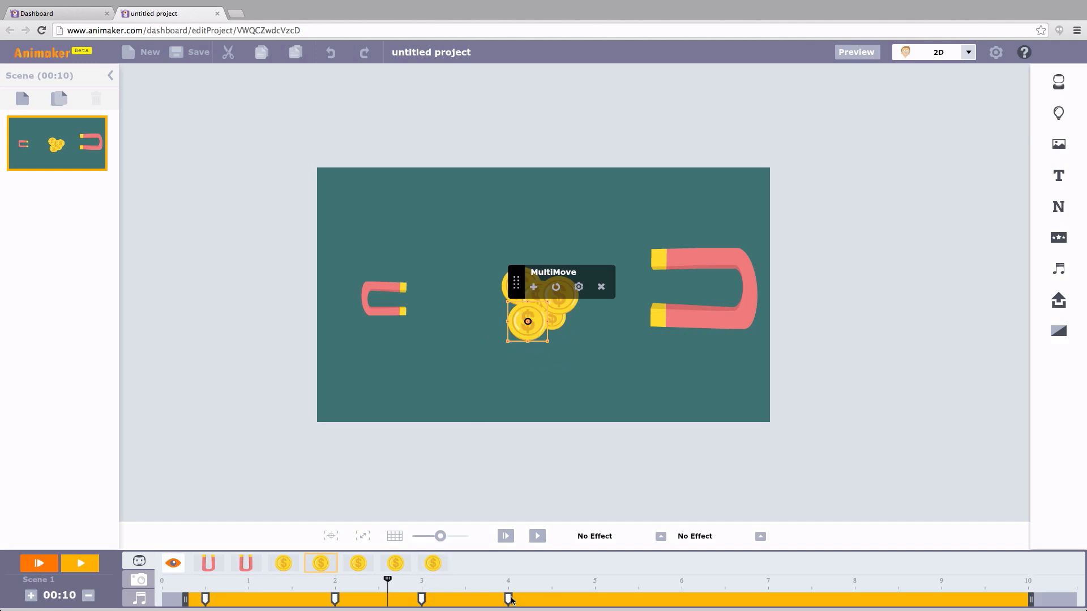
drag(527, 320, 428, 315)
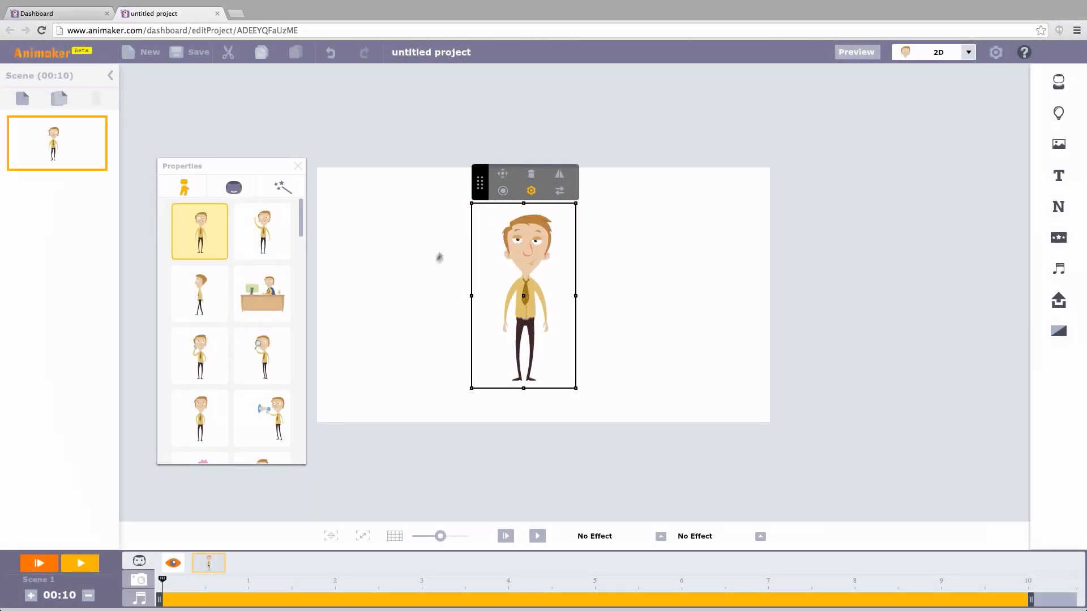
mouse_move(262, 293)
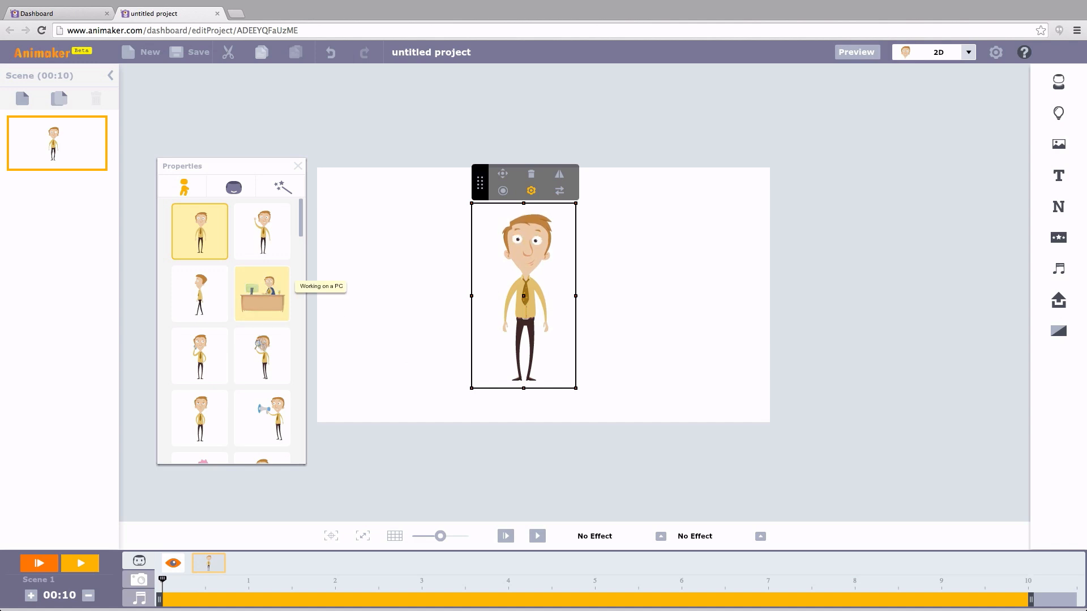
Step: Record the Working on a PC action with an added expression step and preview the scene
click(261, 293)
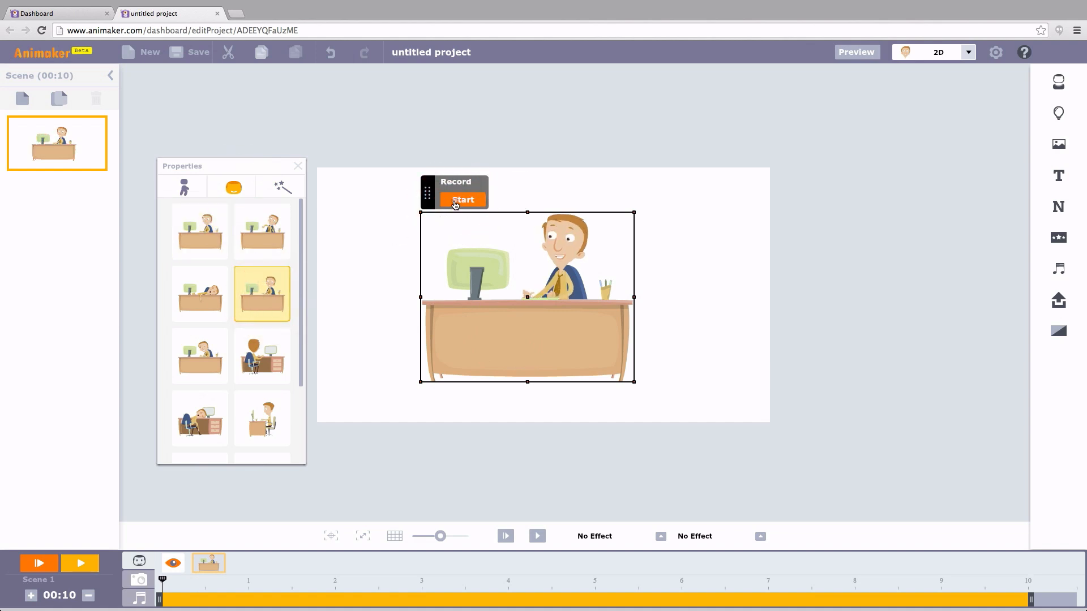
click(263, 231)
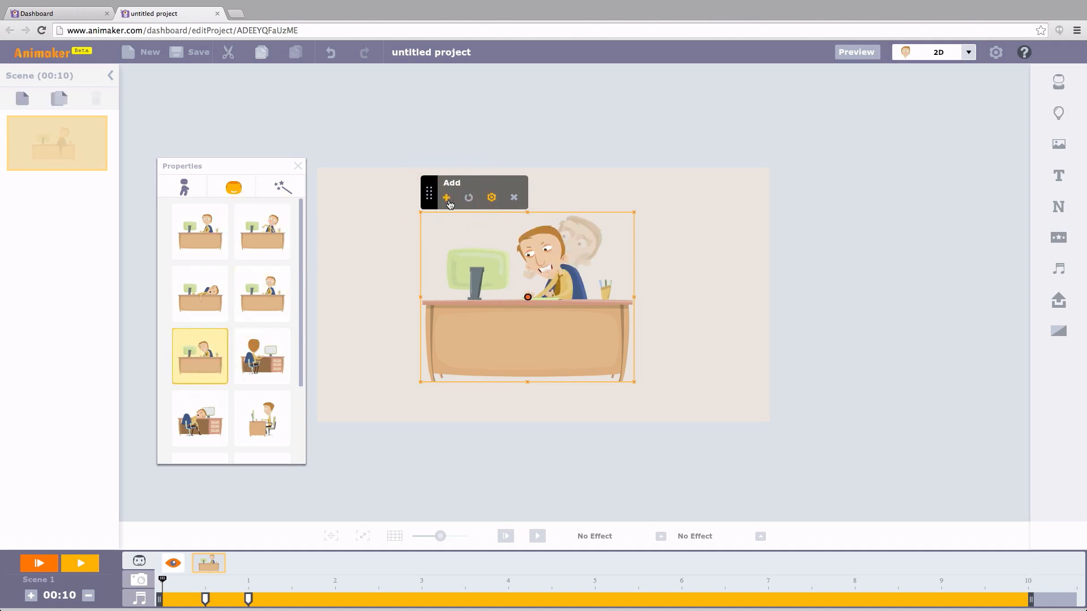
click(505, 536)
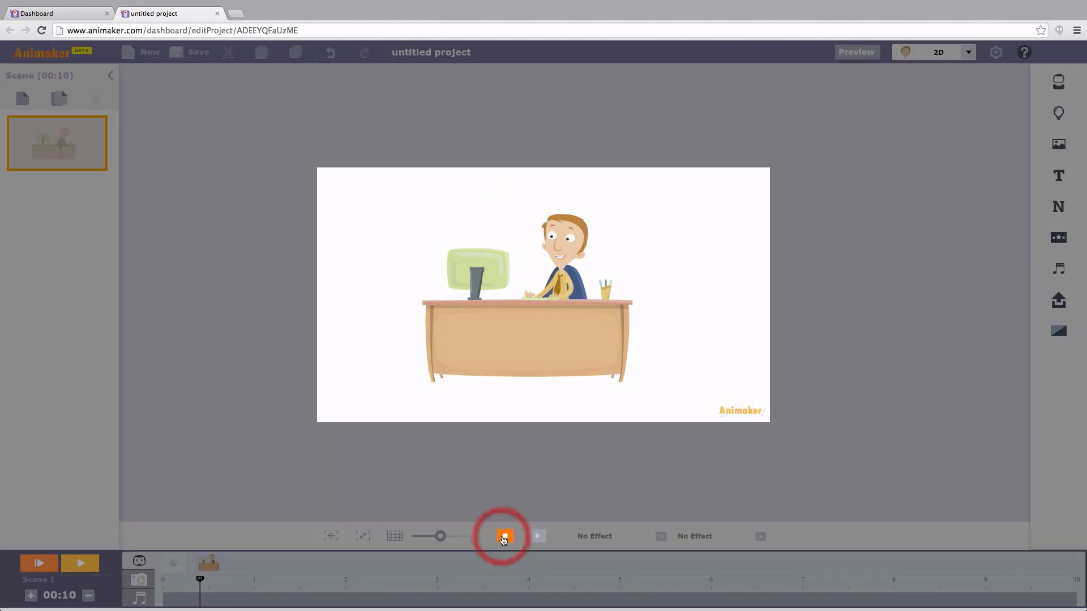
click(504, 536)
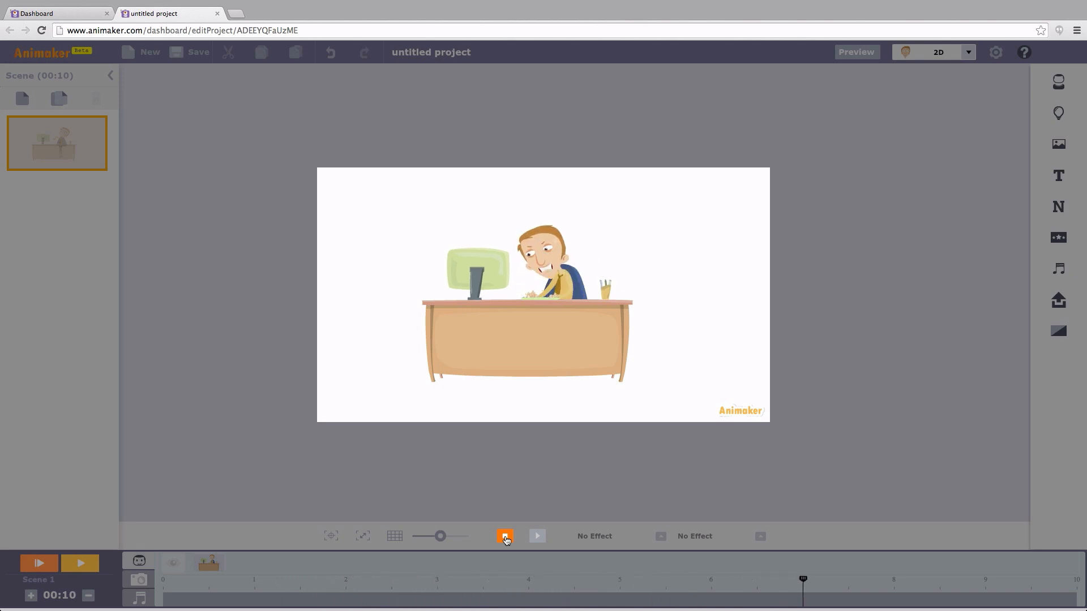
click(505, 537)
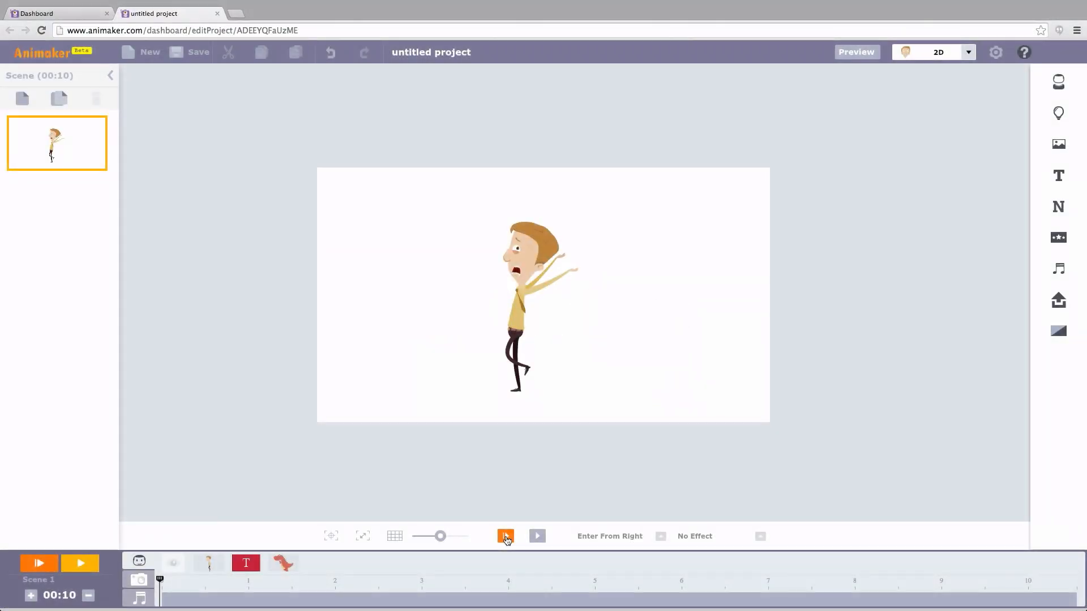
Step: Frame camera shots on the man, between man and dinosaur, and the full stage, with timing
click(505, 536)
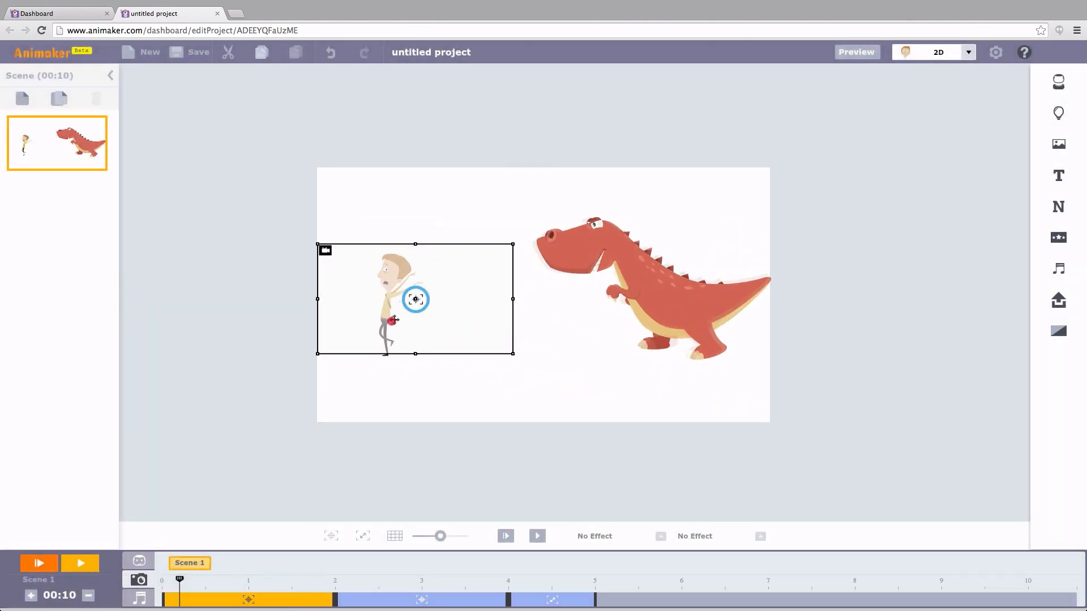
click(362, 536)
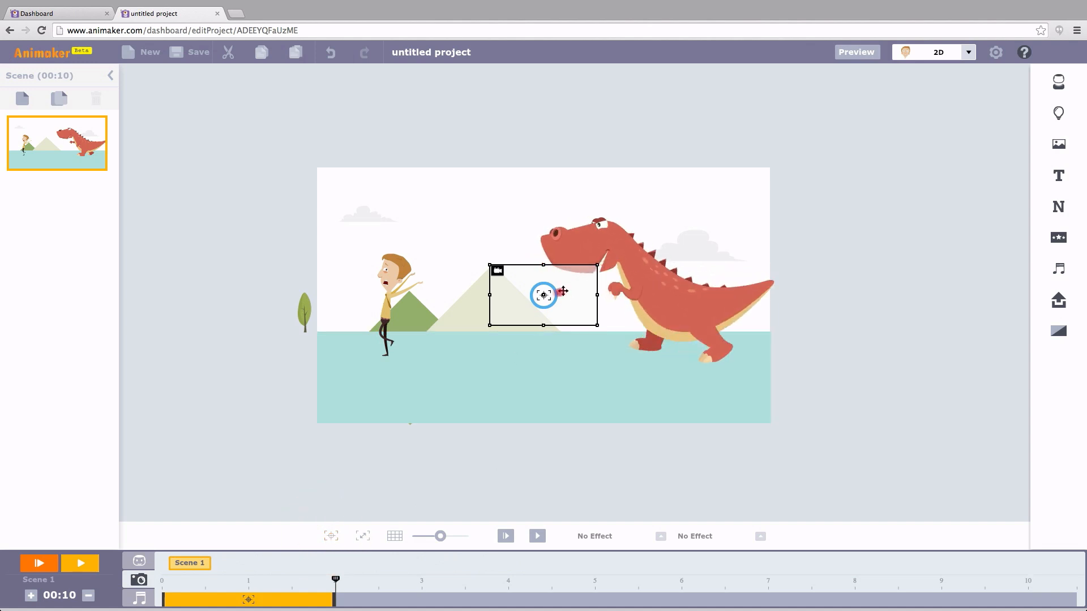
drag(543, 294, 375, 273)
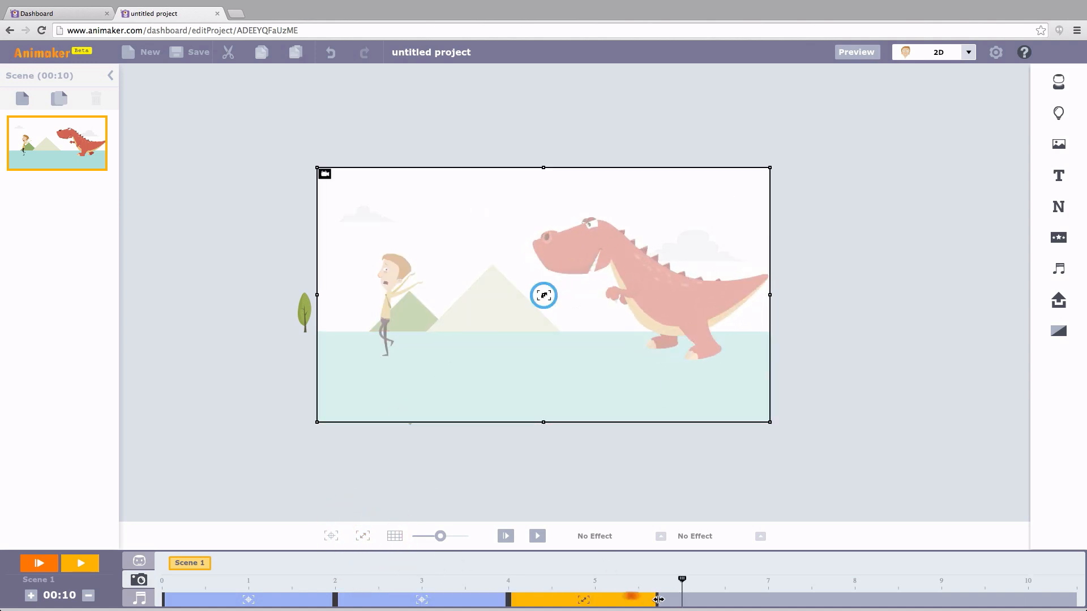
click(505, 537)
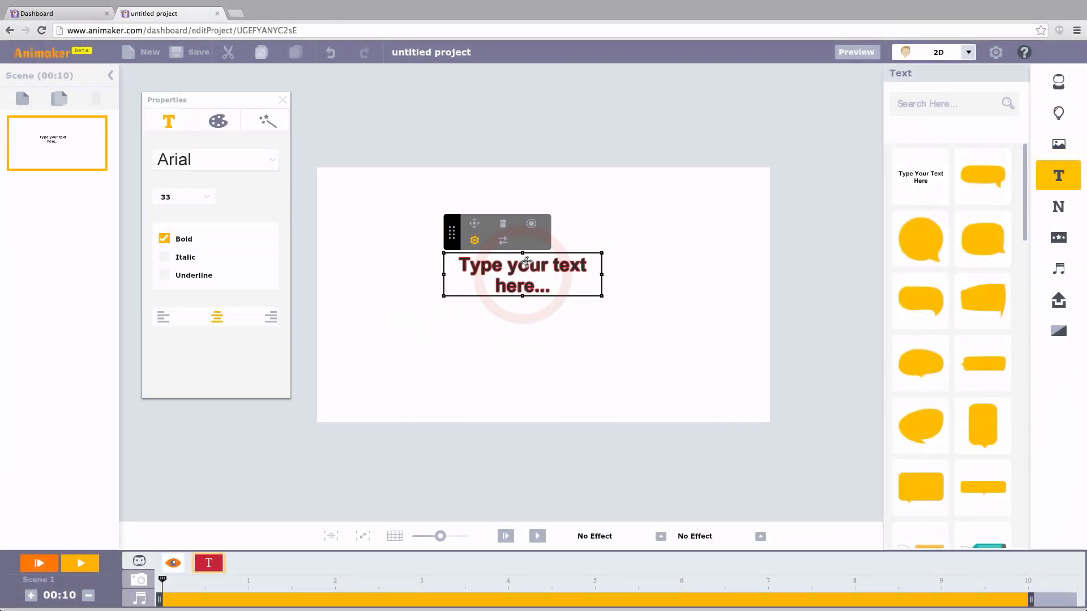
Step: Style the title text in the Arvo font with an orange colour
click(215, 159)
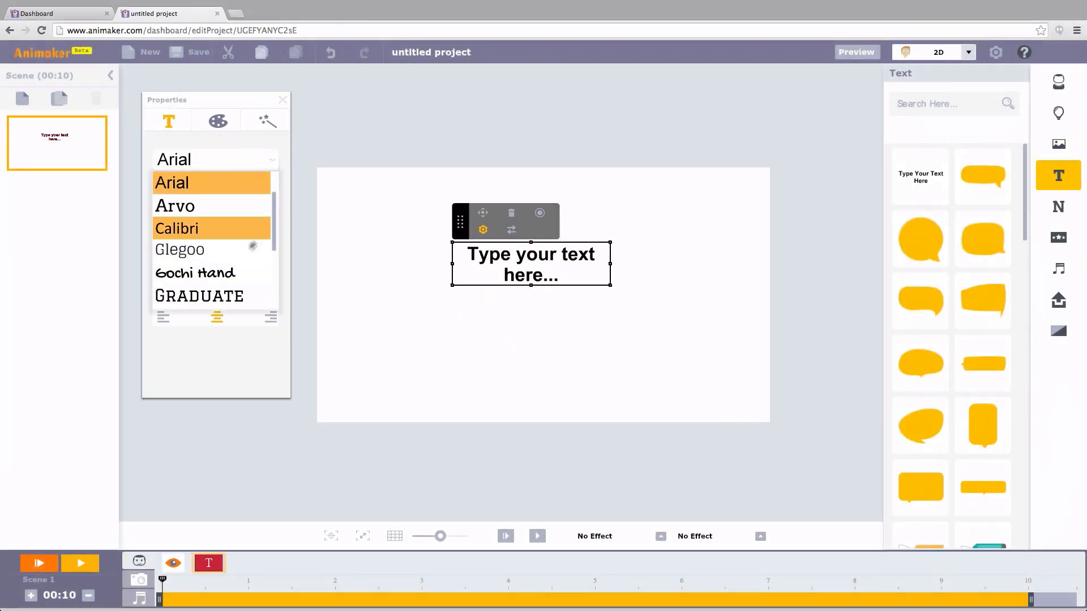
click(174, 206)
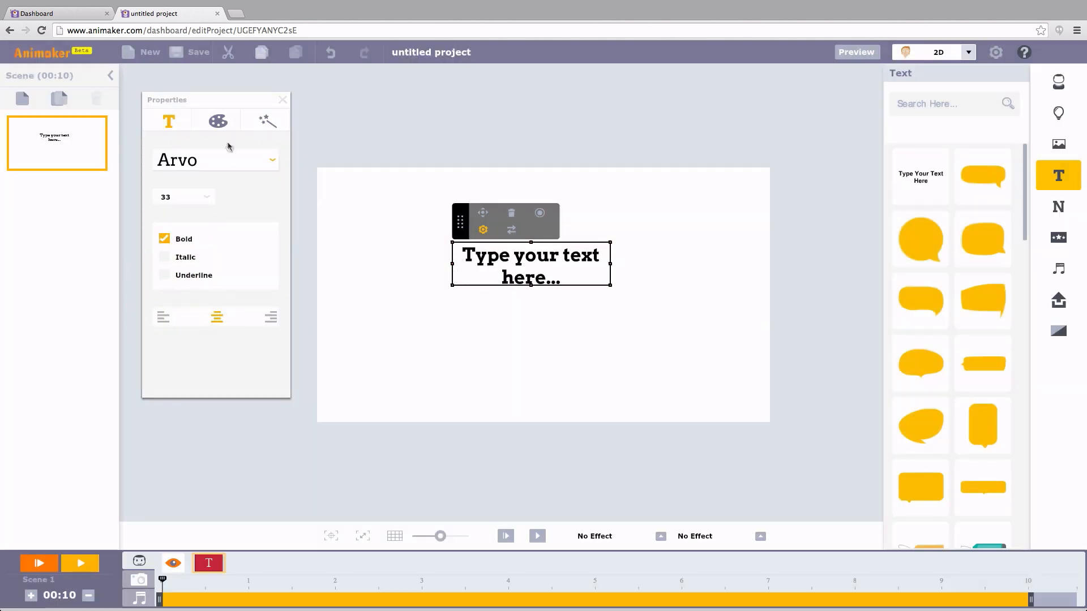
click(216, 120)
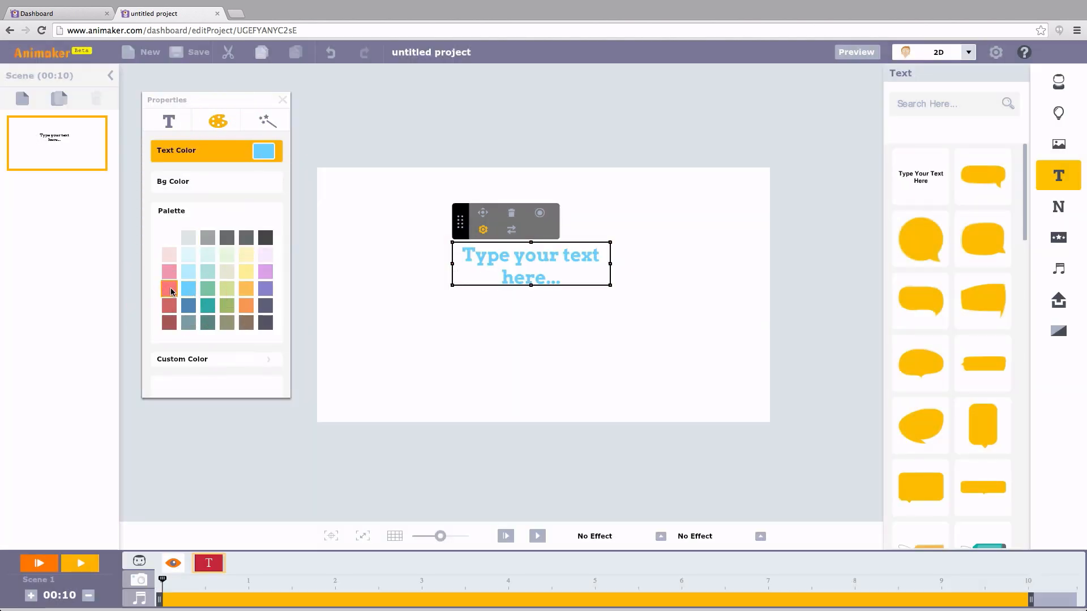
click(168, 289)
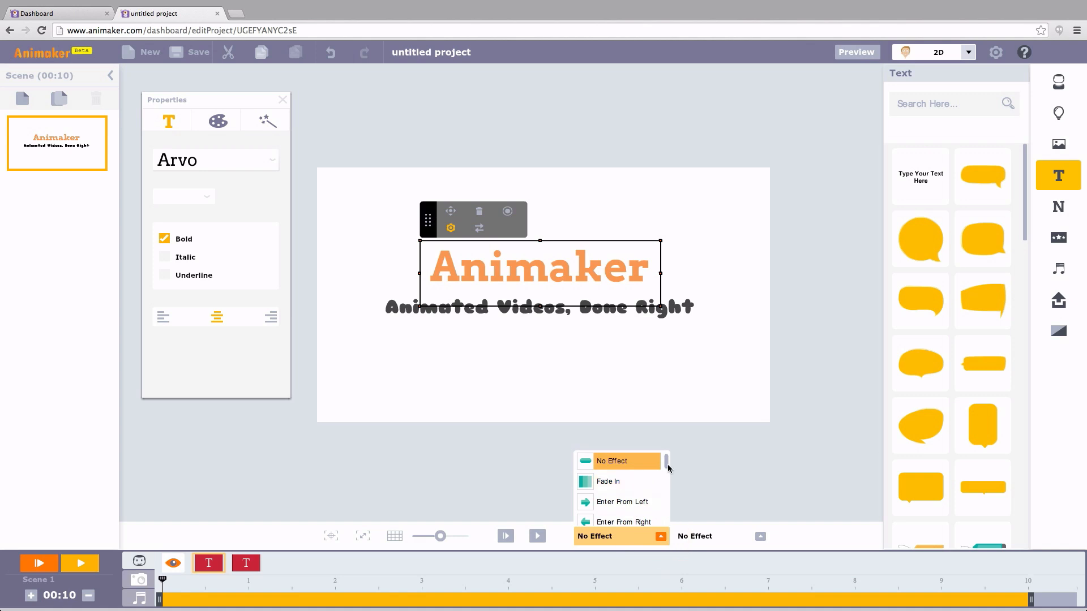
Step: Apply the Type Write effect to the title
scroll(down, 3)
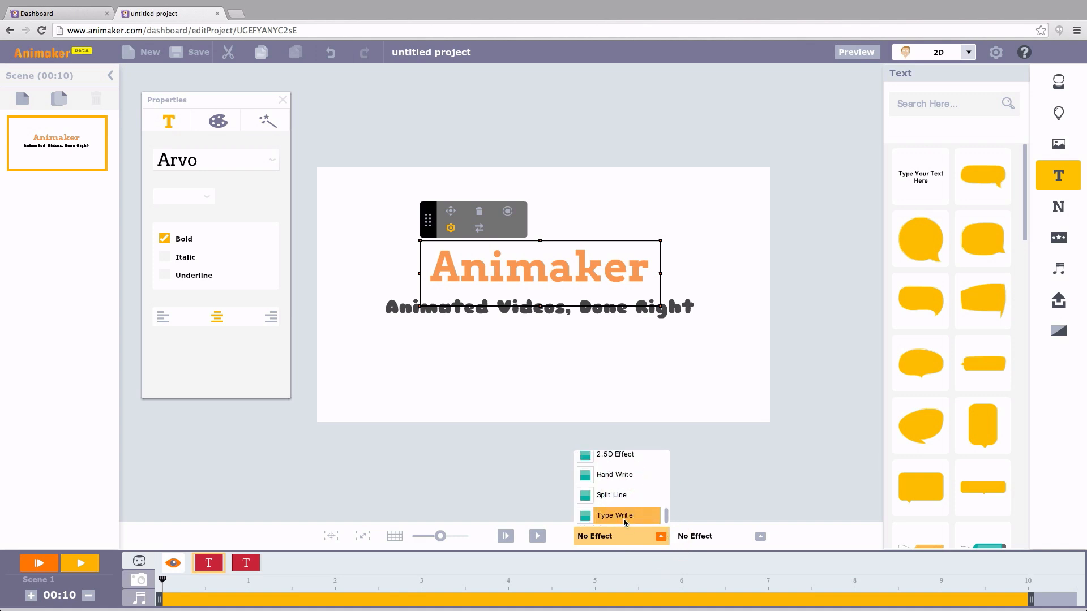
click(505, 537)
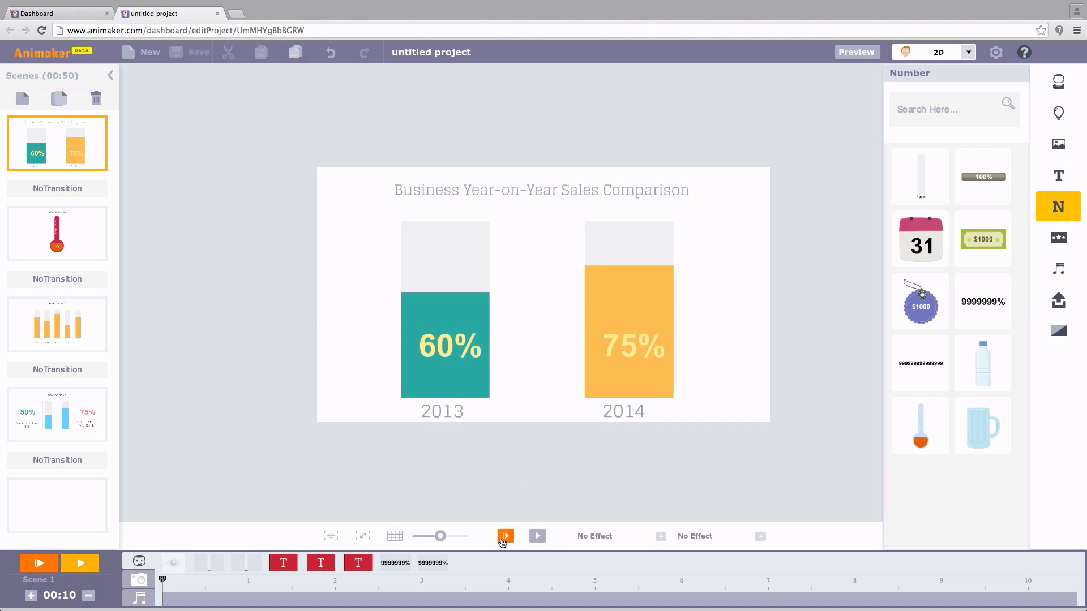
Step: Set the Scene 2 thermometer's End Value to 100 and preview it counting up
click(505, 536)
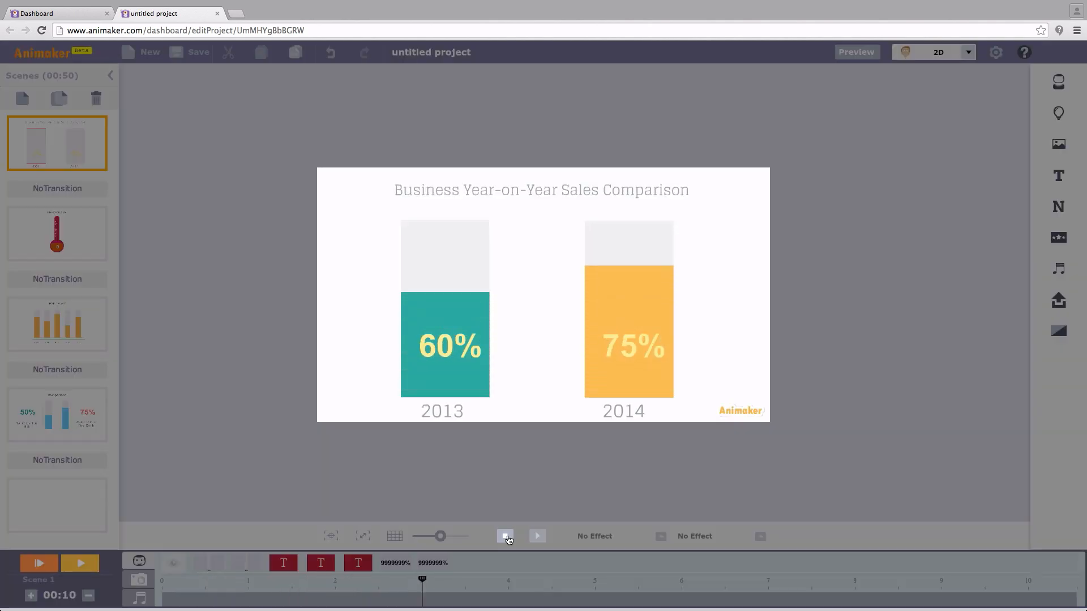
click(505, 537)
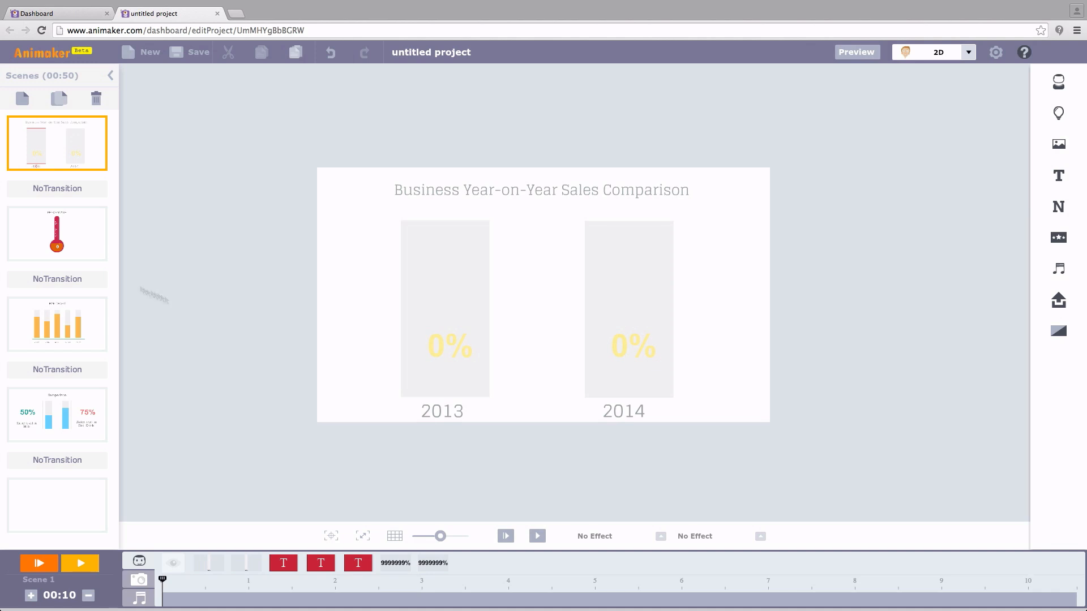
click(57, 233)
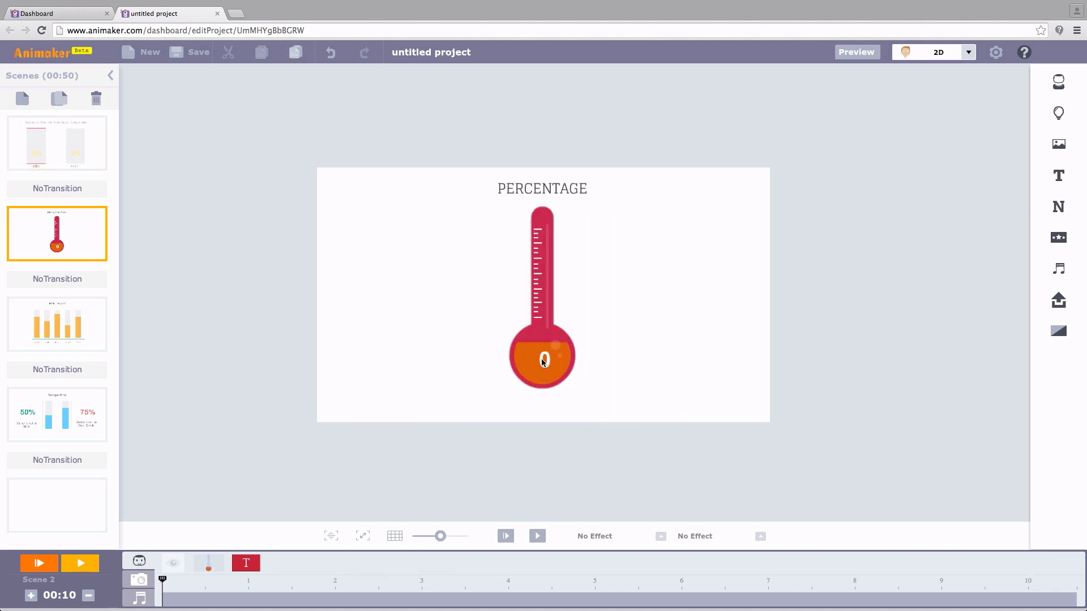
click(543, 359)
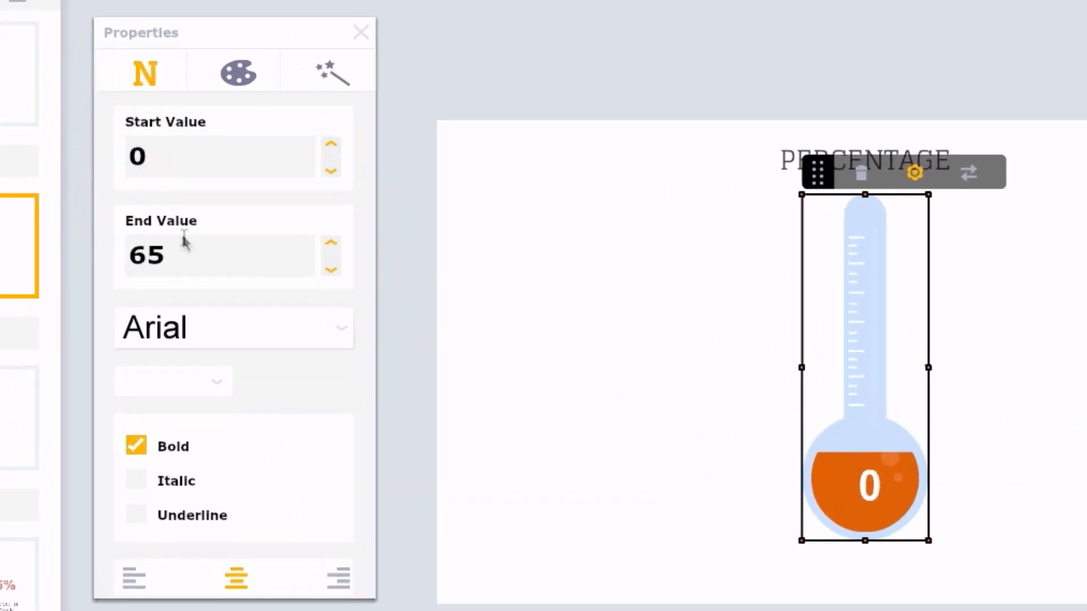
text(100)
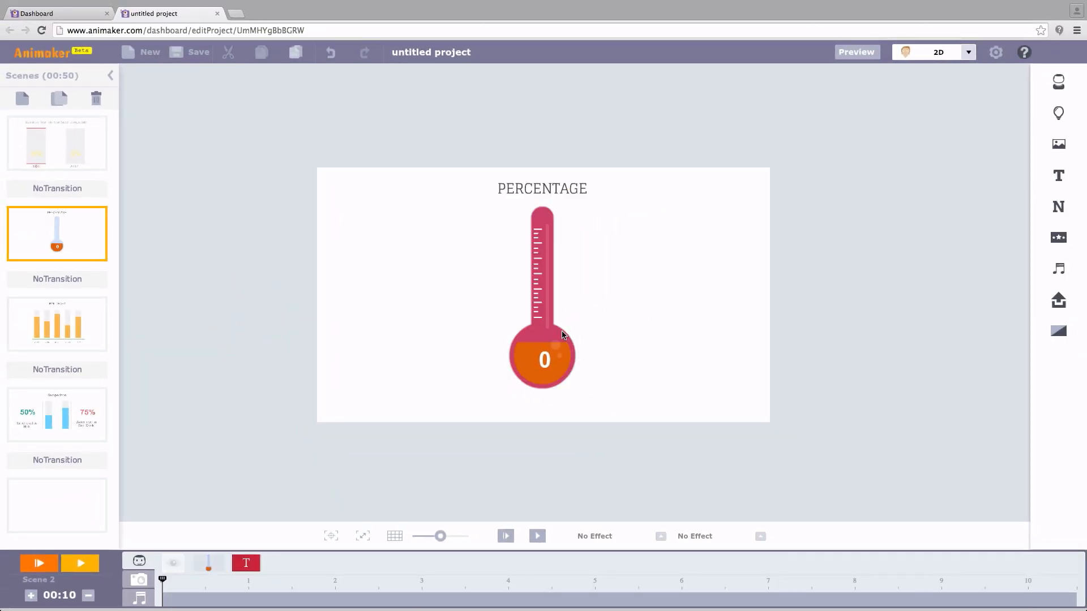
click(562, 333)
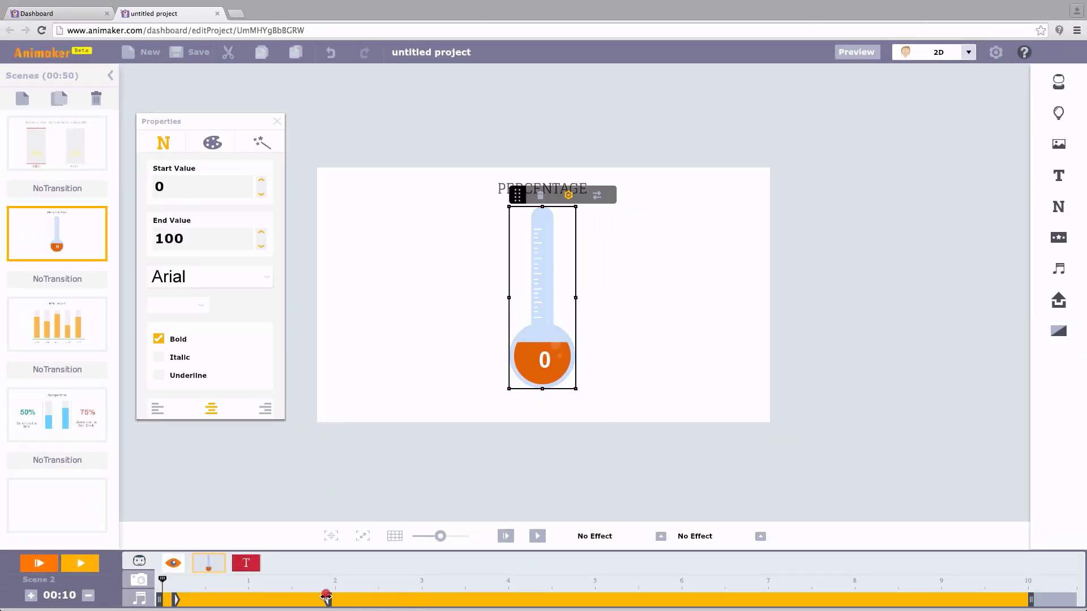
click(505, 536)
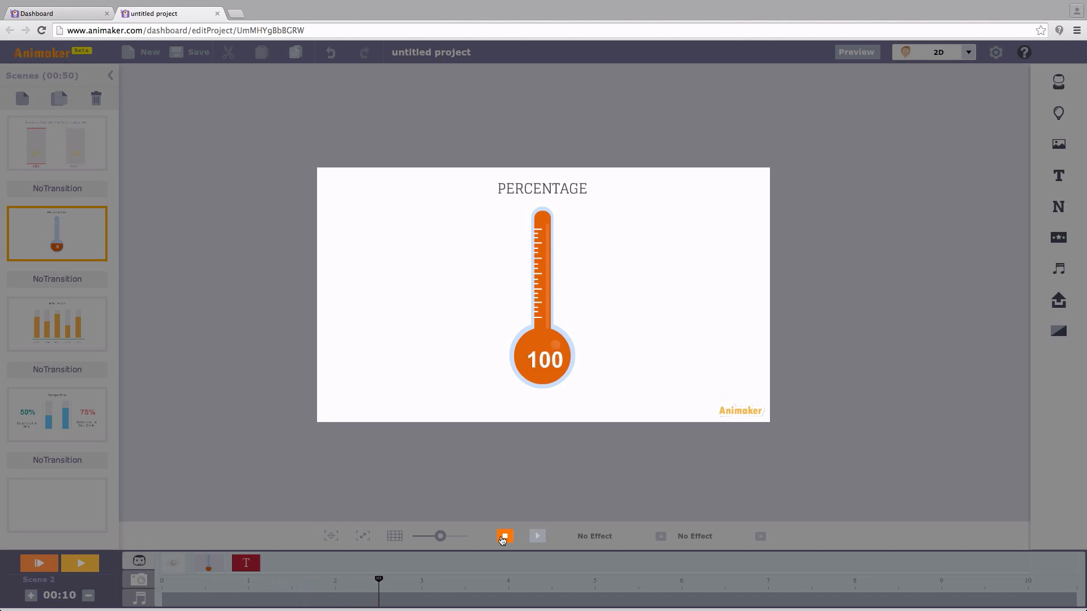
click(505, 537)
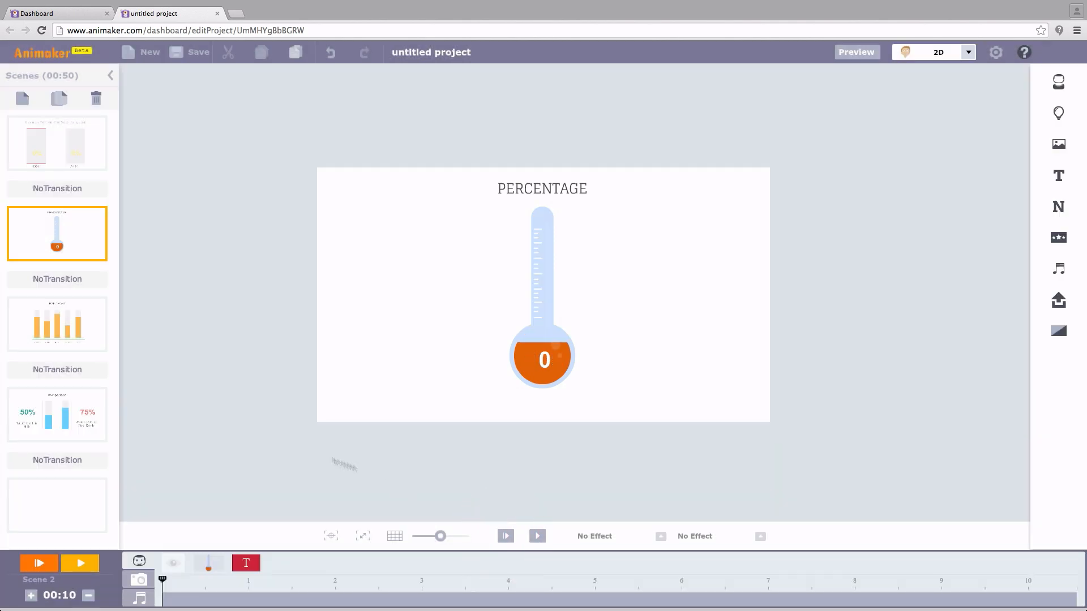
Step: Preview the bar chart scene and then the full project in sequence
click(57, 324)
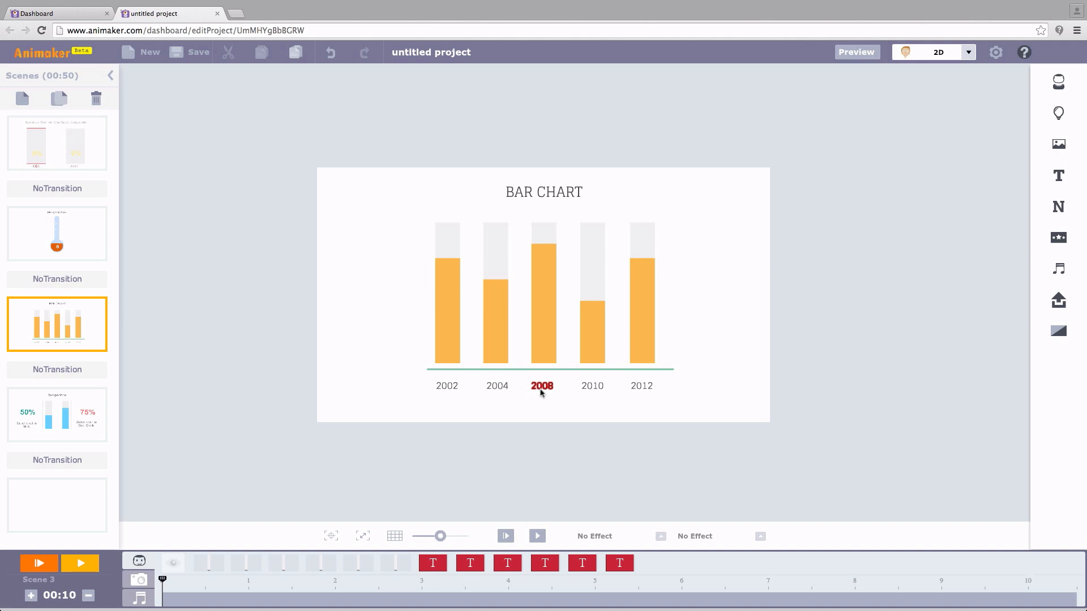
click(505, 536)
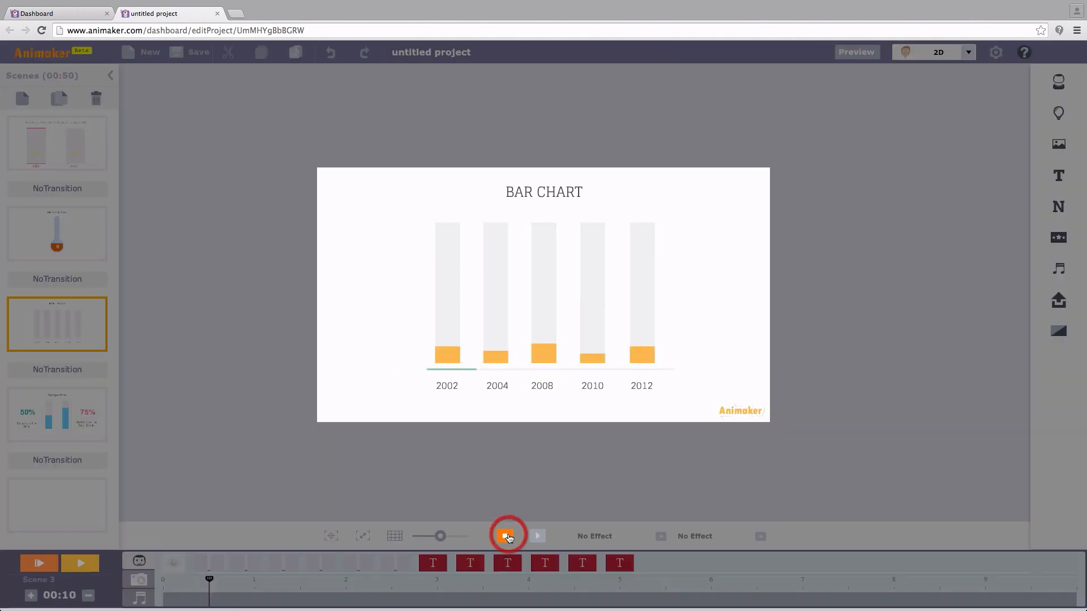
click(504, 537)
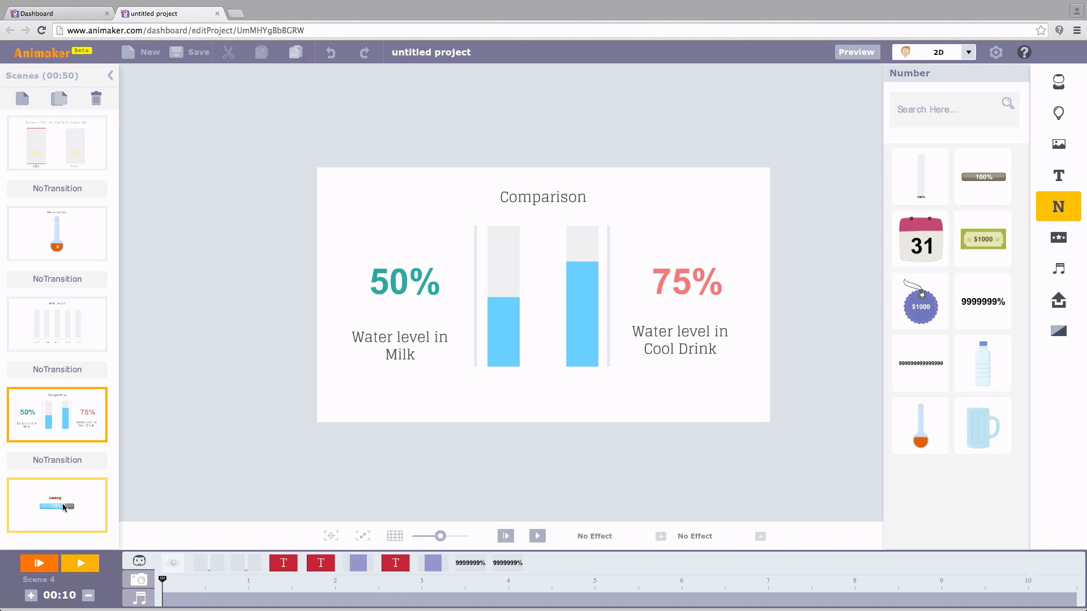
click(39, 564)
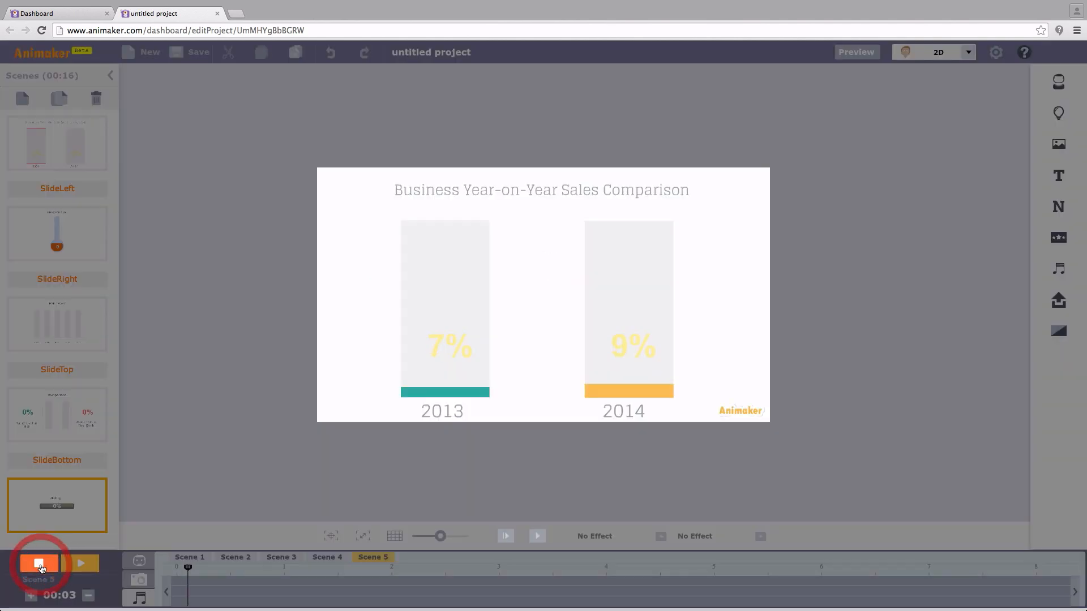
click(39, 564)
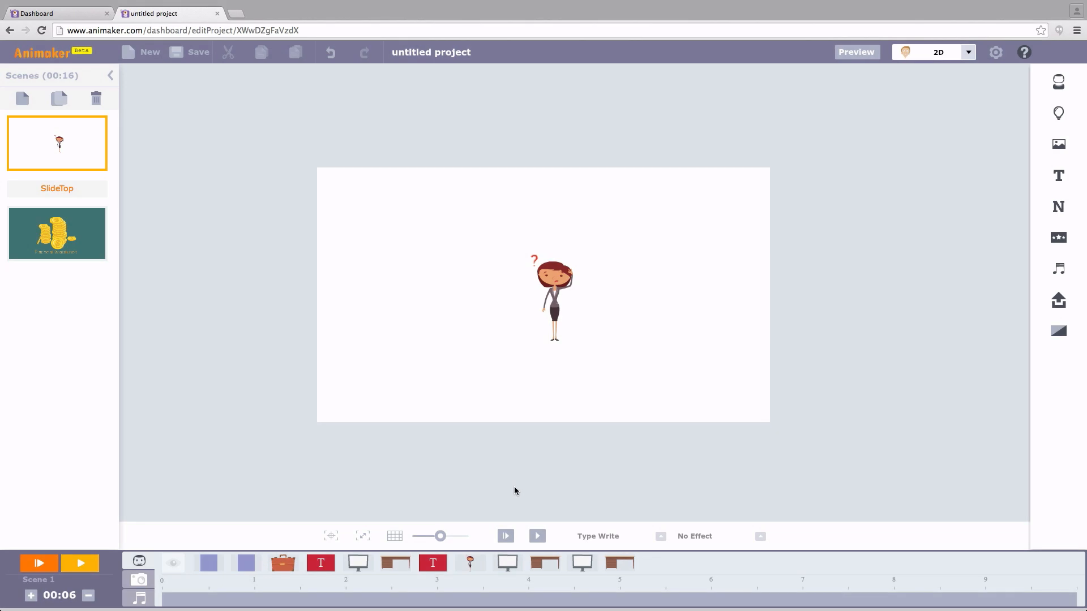
Step: Add the ready-for-the-day BGM track to the audio timeline
click(1057, 269)
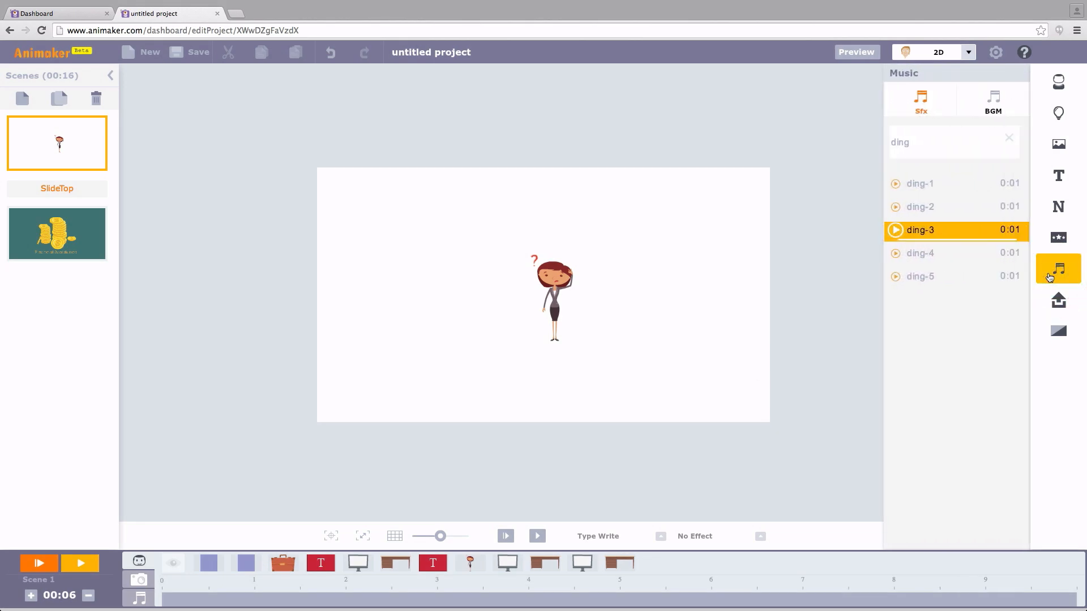
click(992, 99)
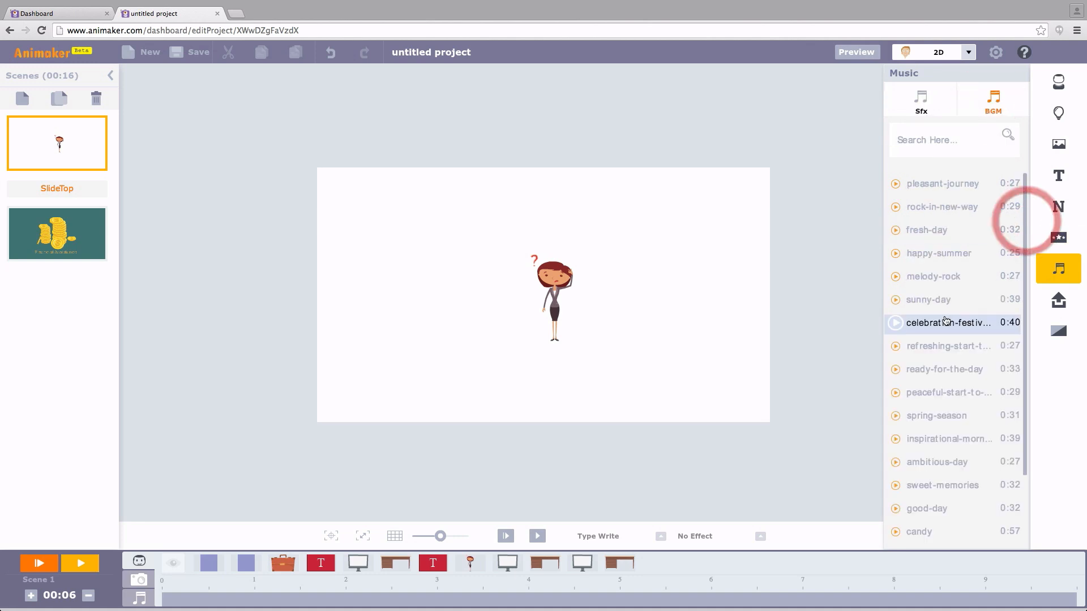
click(896, 369)
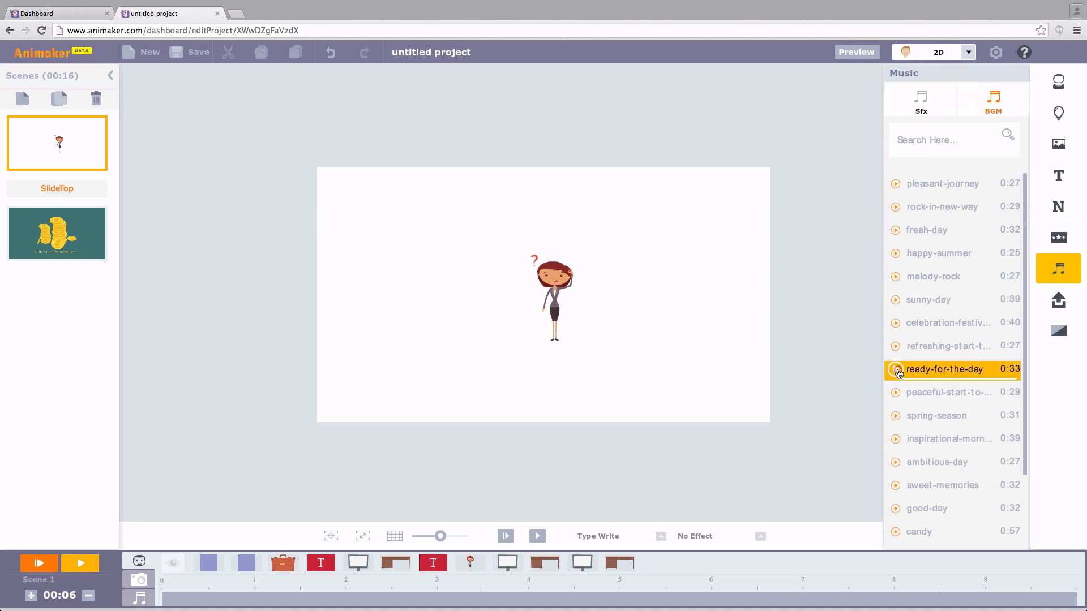
click(895, 369)
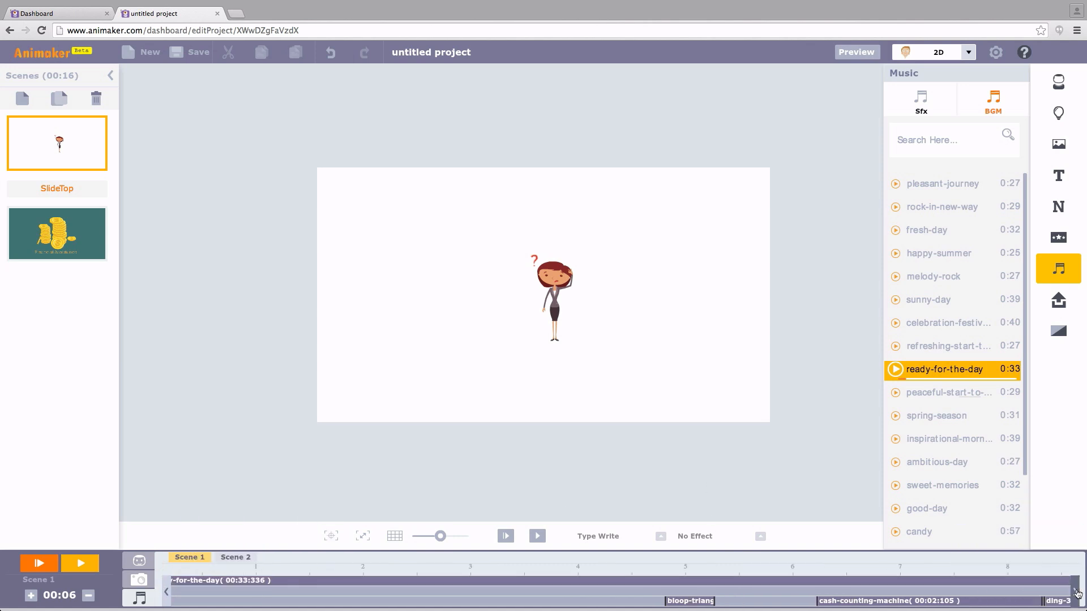
Step: Review the audio timeline and go to the uploaded voice-over recordings
scroll(right, 3)
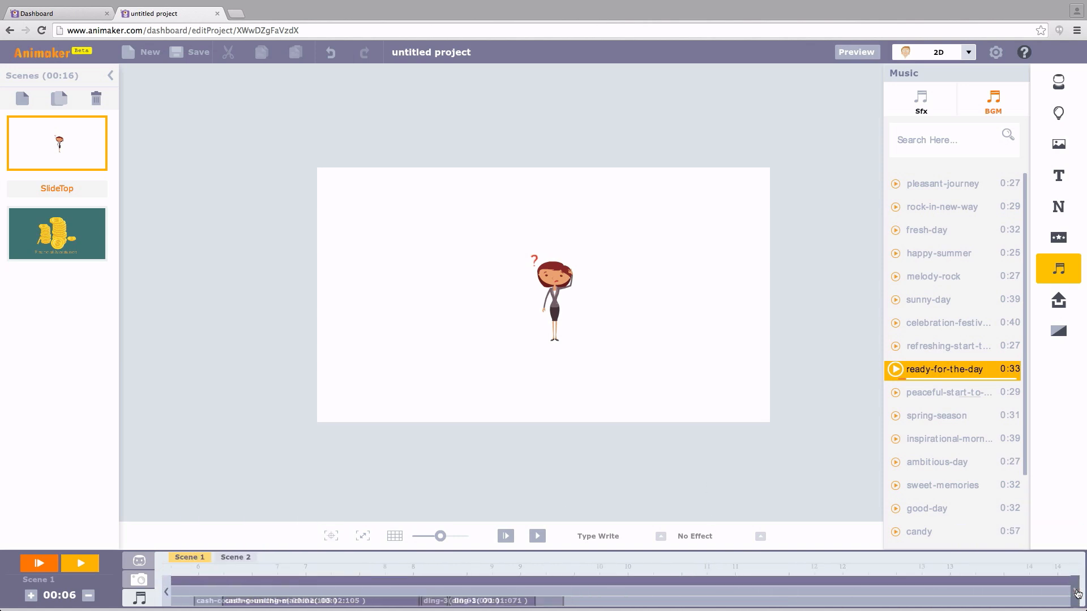
scroll(right, 3)
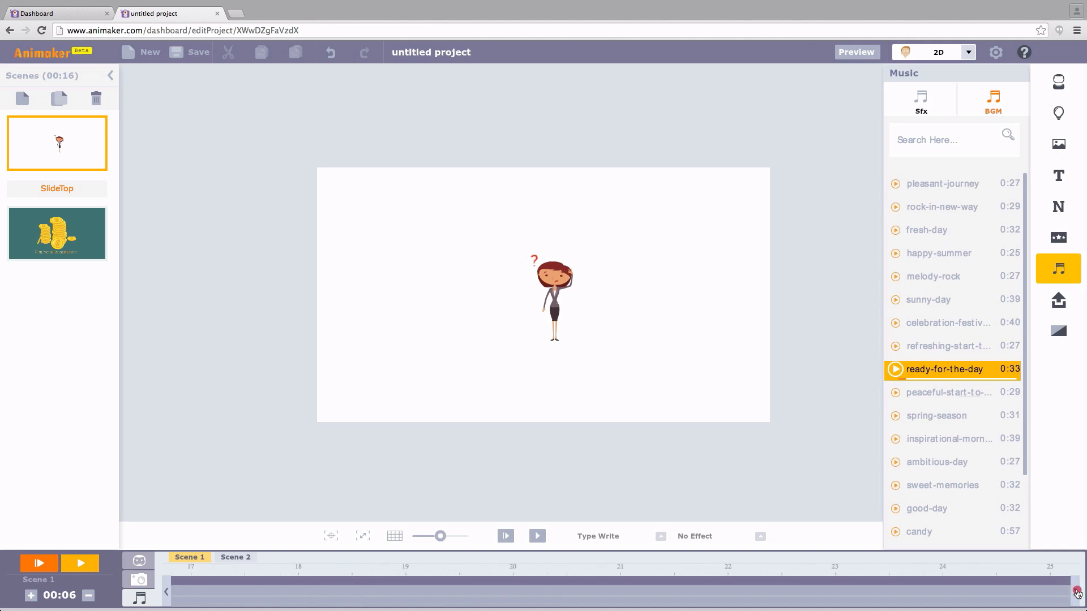
scroll(right, 3)
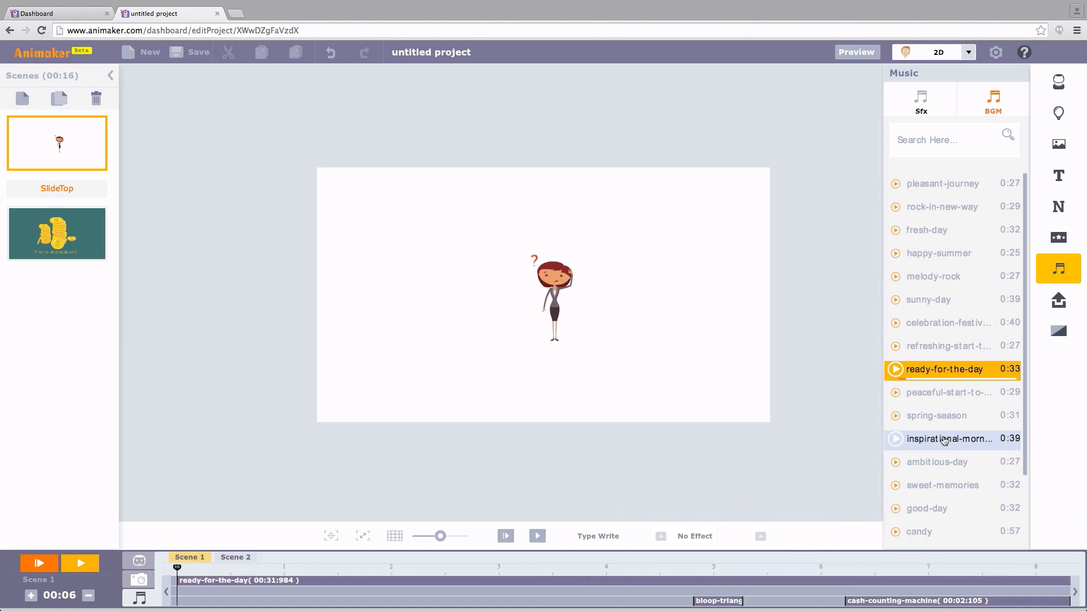
click(1057, 299)
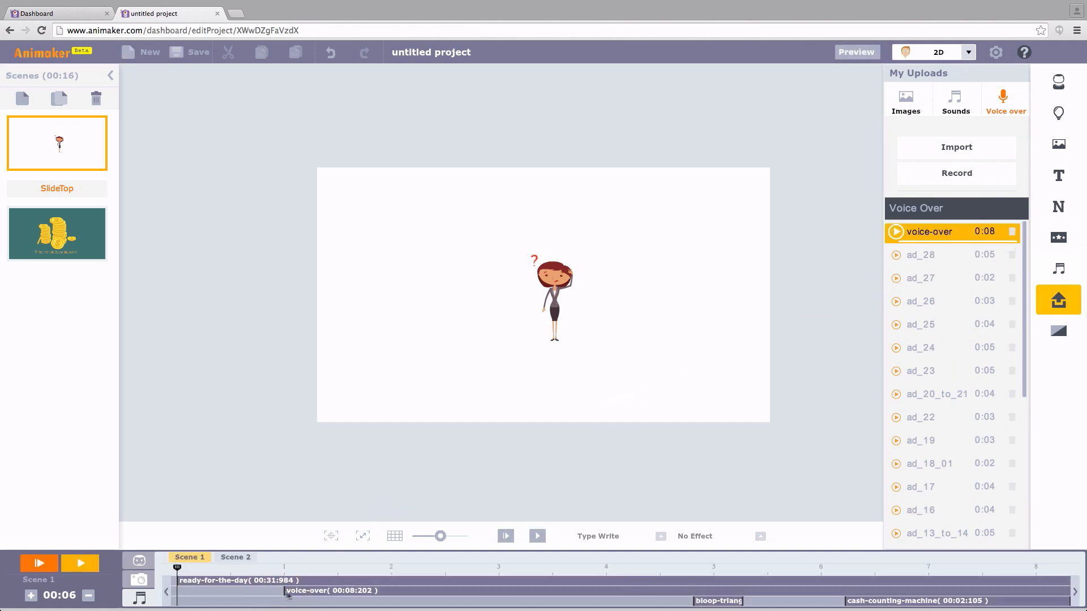
mouse_move(436, 595)
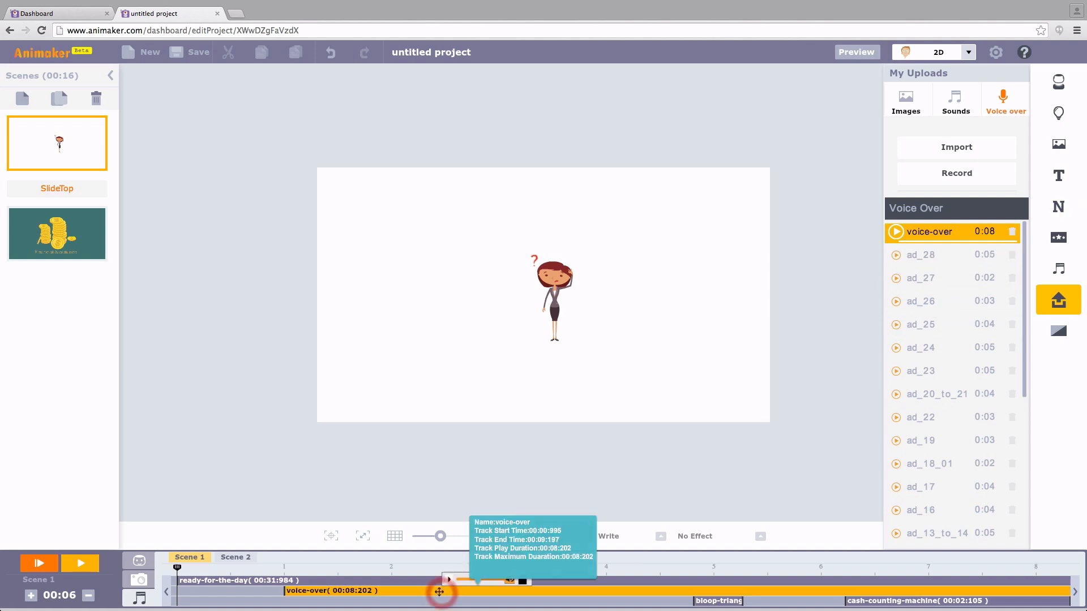
Step: Return to the Music Sfx library after placing the voice-over clip
click(1057, 268)
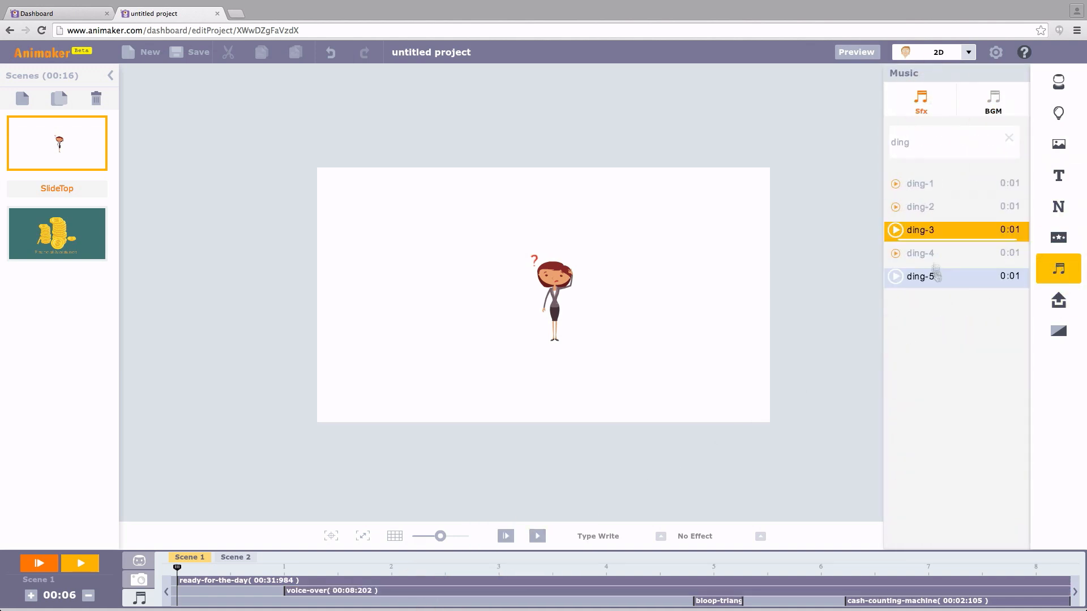